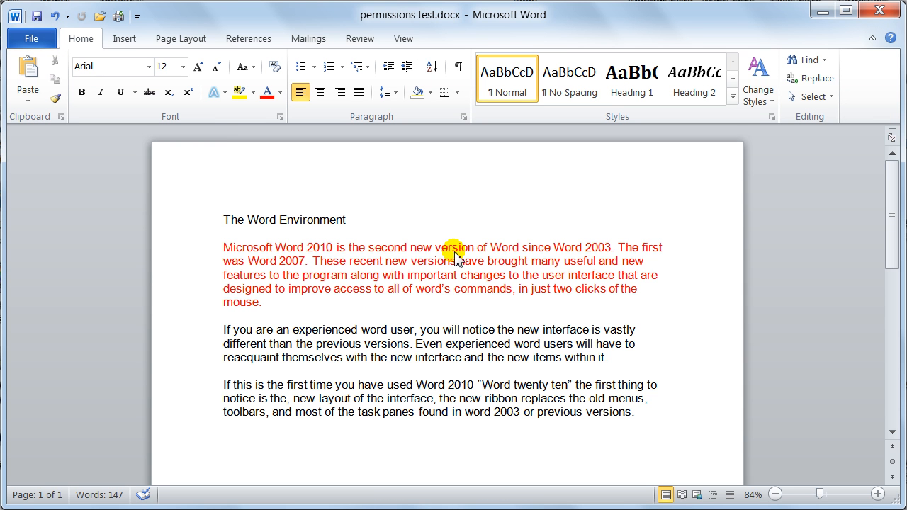
# Show the Info page with permissions, sharing preparation, versions and properties for the open document
pyautogui.click(224, 329)
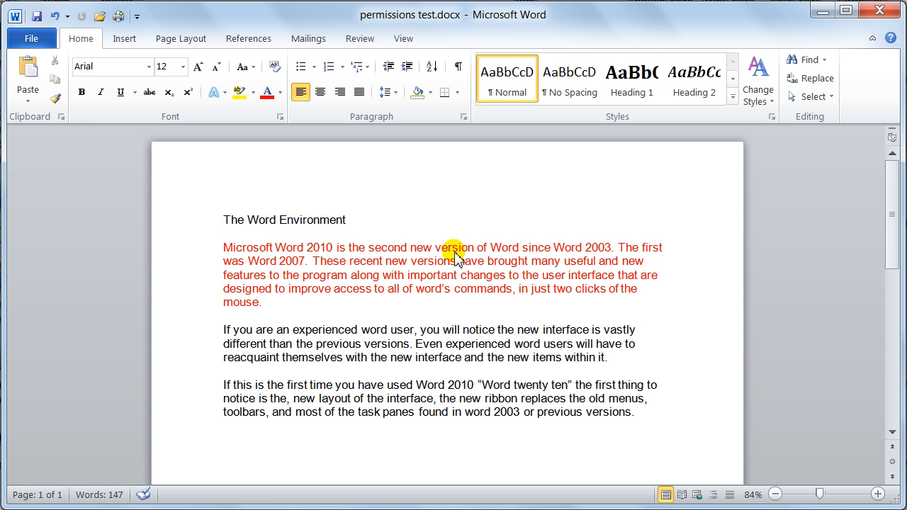
pyautogui.click(224, 329)
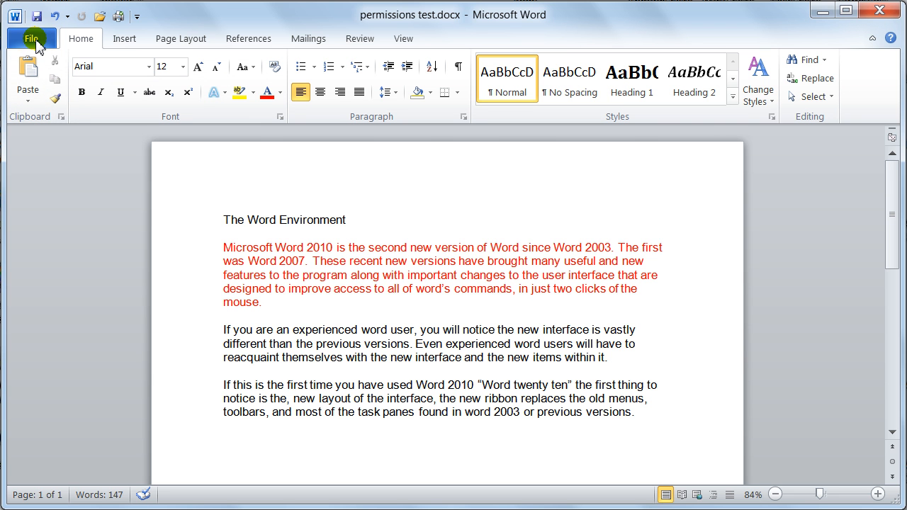
pyautogui.click(30, 38)
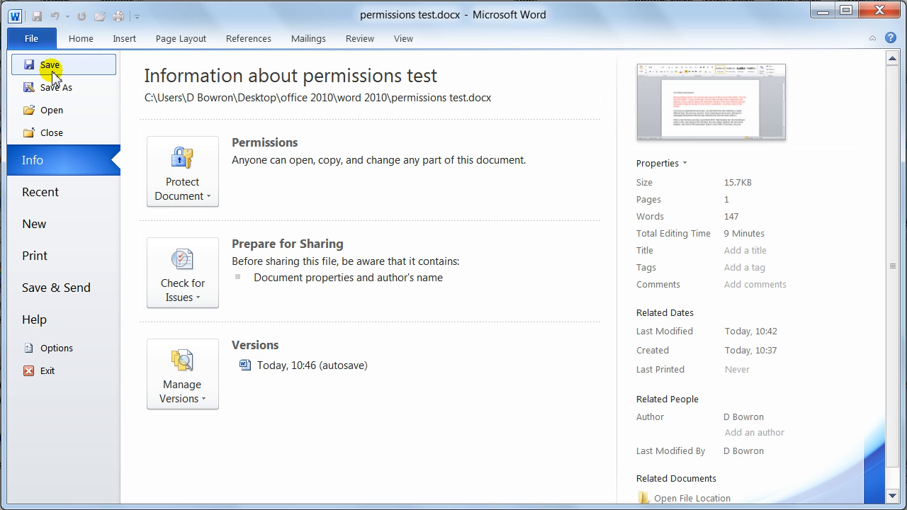
pyautogui.moveTo(60, 68)
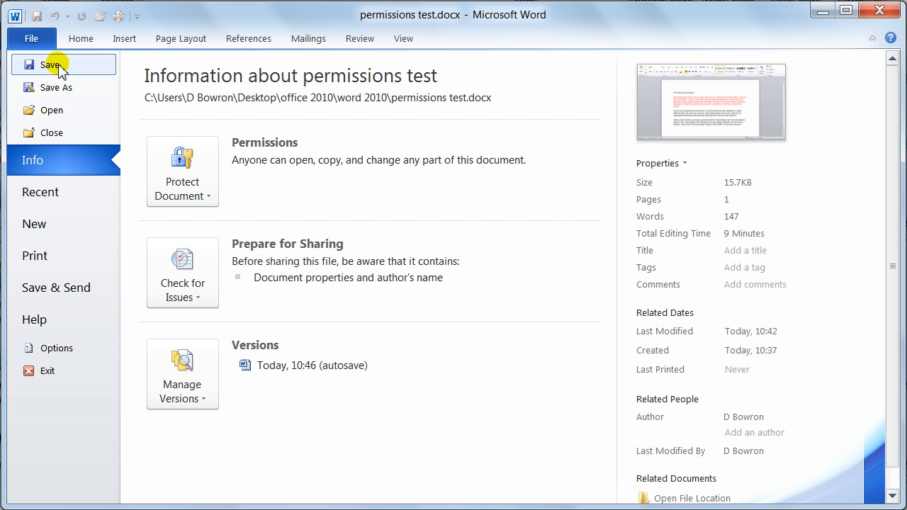
pyautogui.moveTo(54, 134)
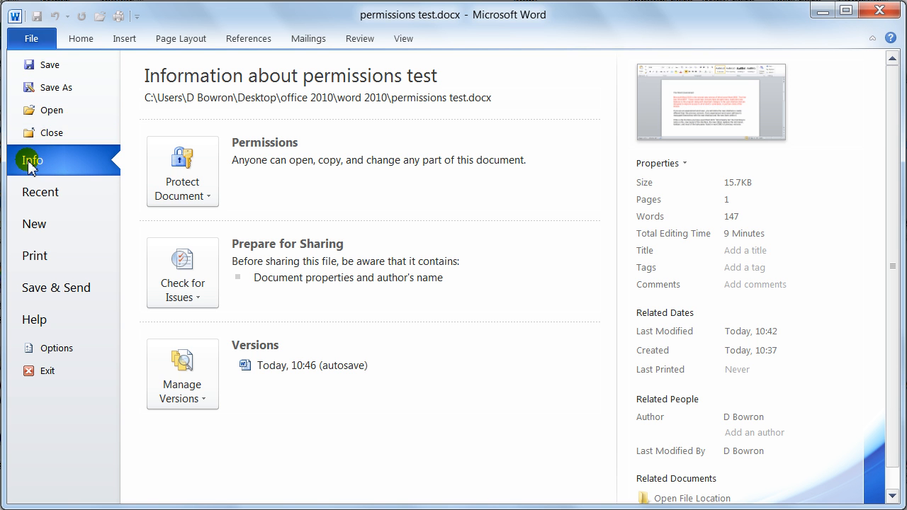
pyautogui.moveTo(104, 182)
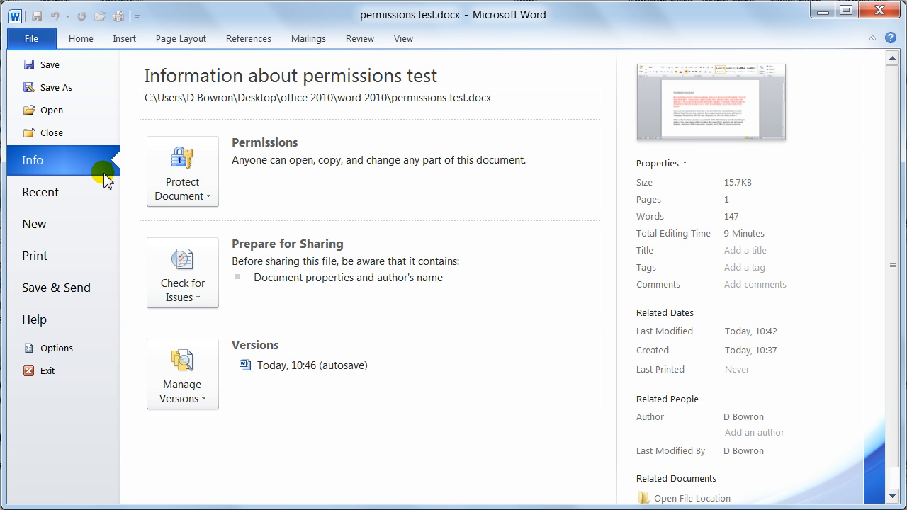
pyautogui.moveTo(83, 169)
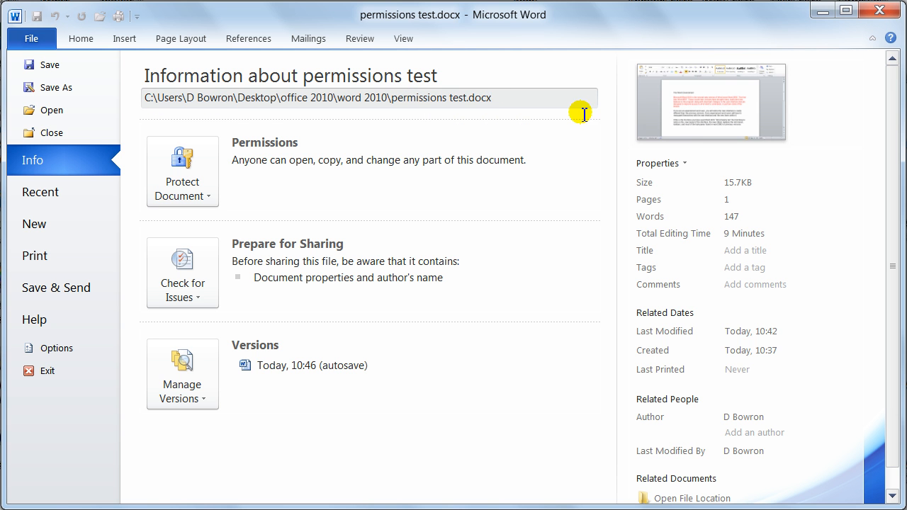
pyautogui.moveTo(683, 125)
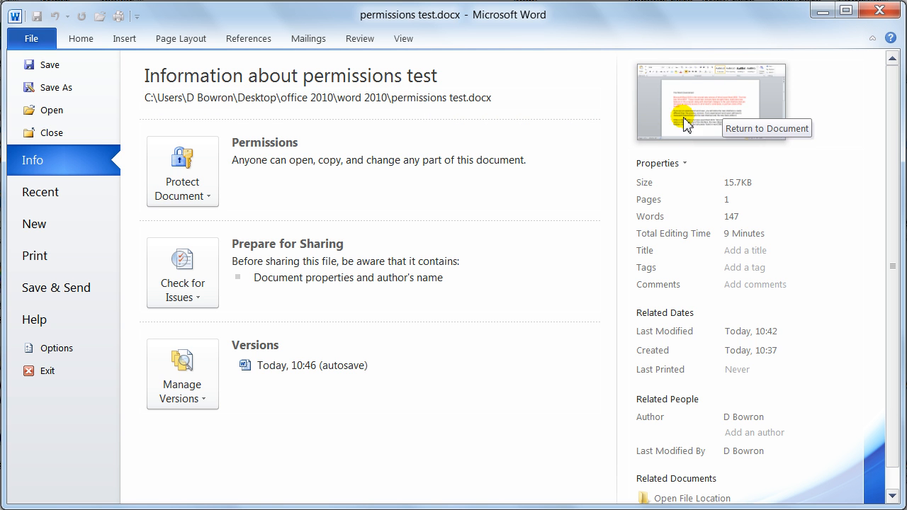
pyautogui.moveTo(714, 117)
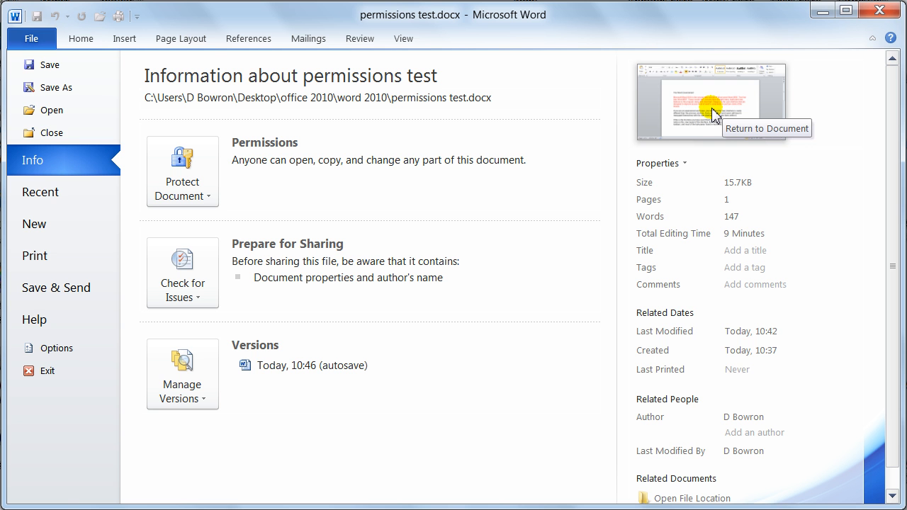
pyautogui.moveTo(712, 113)
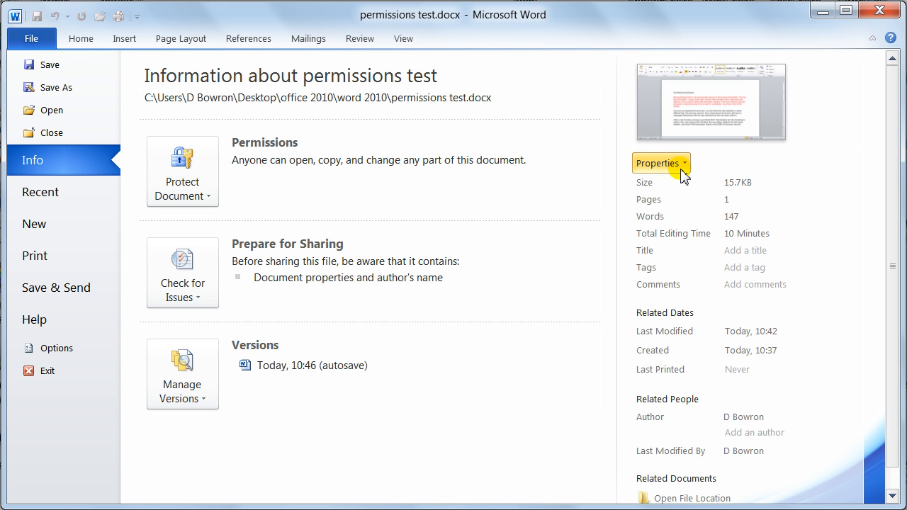
pyautogui.moveTo(655, 210)
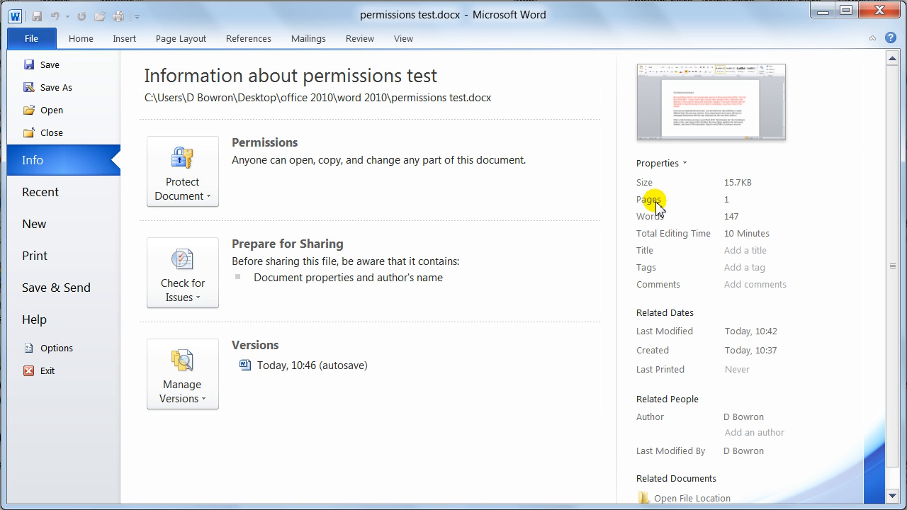
pyautogui.moveTo(744, 225)
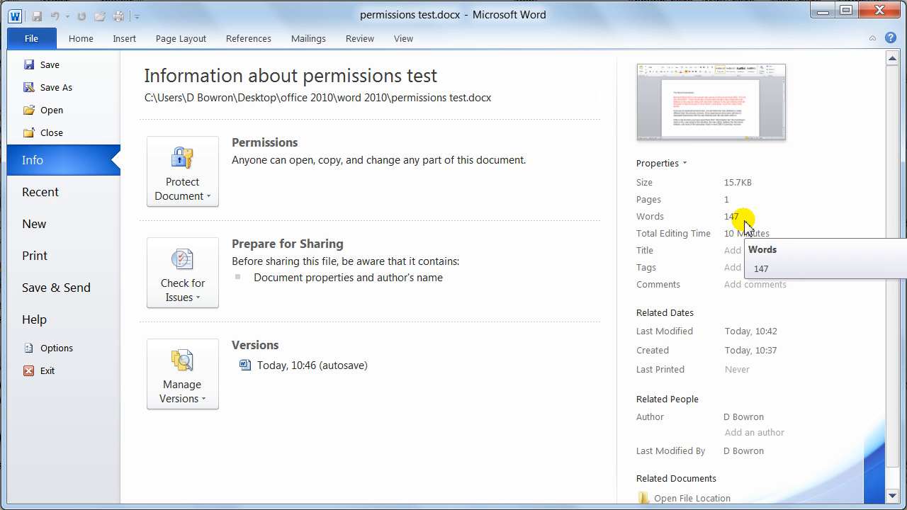
pyautogui.moveTo(757, 239)
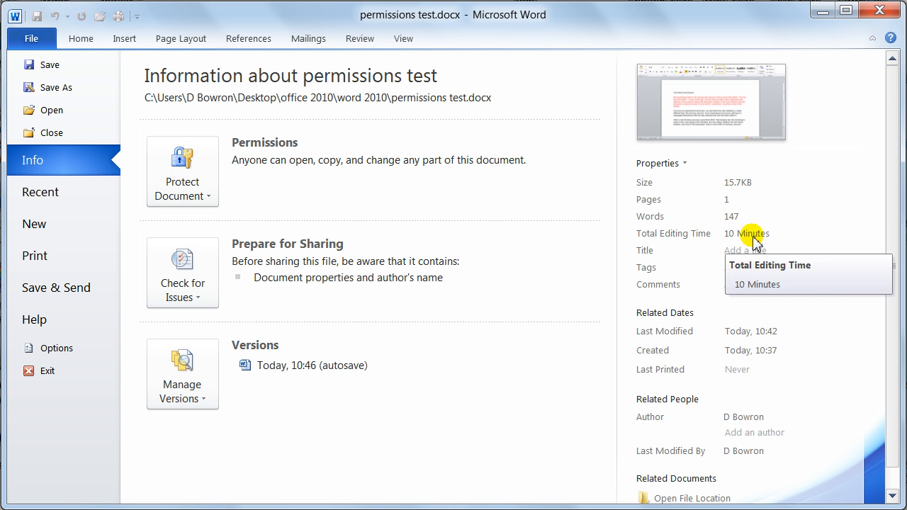
pyautogui.moveTo(737, 255)
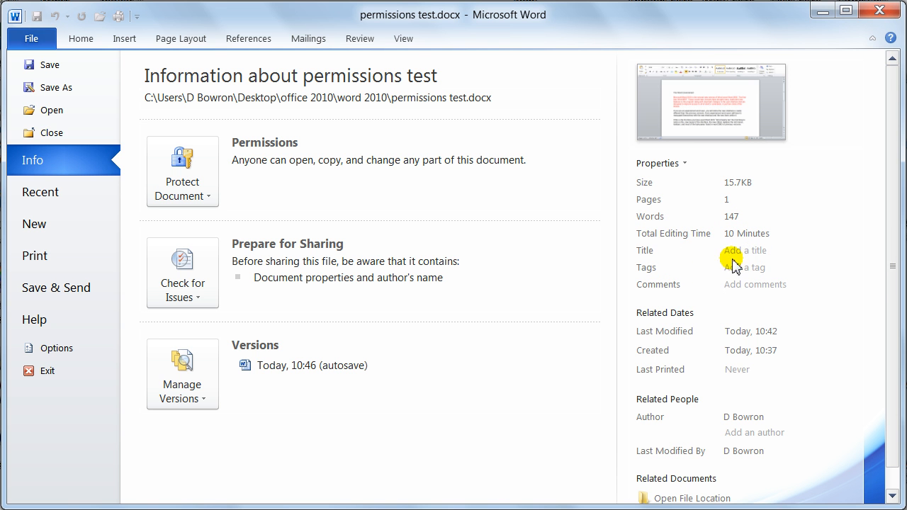
pyautogui.moveTo(833, 323)
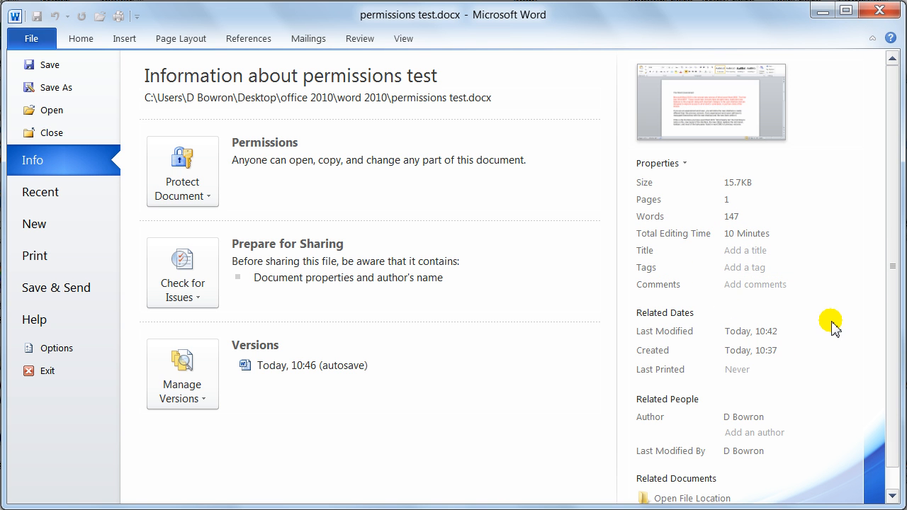
# Show All Properties to list template, status, subject and company, and start the Manager and author fields
pyautogui.scroll(-3)
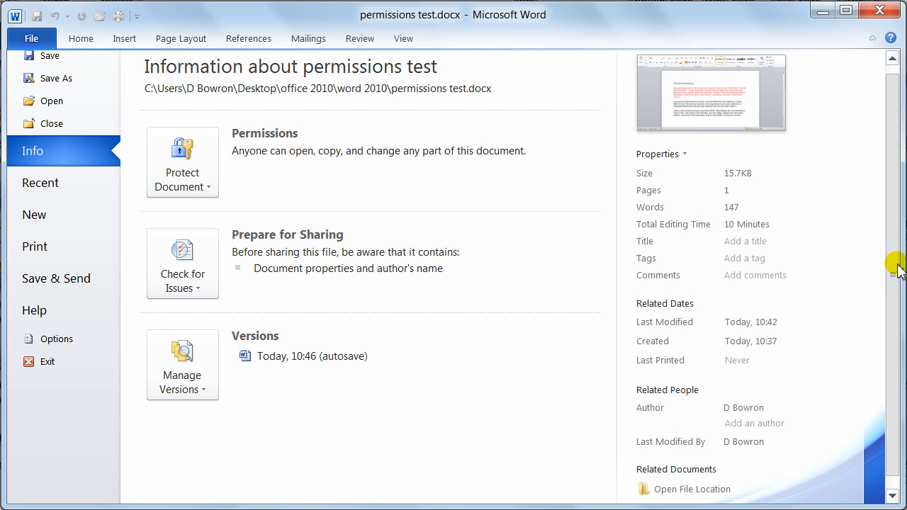
pyautogui.scroll(-3)
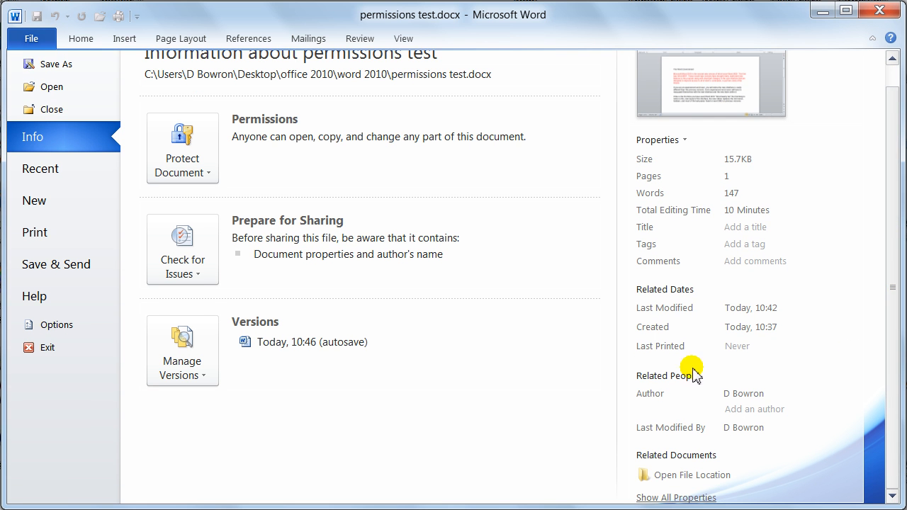
pyautogui.moveTo(673, 408)
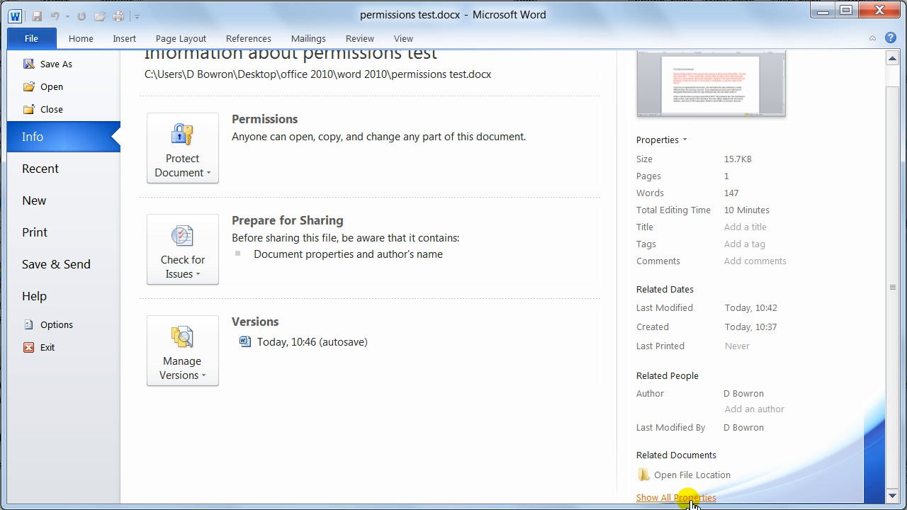
pyautogui.click(674, 498)
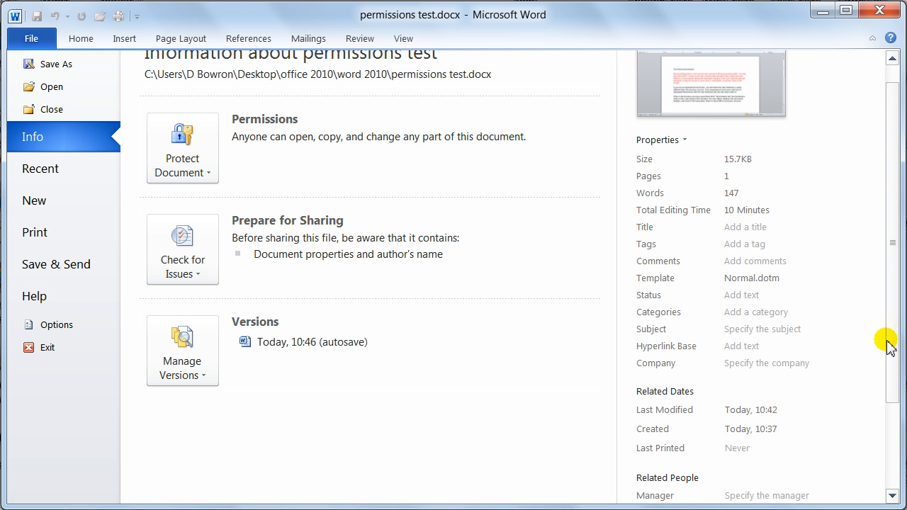
pyautogui.scroll(-3)
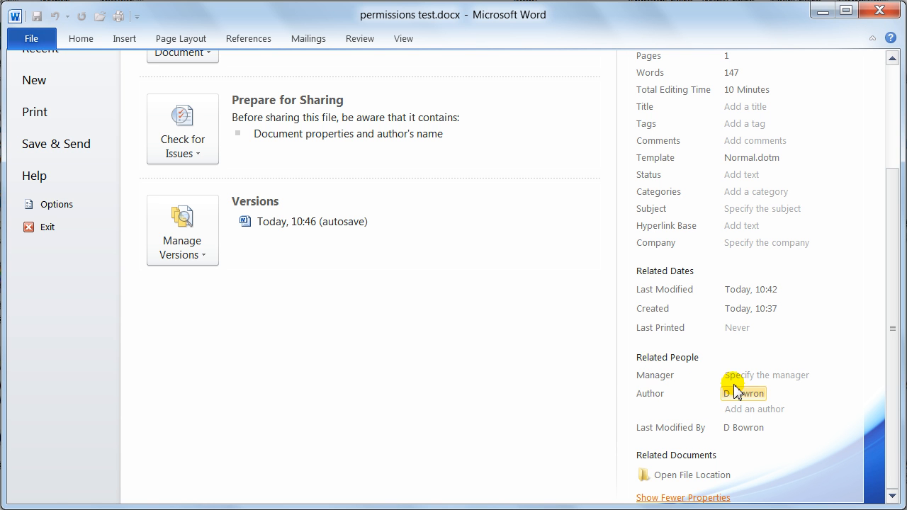
pyautogui.click(765, 375)
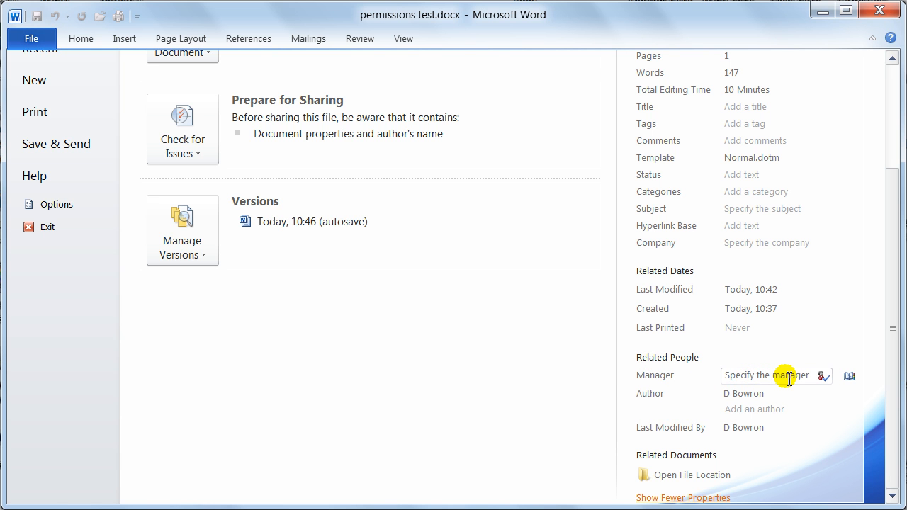
pyautogui.click(743, 395)
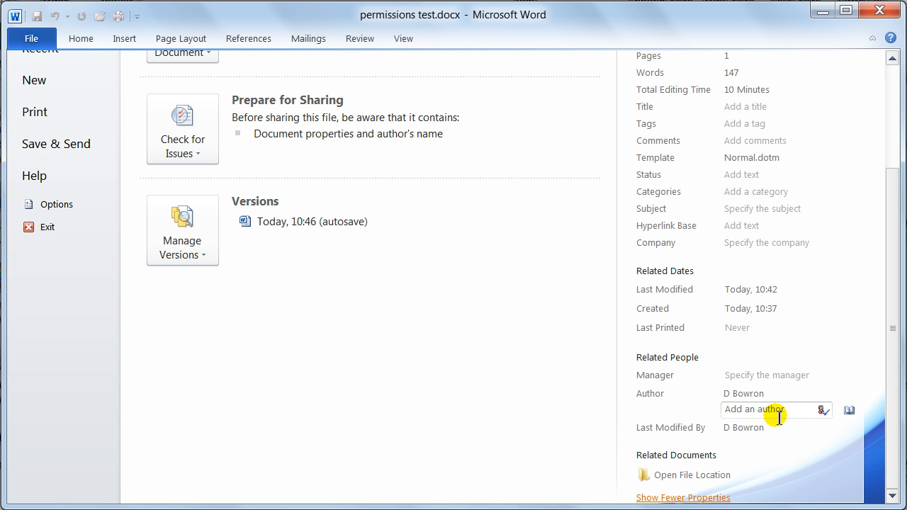
pyautogui.click(743, 394)
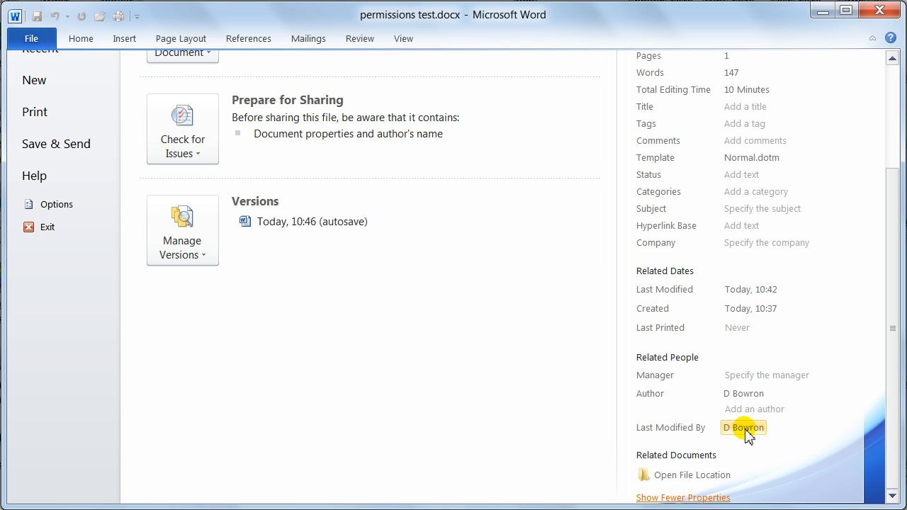
pyautogui.moveTo(698, 455)
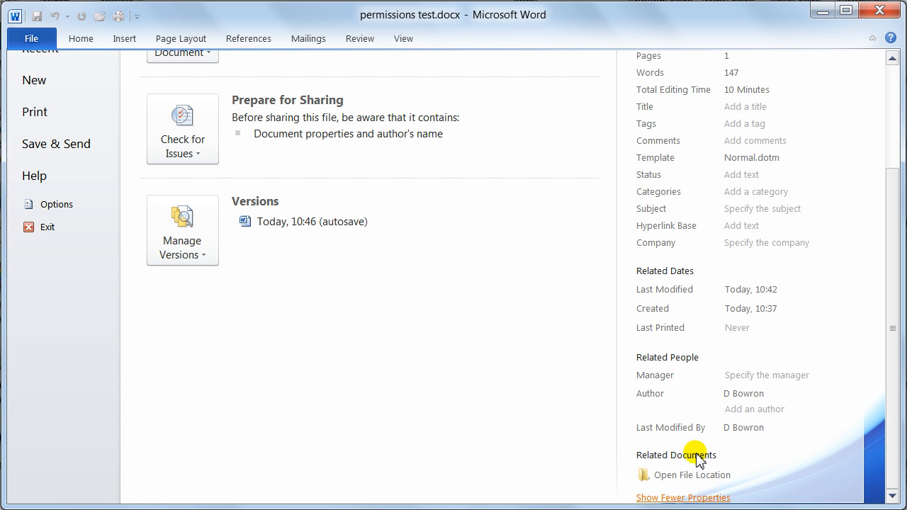
pyautogui.moveTo(670, 493)
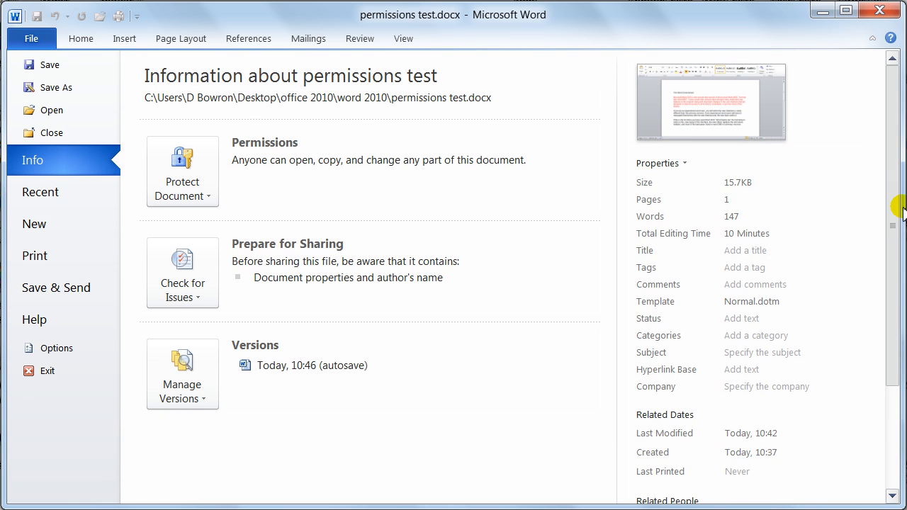
pyautogui.moveTo(181, 170)
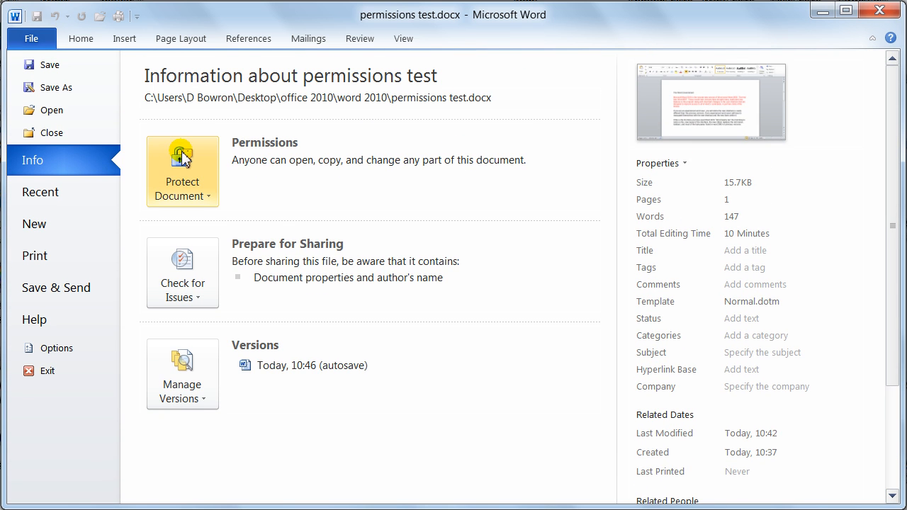
pyautogui.moveTo(187, 182)
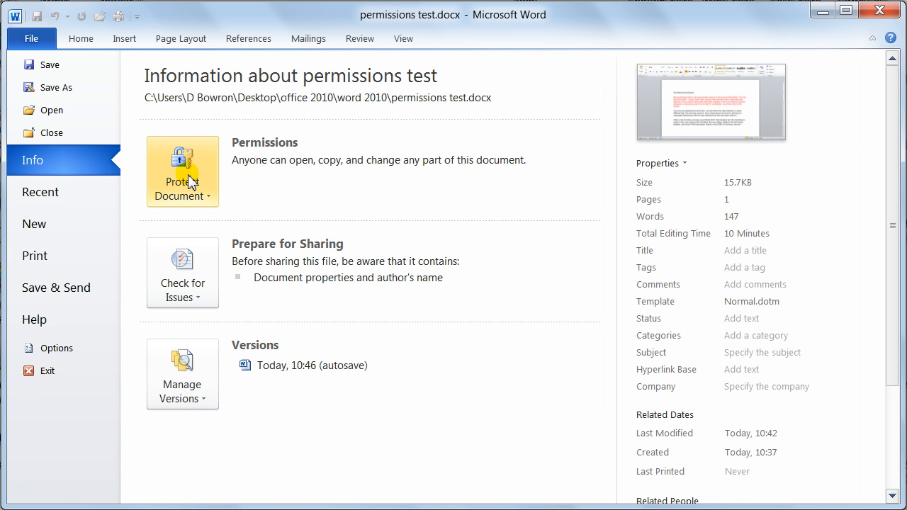
# Choose Mark as Final under Protect Document so the confirmation to save as final appears
pyautogui.click(182, 170)
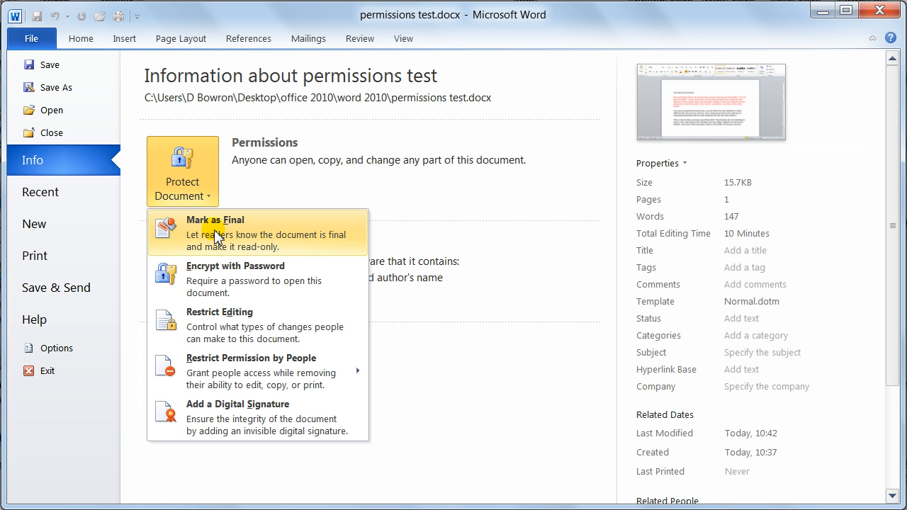
pyautogui.click(216, 220)
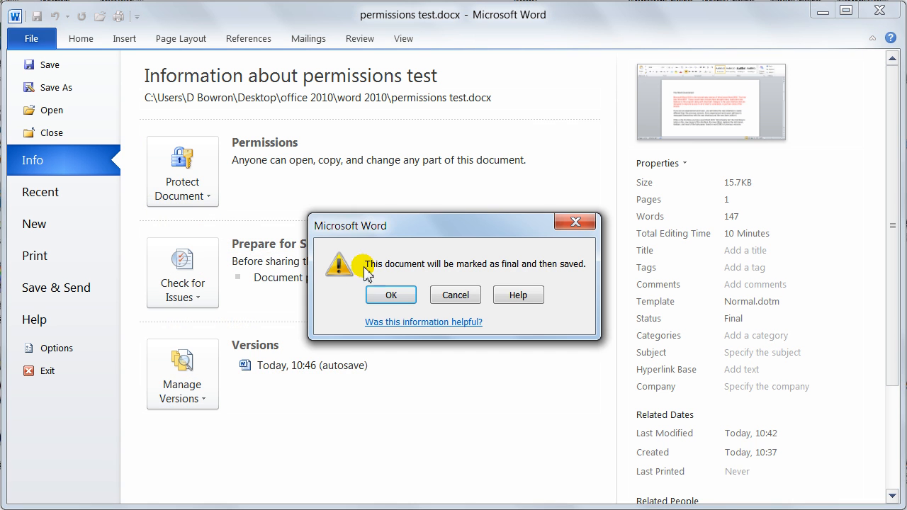
# Confirm the final mark, dismiss the notice, then Edit Anyway to make the document editable again
pyautogui.moveTo(350, 226); pyautogui.dragTo(388, 139)
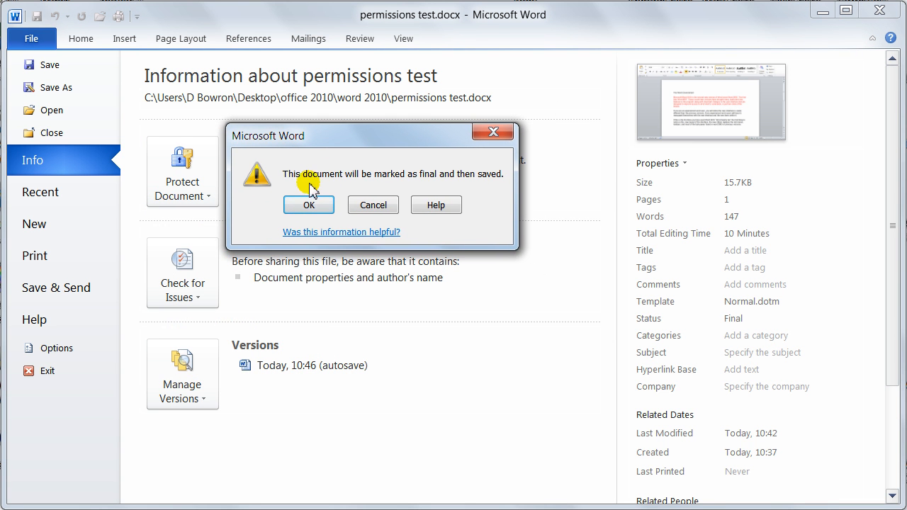
pyautogui.moveTo(482, 196)
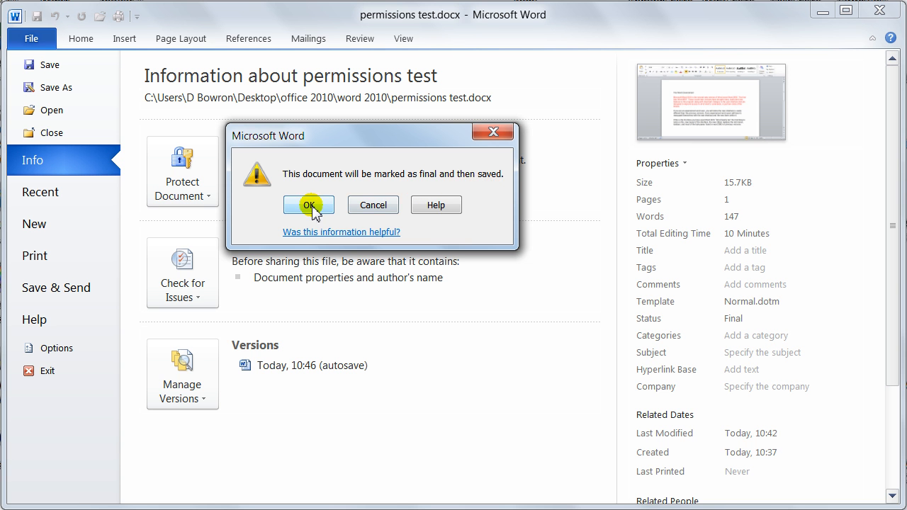
pyautogui.click(309, 204)
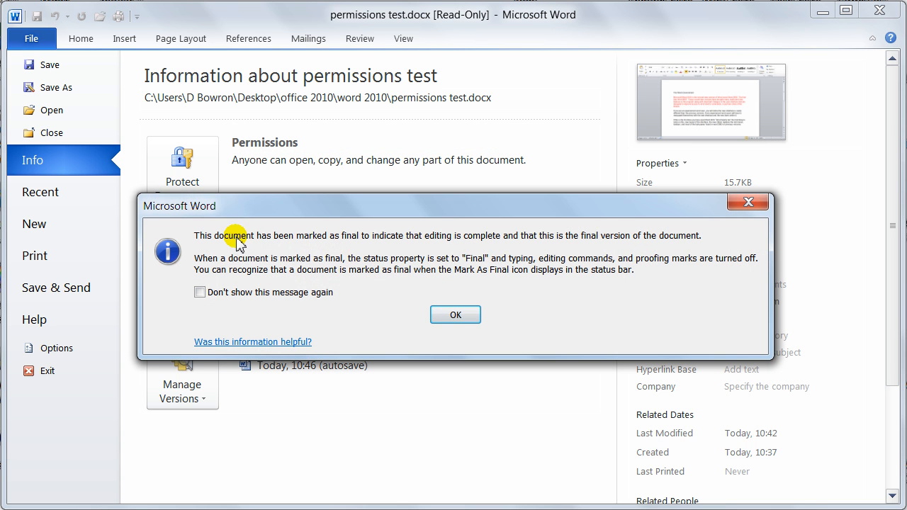
pyautogui.moveTo(215, 249)
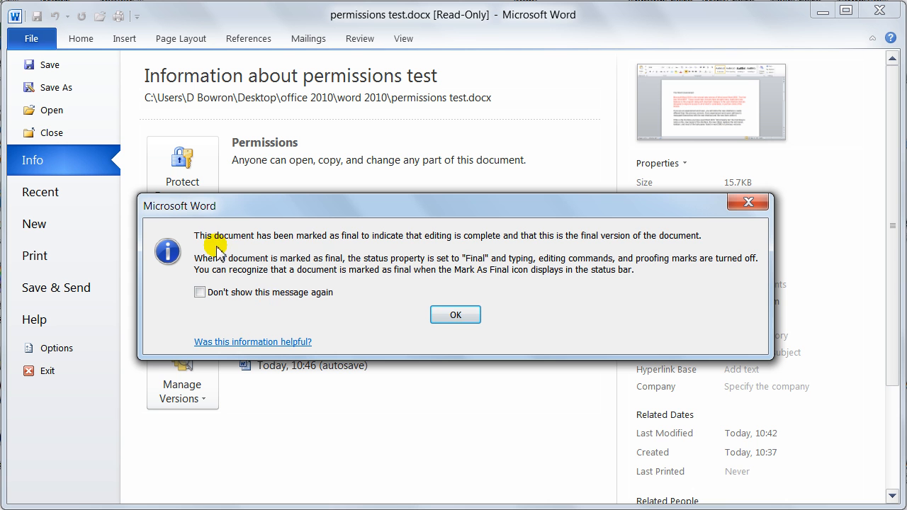
pyautogui.moveTo(396, 247)
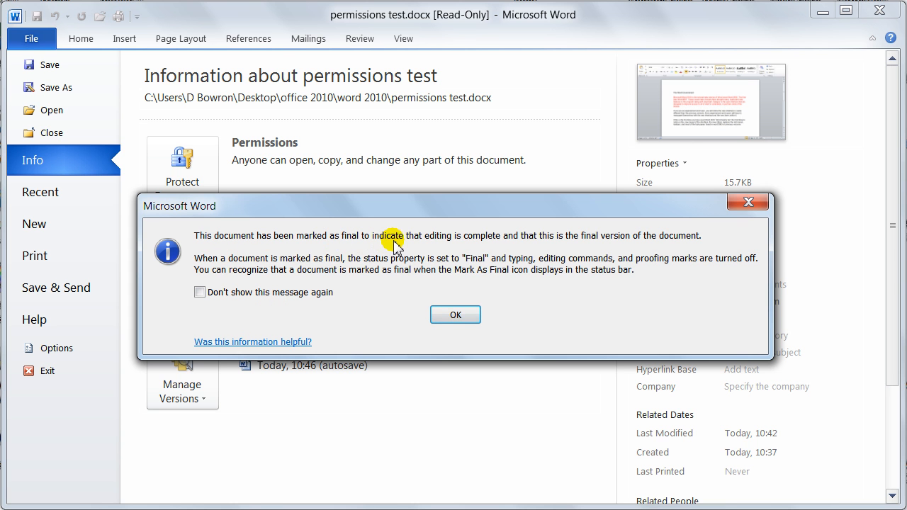
pyautogui.moveTo(526, 253)
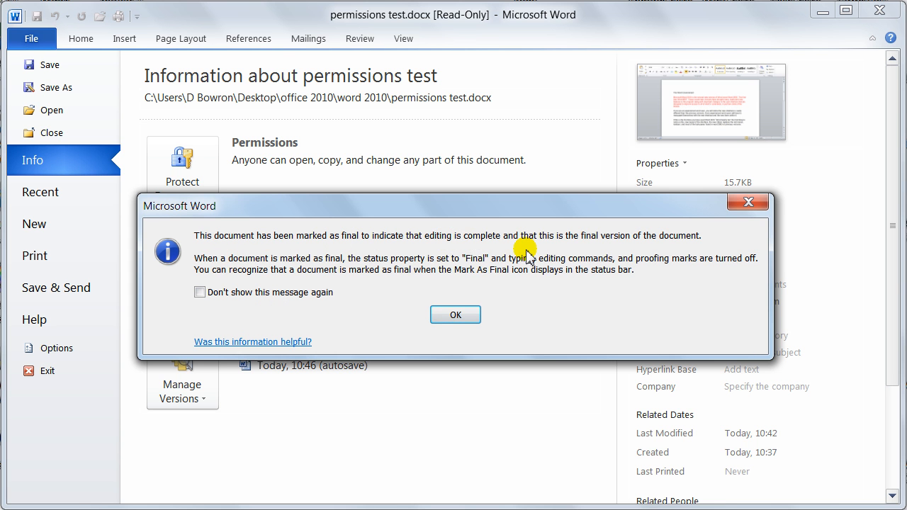
pyautogui.moveTo(533, 254)
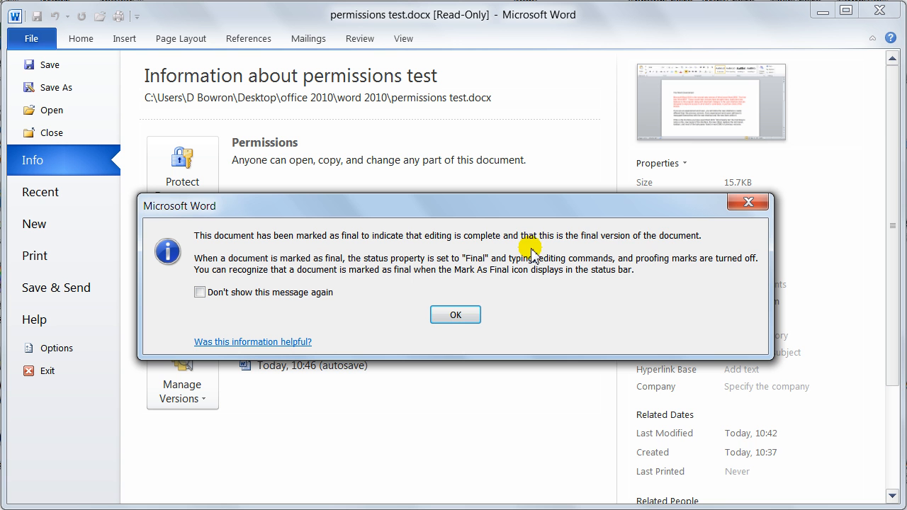
pyautogui.moveTo(524, 281)
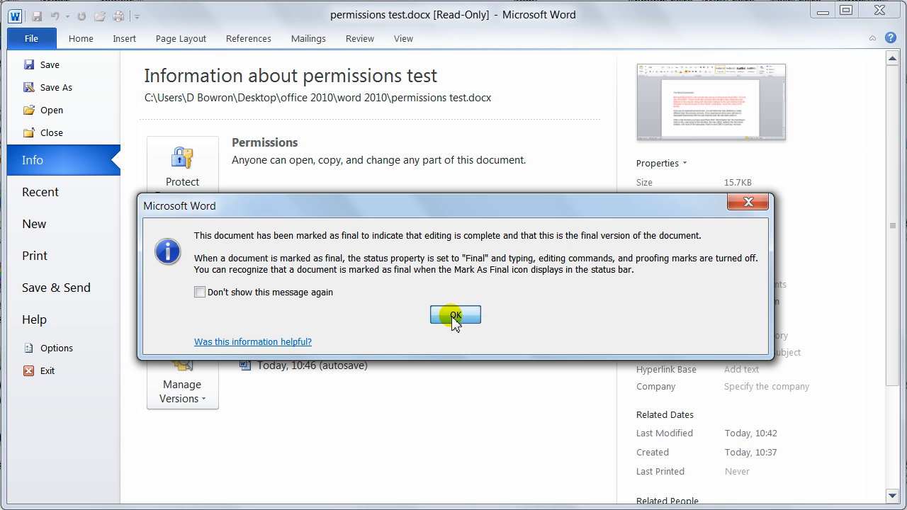
pyautogui.click(455, 315)
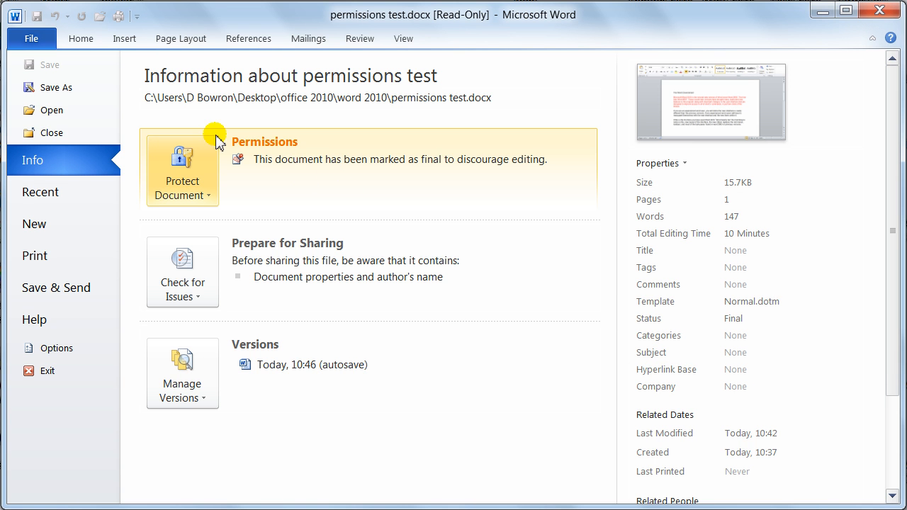
pyautogui.moveTo(262, 146)
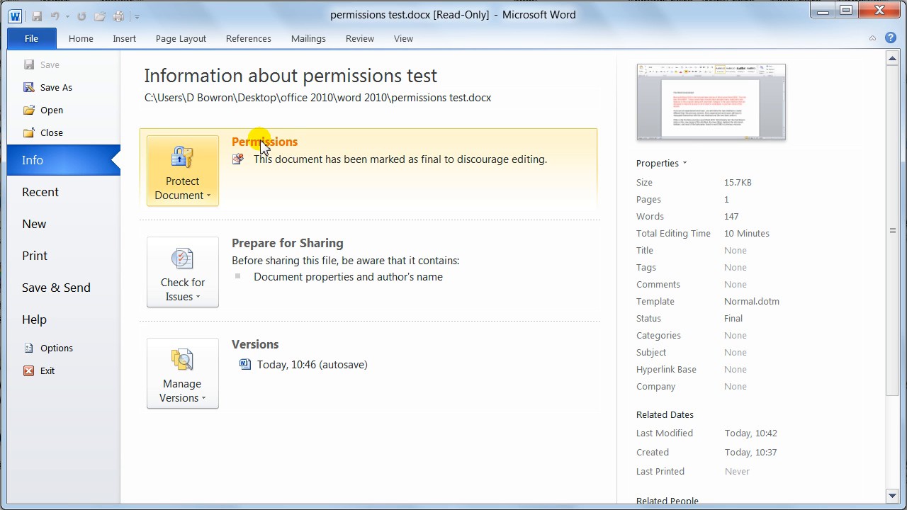
pyautogui.moveTo(241, 165)
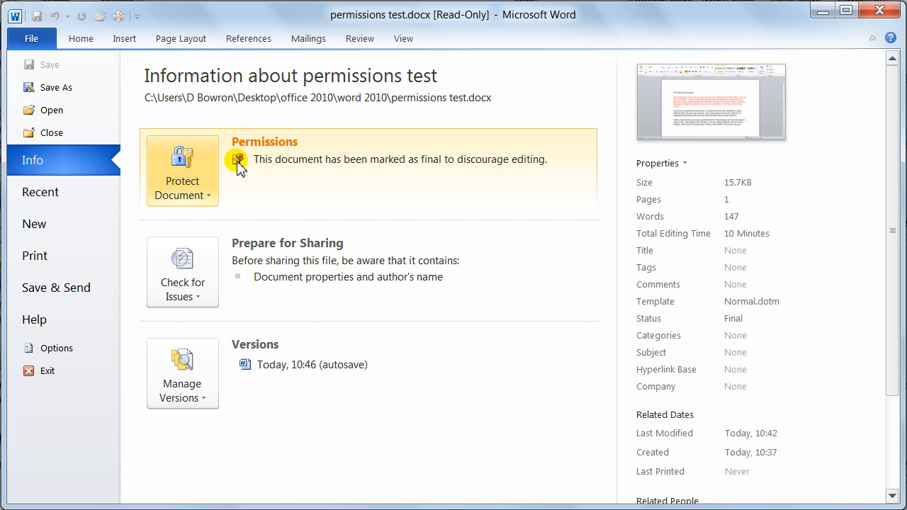
pyautogui.moveTo(284, 323)
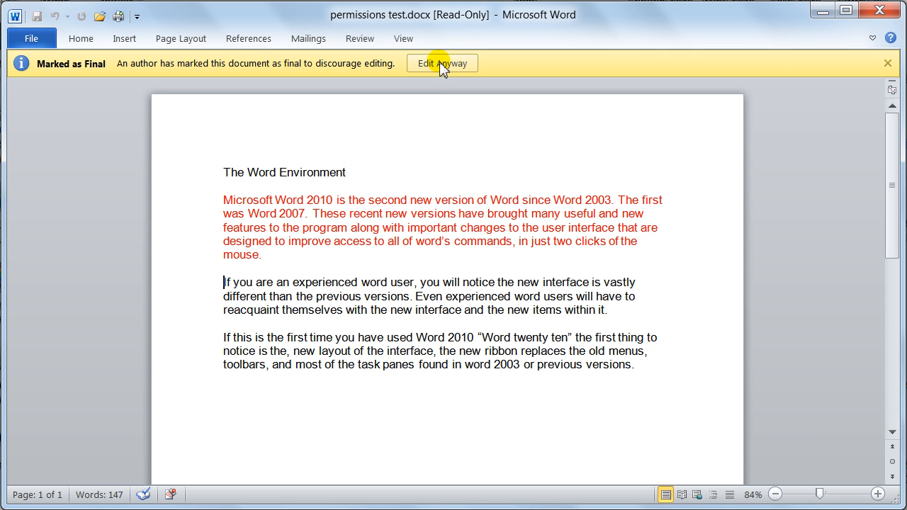
pyautogui.moveTo(451, 68)
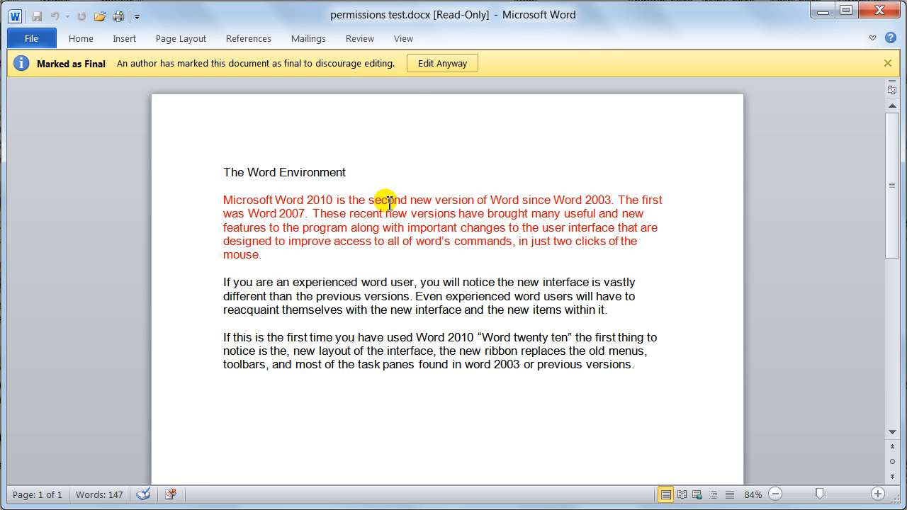
pyautogui.click(443, 63)
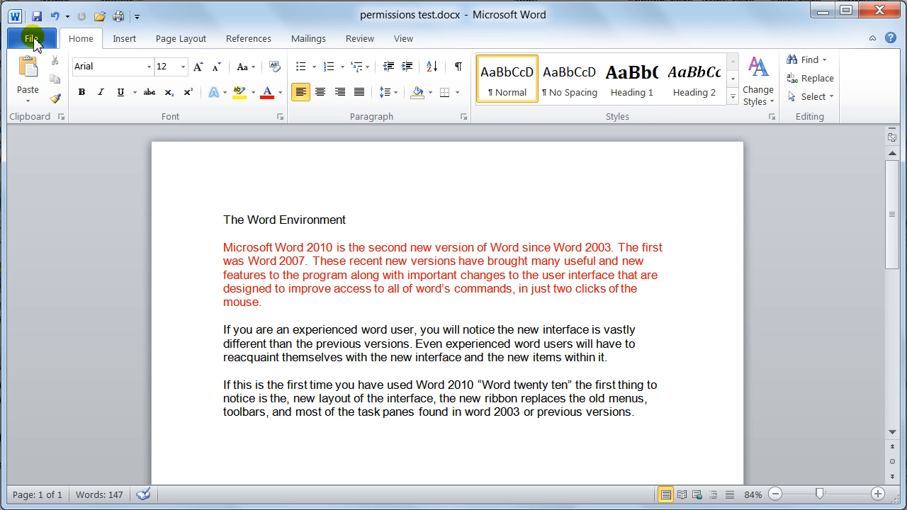
# Encrypt the document with a password, entering and confirming it so a password is required to open it
pyautogui.click(31, 38)
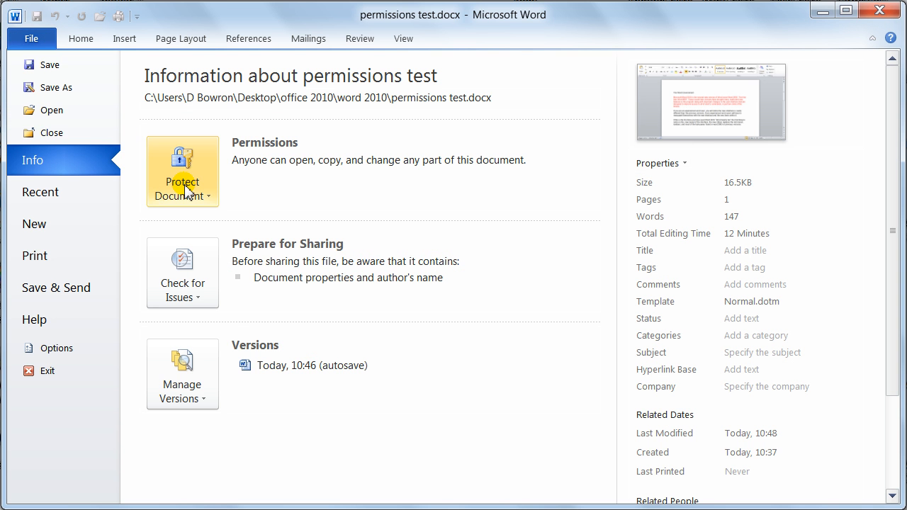
pyautogui.click(182, 182)
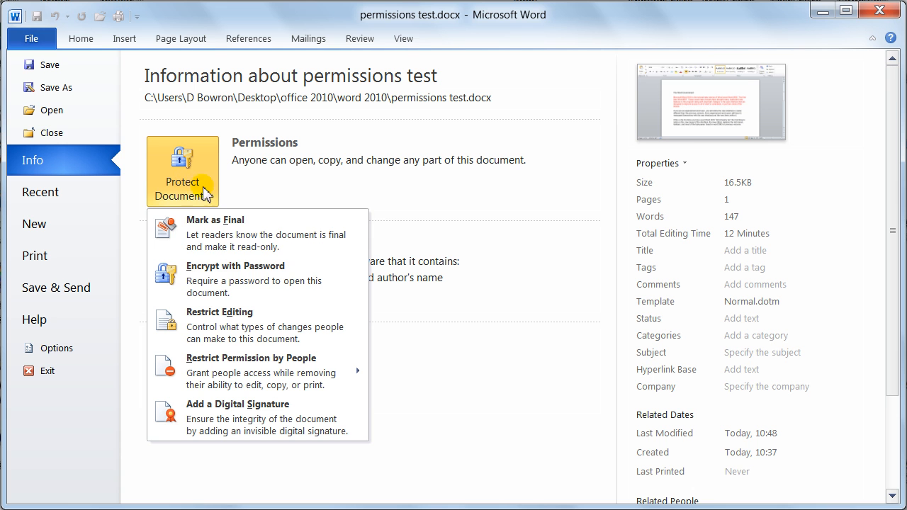
pyautogui.moveTo(215, 281)
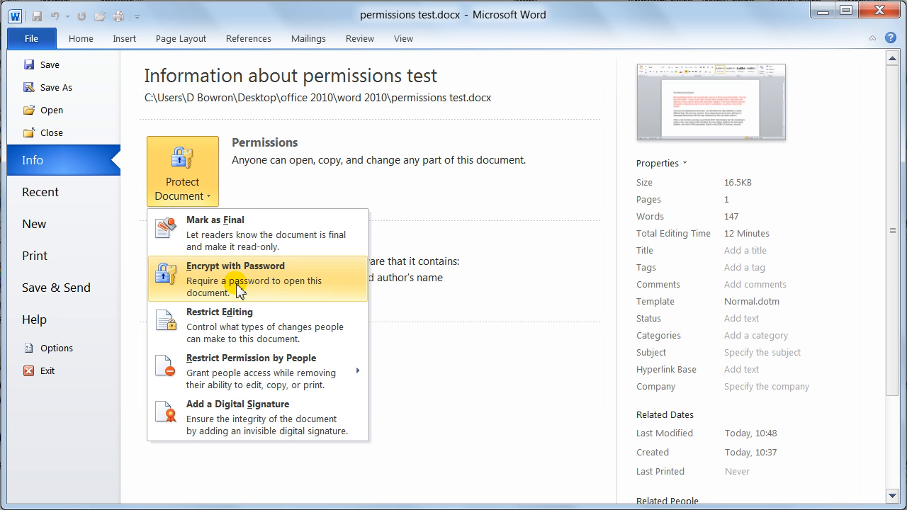
pyautogui.click(235, 279)
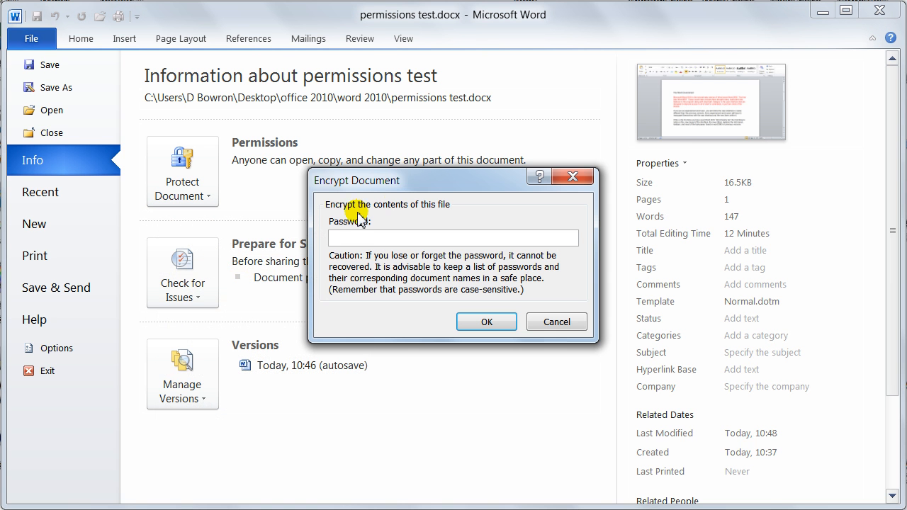
pyautogui.moveTo(357, 180); pyautogui.dragTo(311, 129)
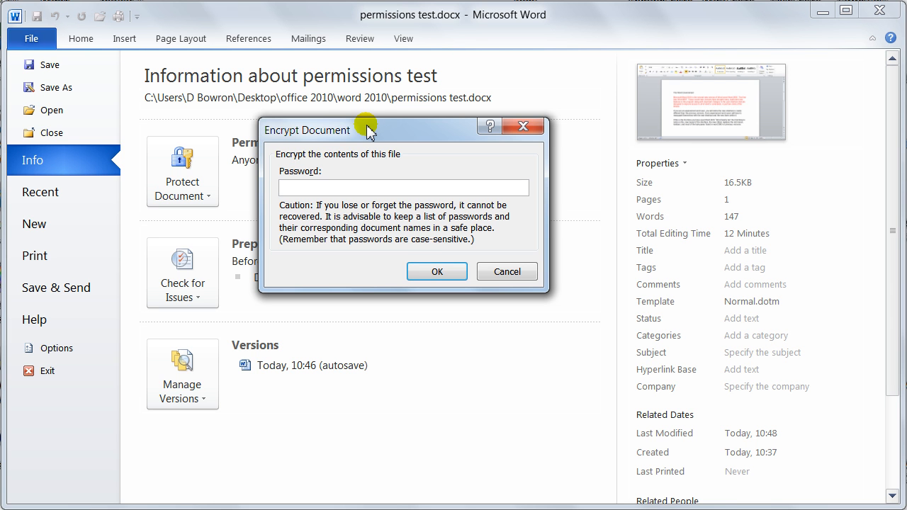
pyautogui.click(402, 187)
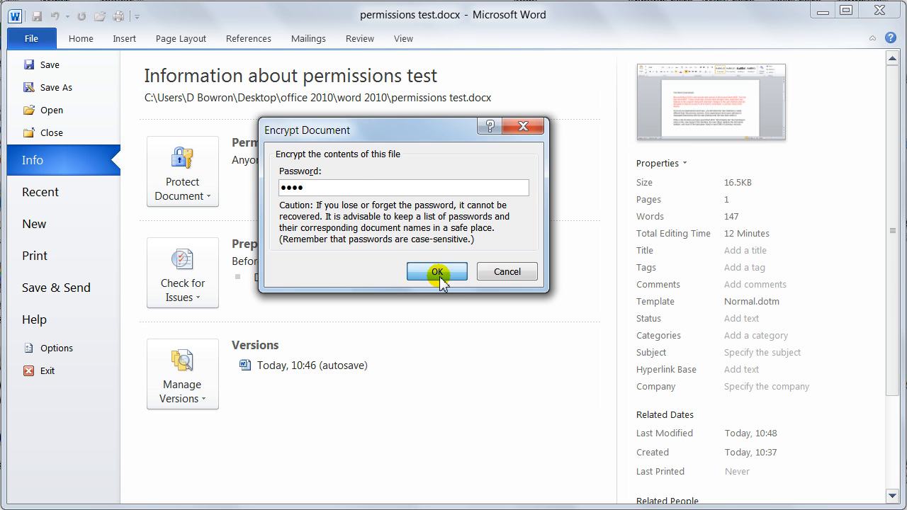
pyautogui.click(437, 272)
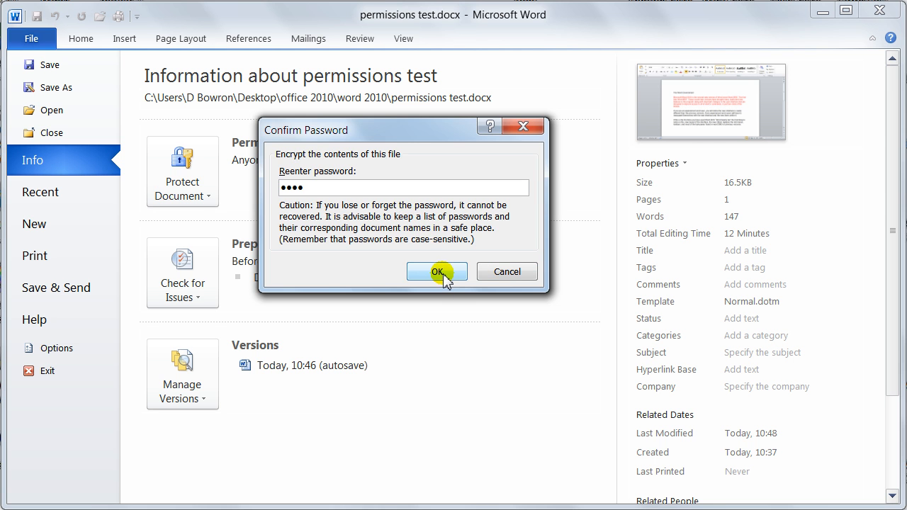
pyautogui.click(436, 272)
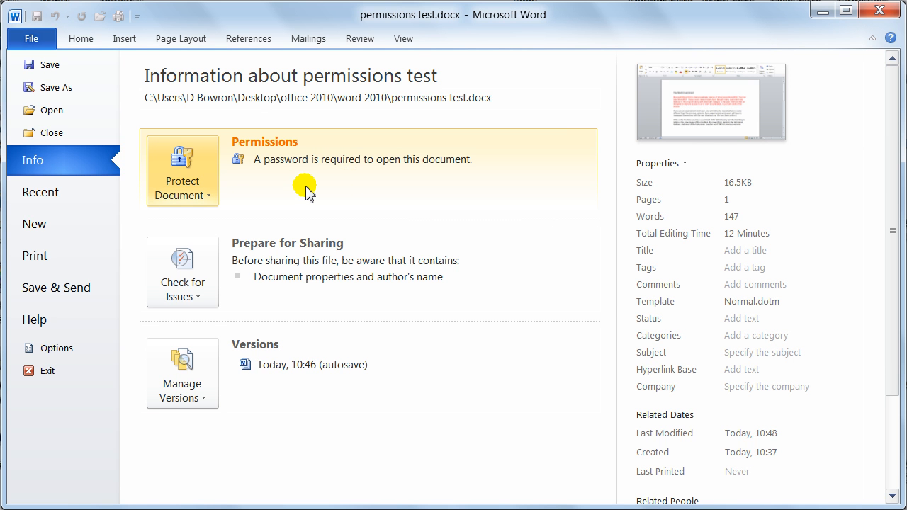
pyautogui.moveTo(269, 173)
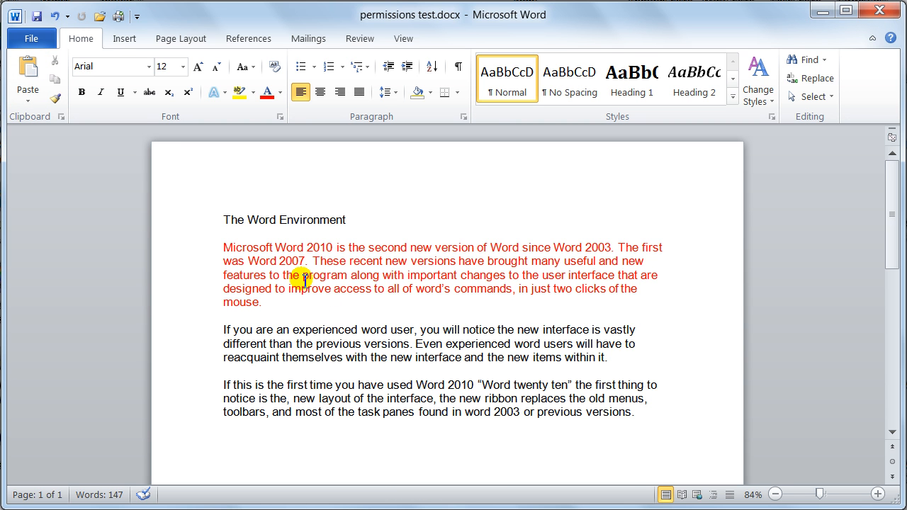
# Close the document and reopen permissions test.docx from the recent files
pyautogui.click(224, 329)
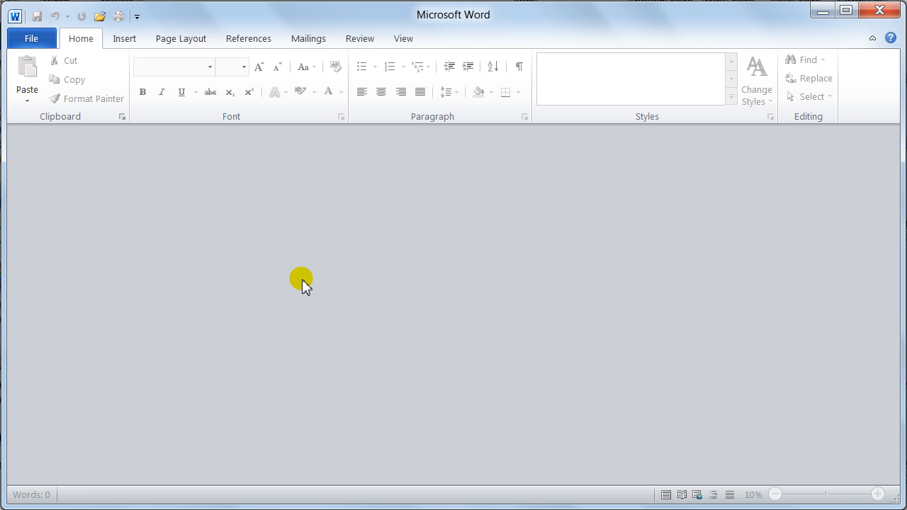
pyautogui.click(31, 39)
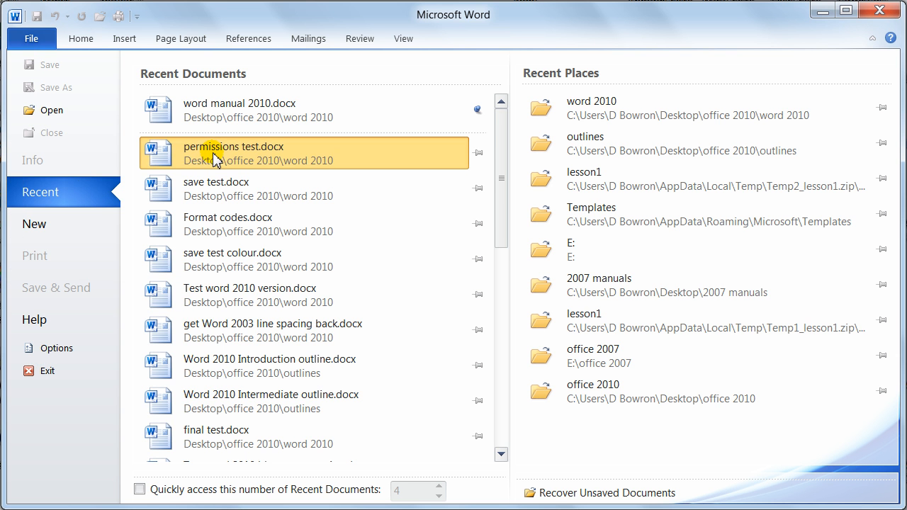
pyautogui.click(234, 153)
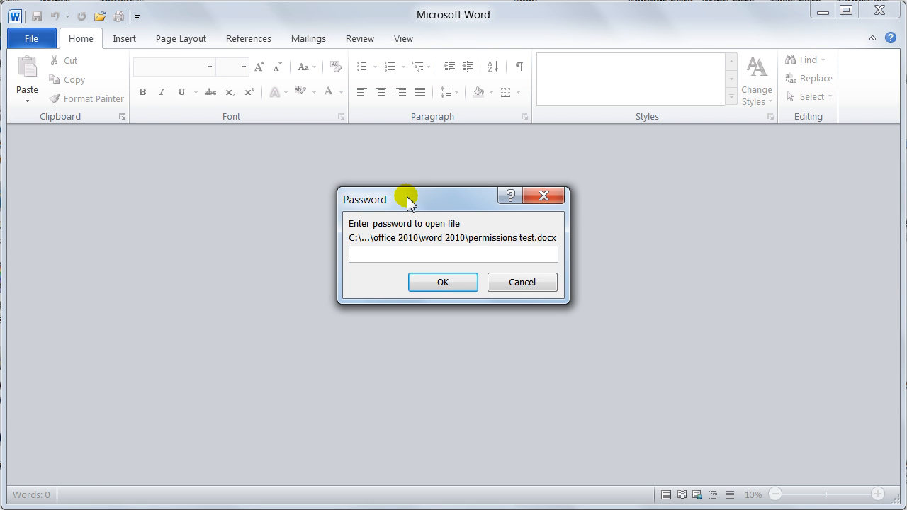
pyautogui.moveTo(422, 197)
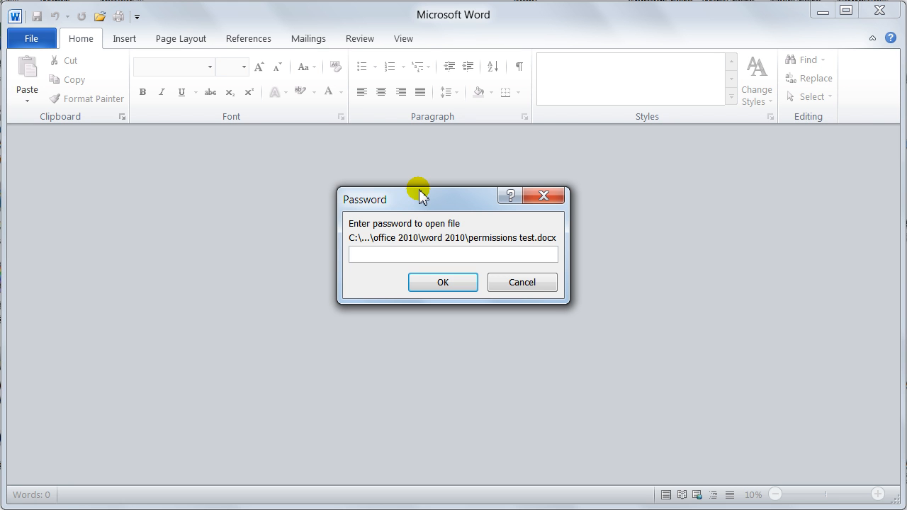
# Enter the document's password so its text opens for editing again
pyautogui.click(454, 254)
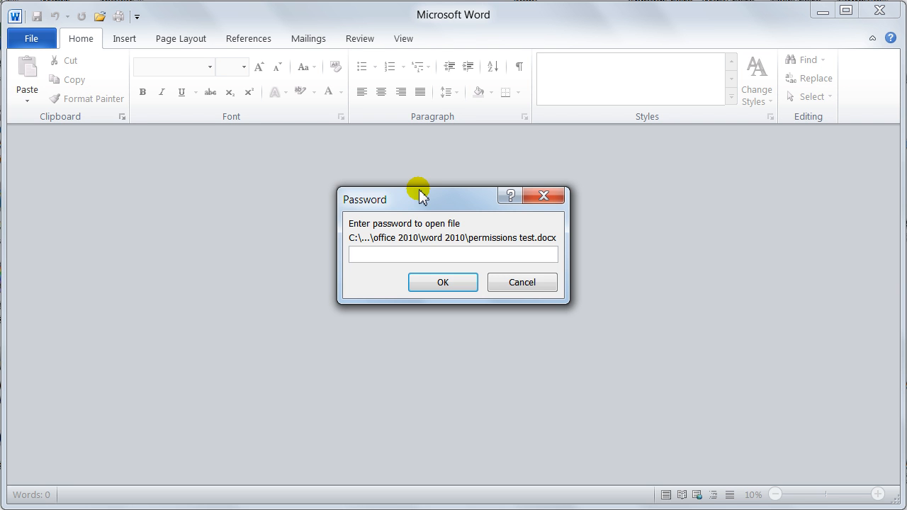
pyautogui.write('•')
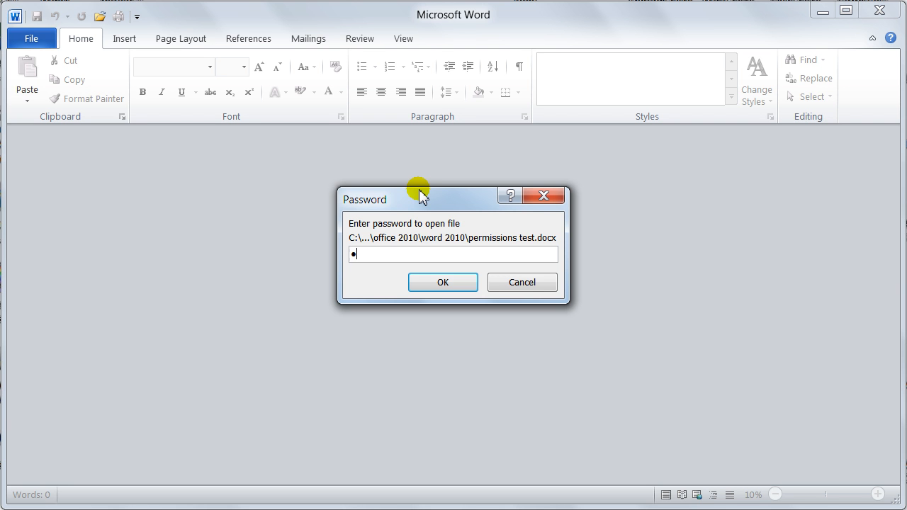
pyautogui.write('••')
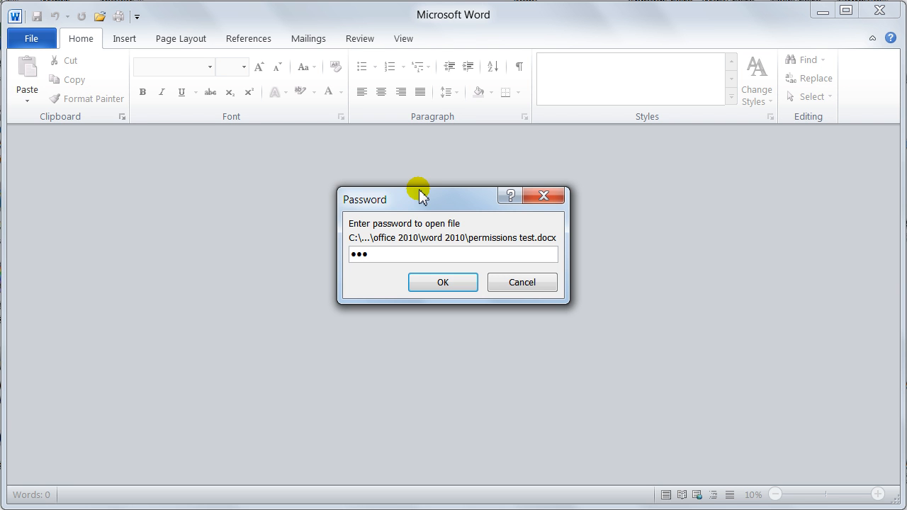
pyautogui.write('•')
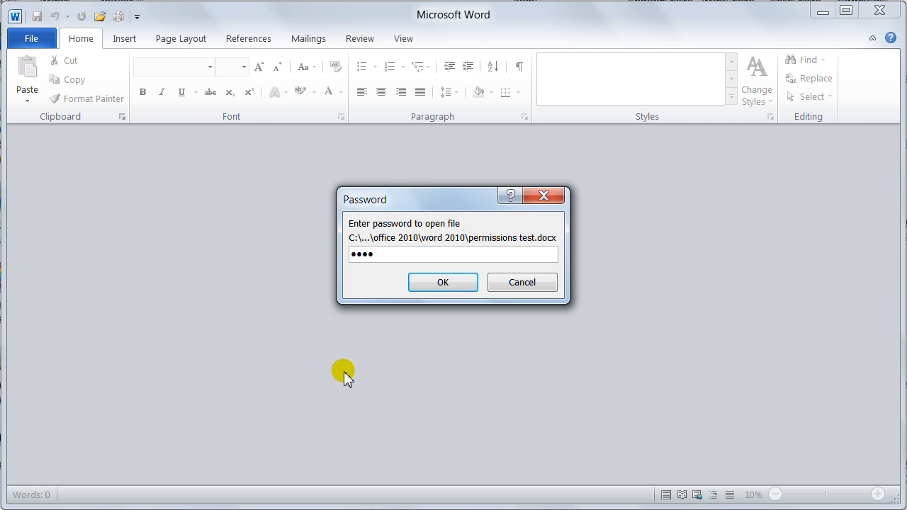
pyautogui.click(443, 282)
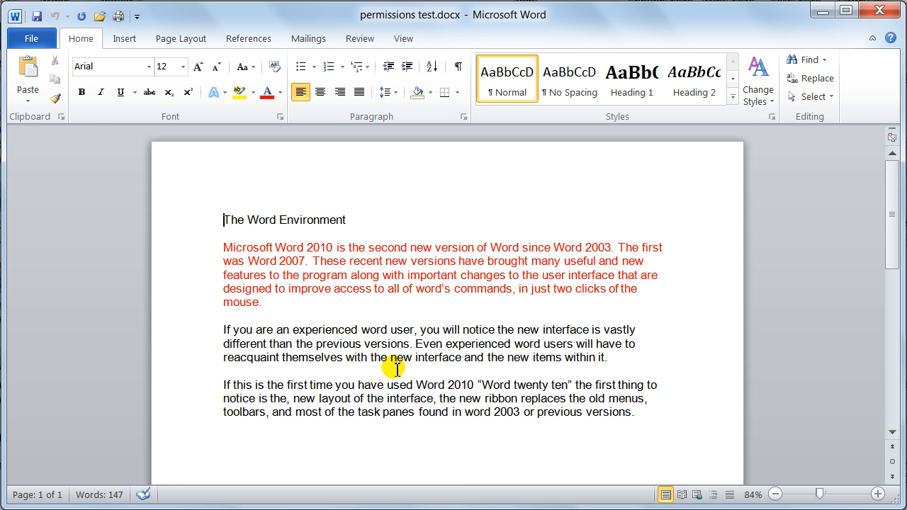
pyautogui.moveTo(377, 315)
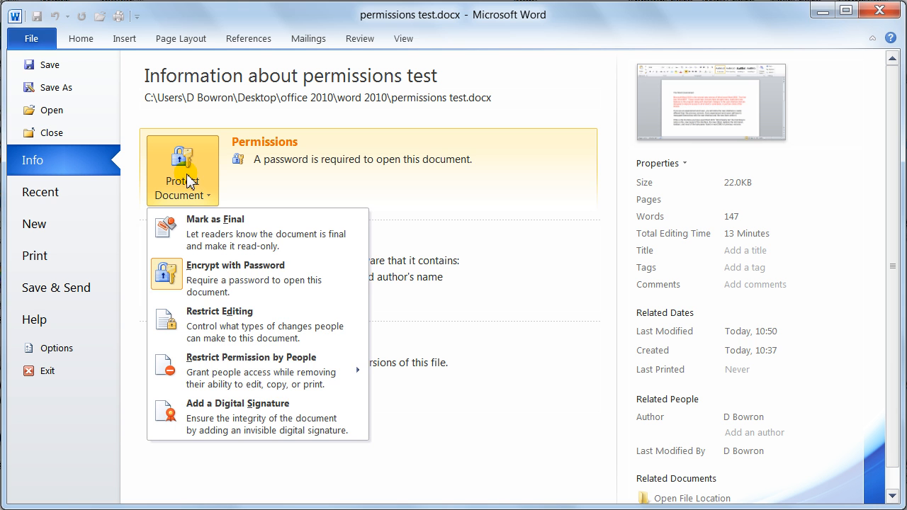
# Clear the open password in Encrypt with Password so anyone can open the document
pyautogui.click(236, 265)
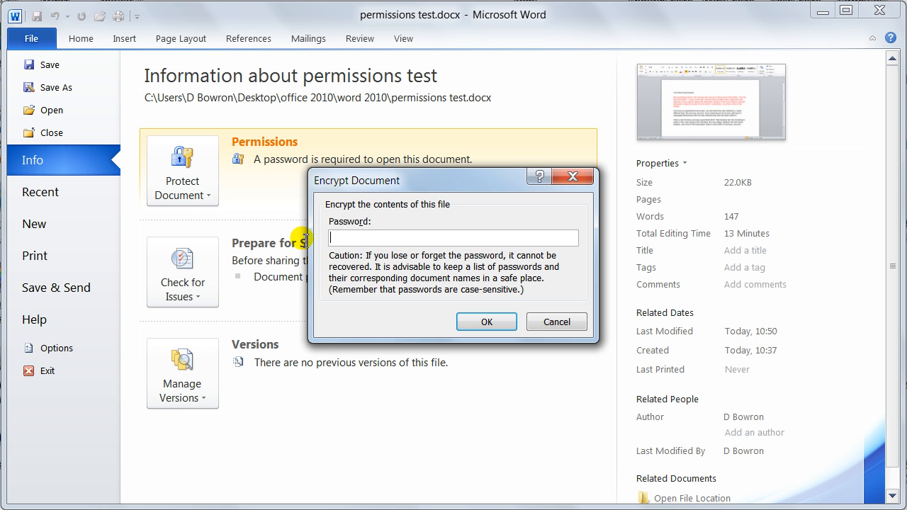
pyautogui.click(487, 322)
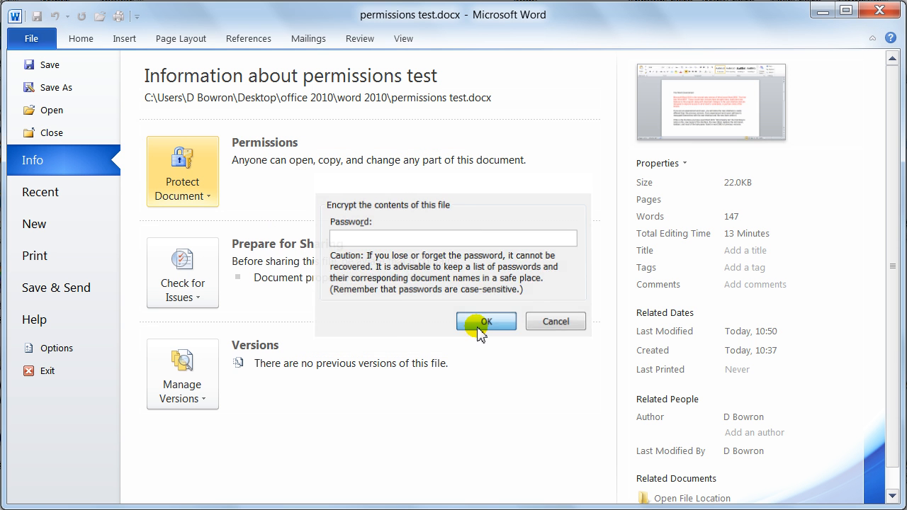
pyautogui.click(487, 320)
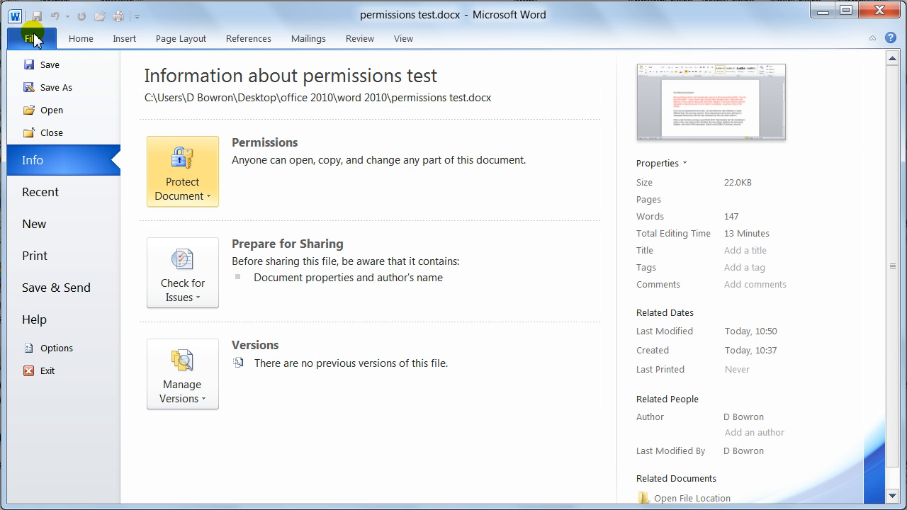
pyautogui.click(31, 38)
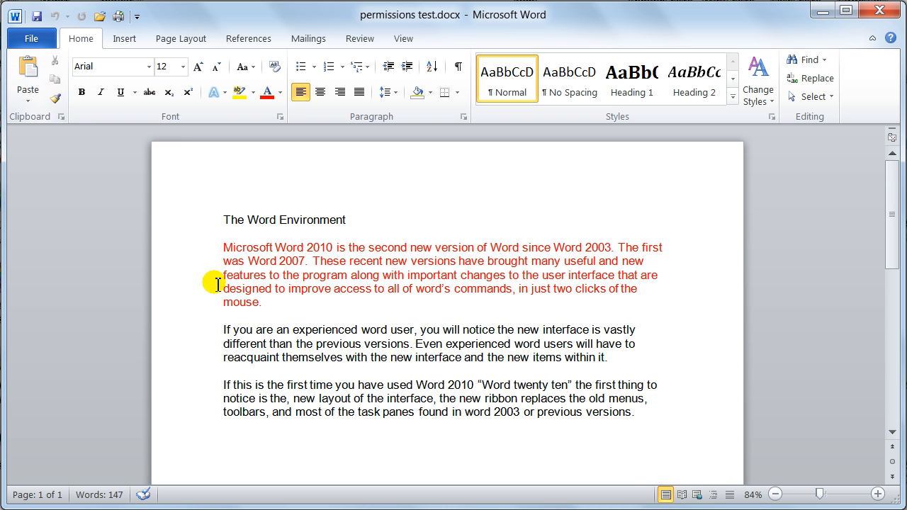
pyautogui.moveTo(210, 256)
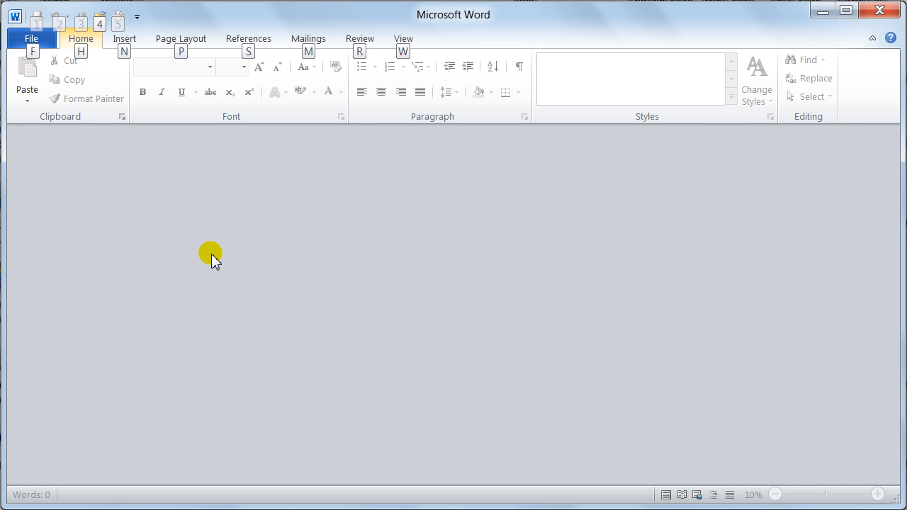
# Reopen permissions test.docx from Recent without any password prompt
pyautogui.click(31, 38)
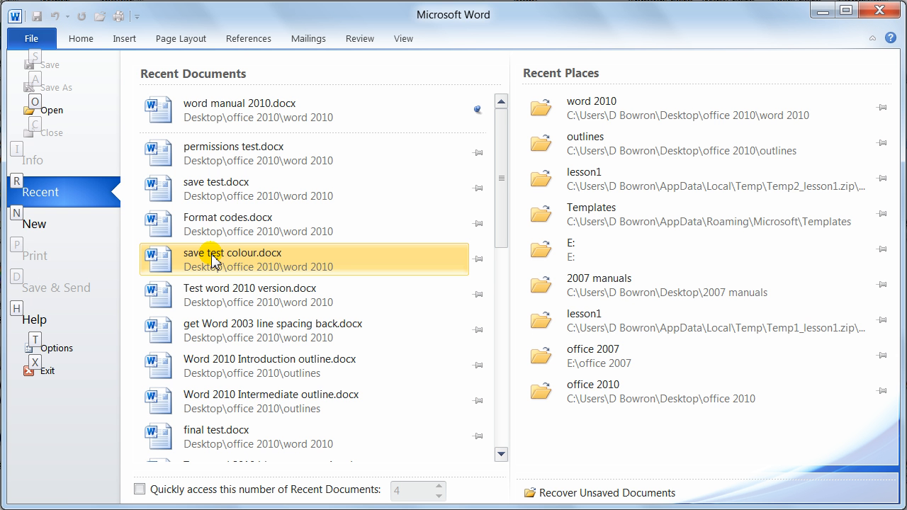
pyautogui.press('alt')
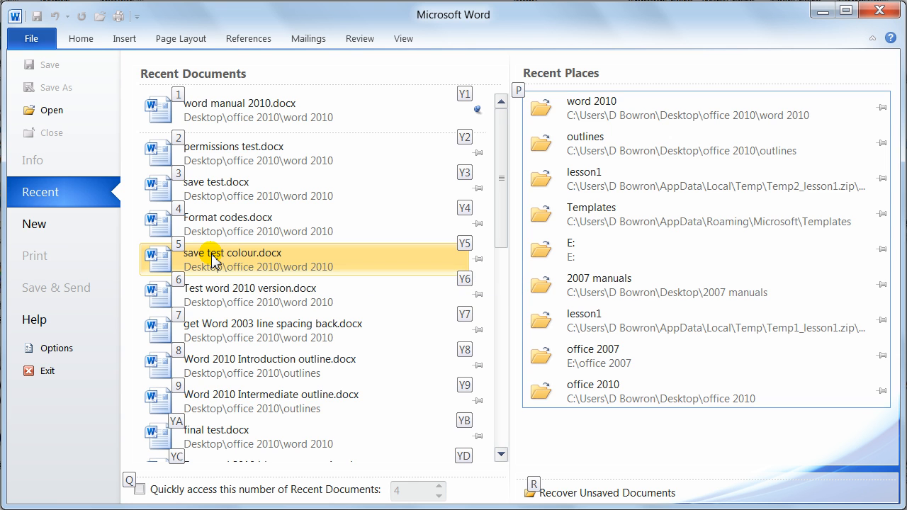
pyautogui.click(233, 146)
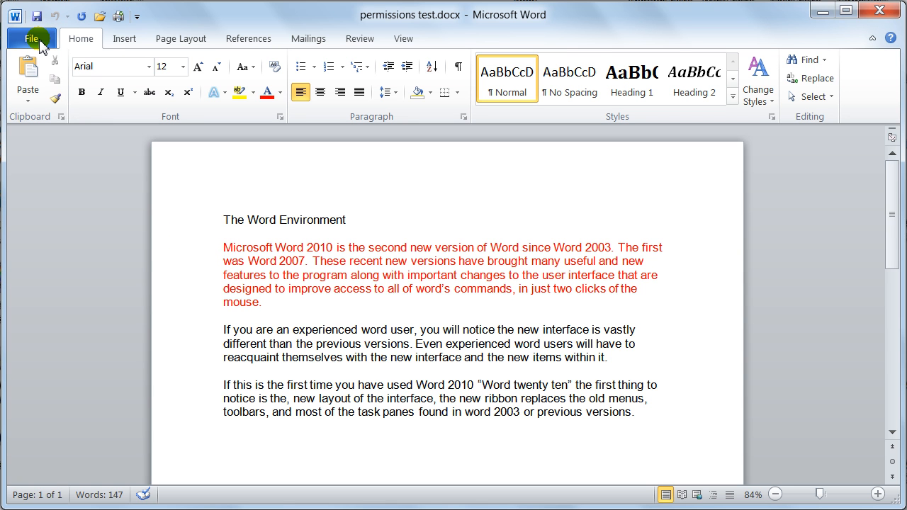
pyautogui.click(31, 38)
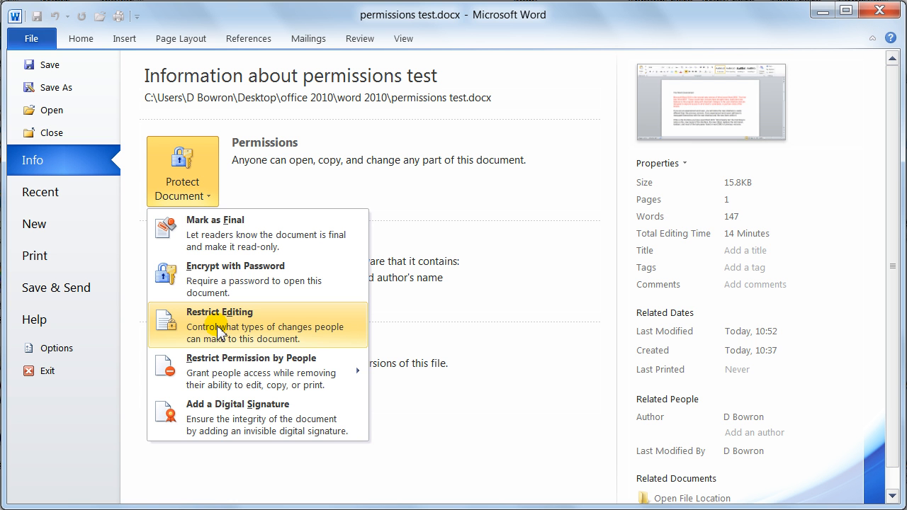
pyautogui.click(218, 312)
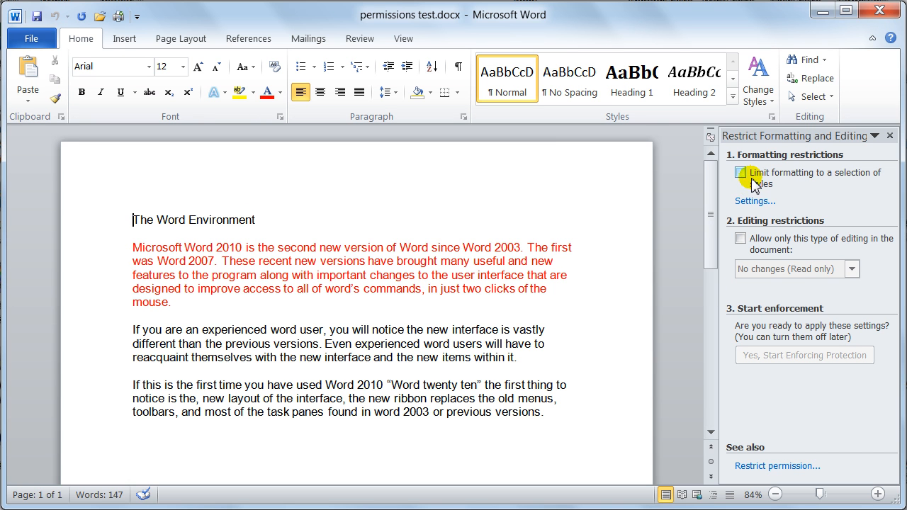
pyautogui.click(754, 202)
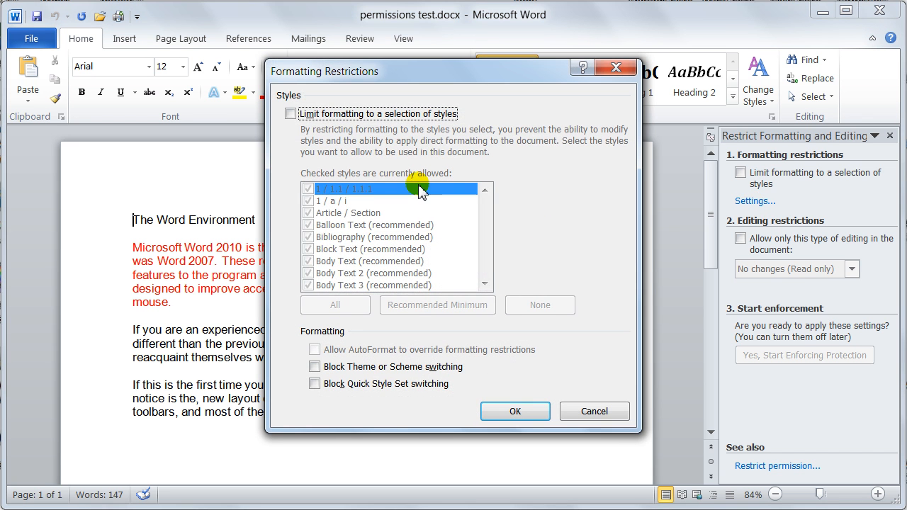
pyautogui.click(290, 114)
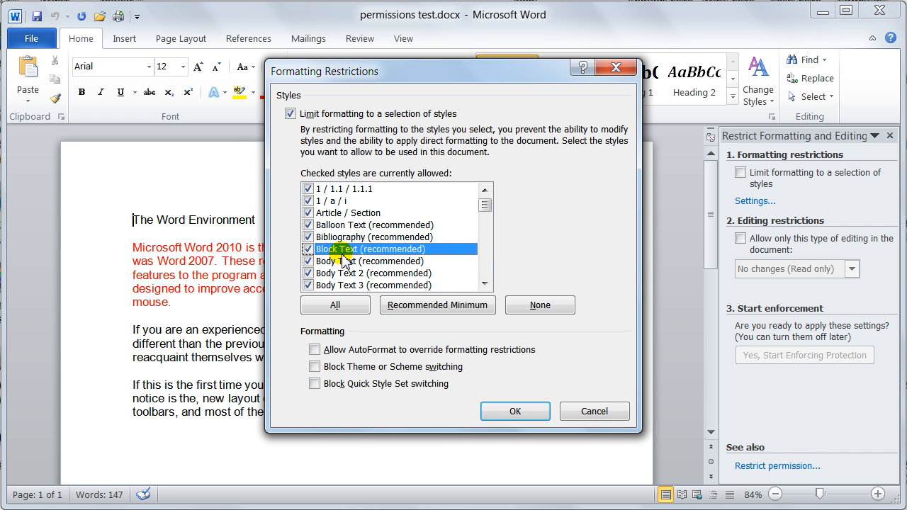
pyautogui.click(372, 285)
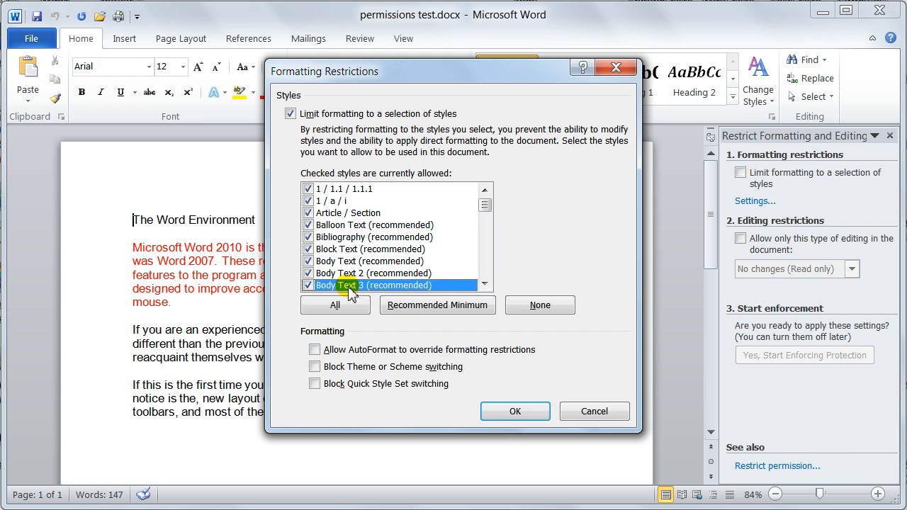
pyautogui.moveTo(556, 394)
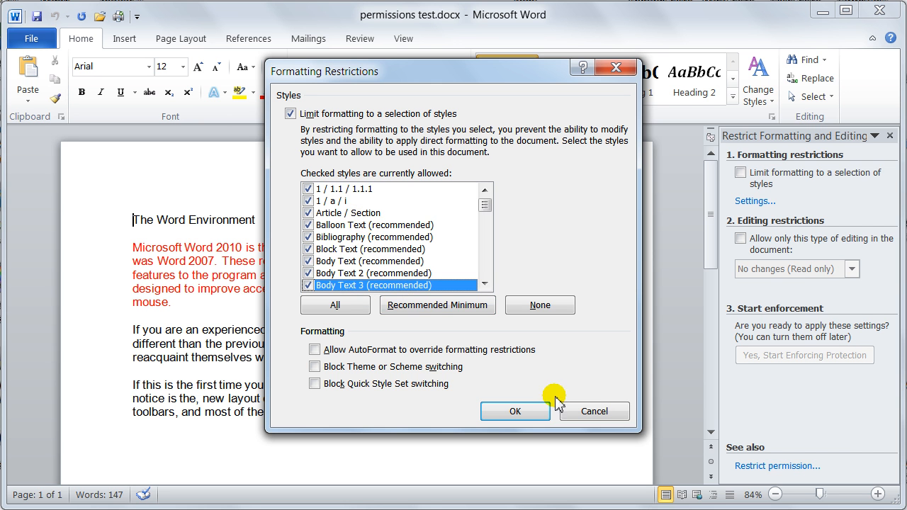
pyautogui.moveTo(324, 397)
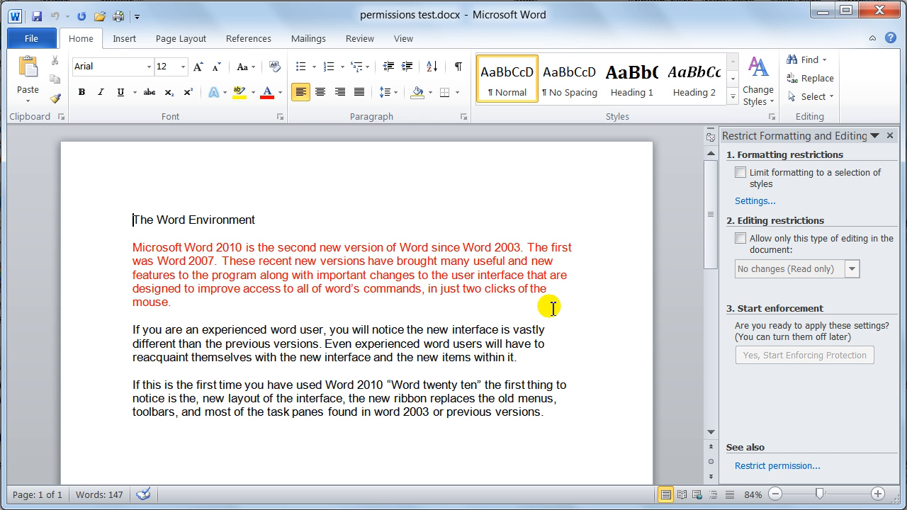
pyautogui.moveTo(791, 226)
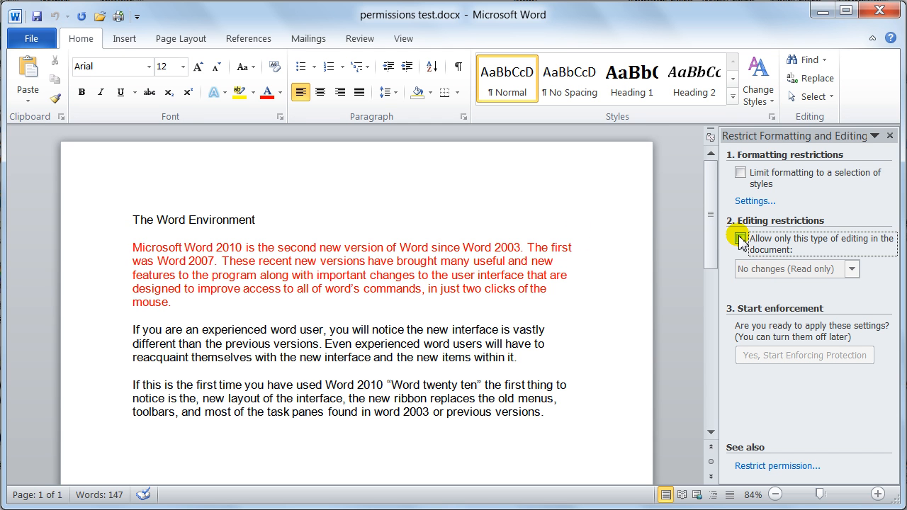
pyautogui.click(740, 238)
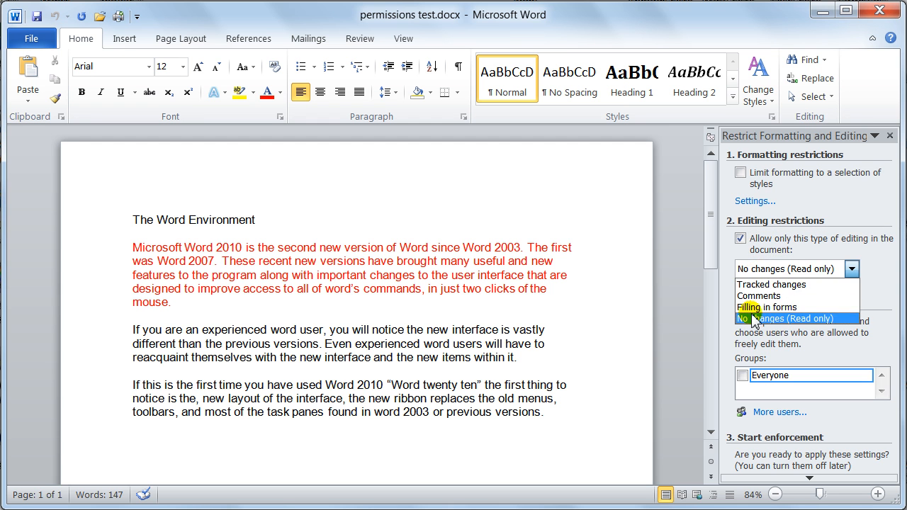
pyautogui.moveTo(763, 318)
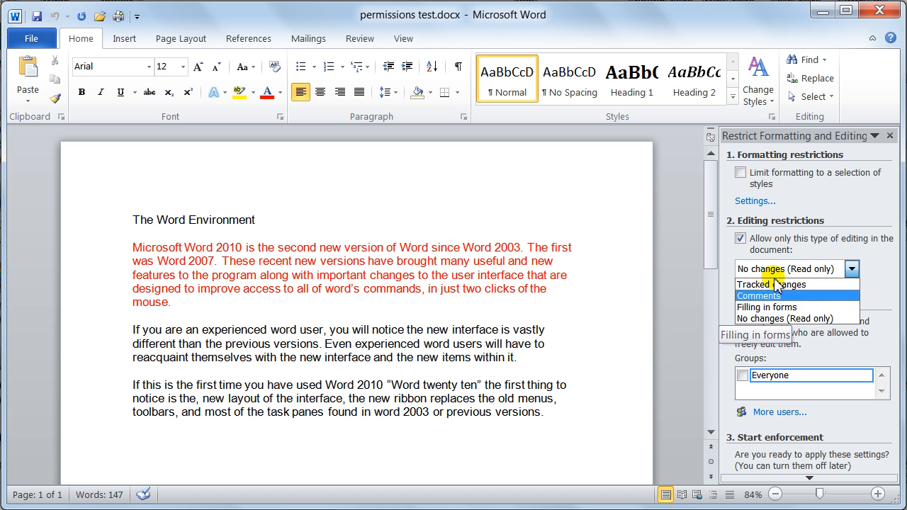
pyautogui.moveTo(779, 284)
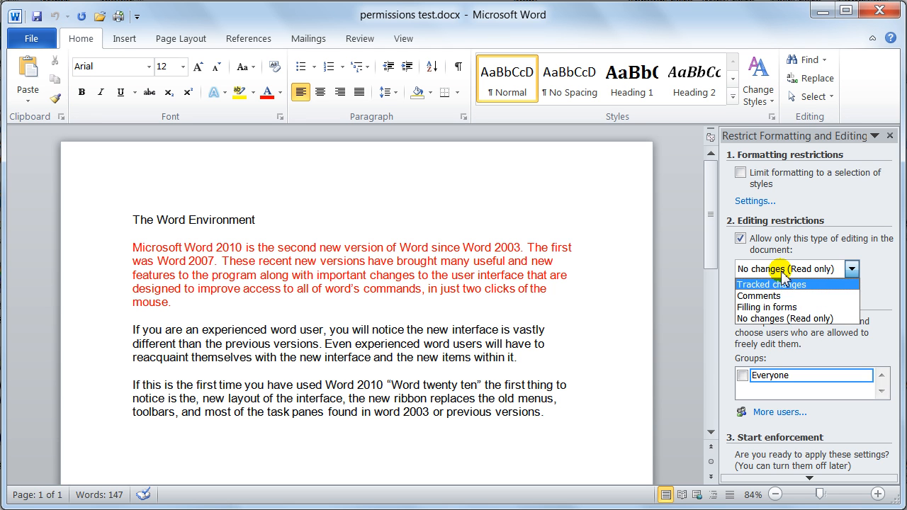
pyautogui.click(740, 238)
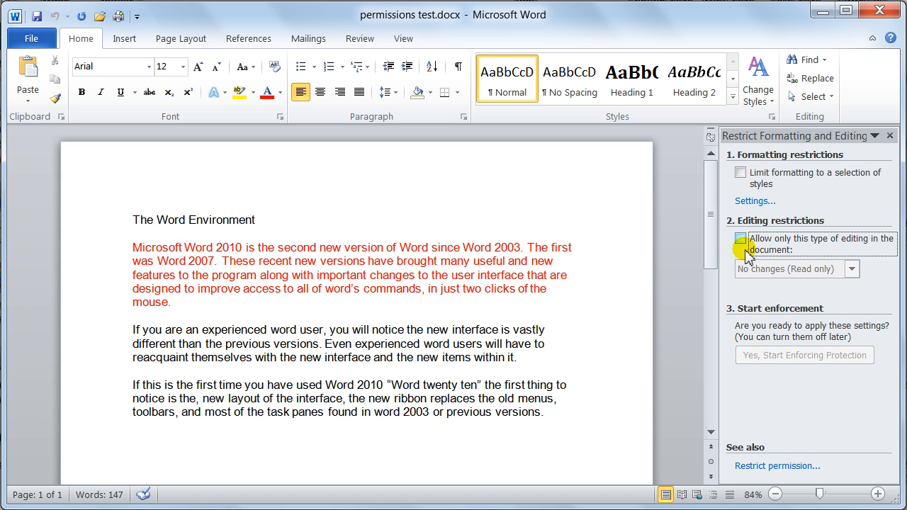
pyautogui.click(740, 238)
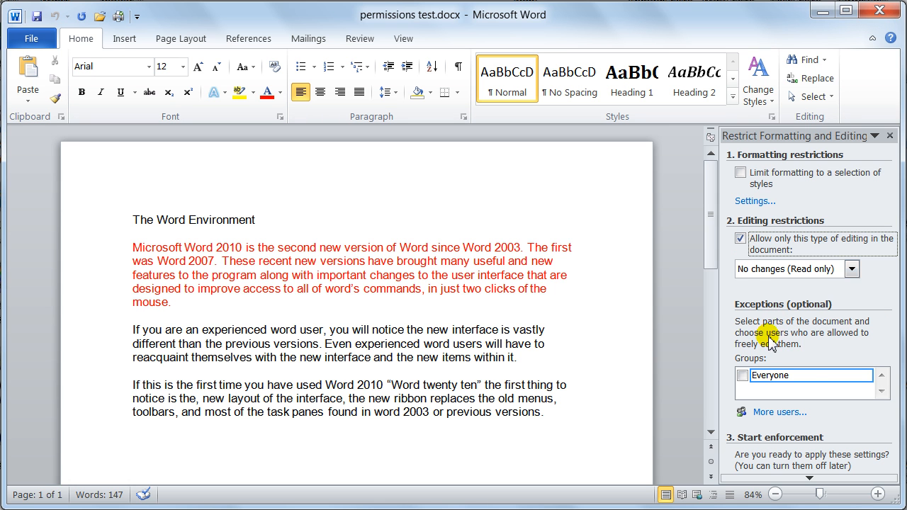
pyautogui.moveTo(765, 355)
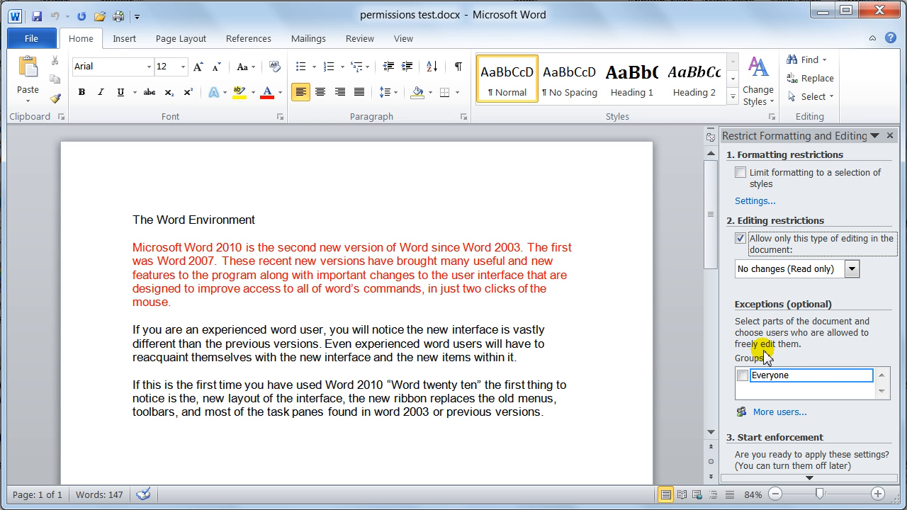
pyautogui.moveTo(848, 338)
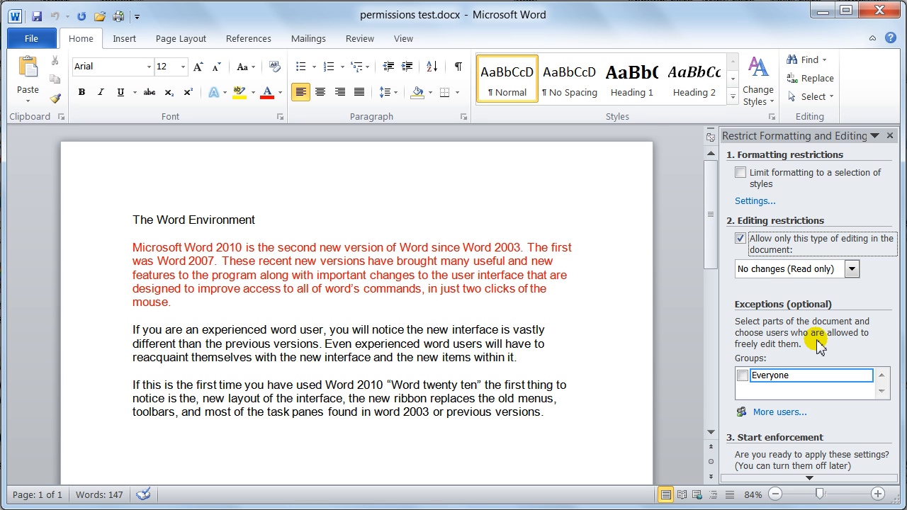
pyautogui.moveTo(777, 361)
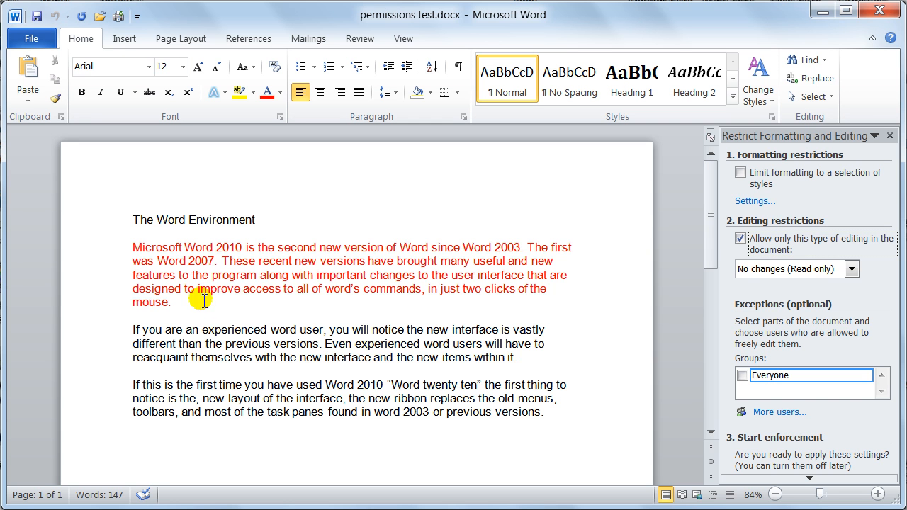
pyautogui.moveTo(782, 395)
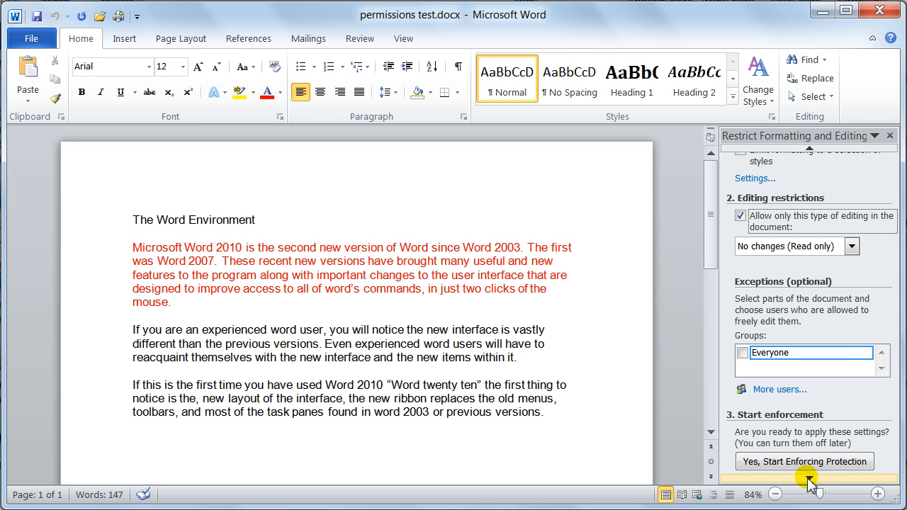
pyautogui.scroll(-3)
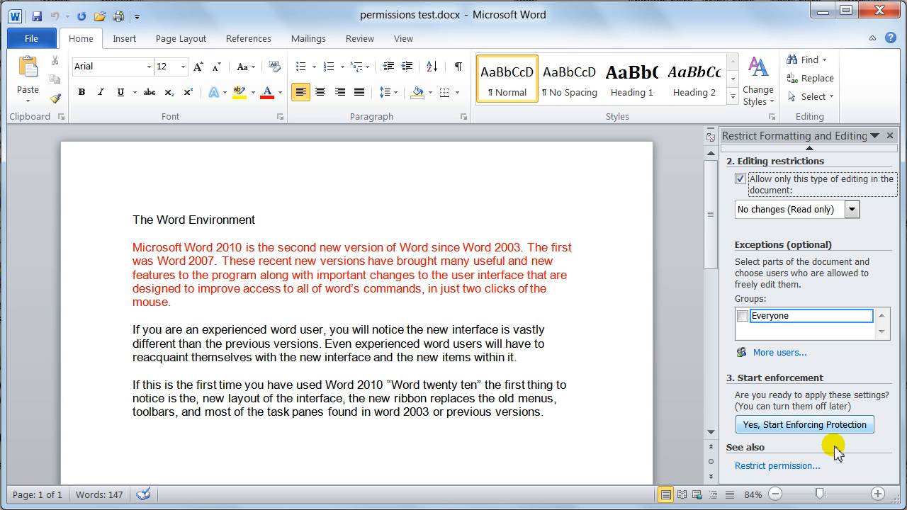
pyautogui.moveTo(717, 366)
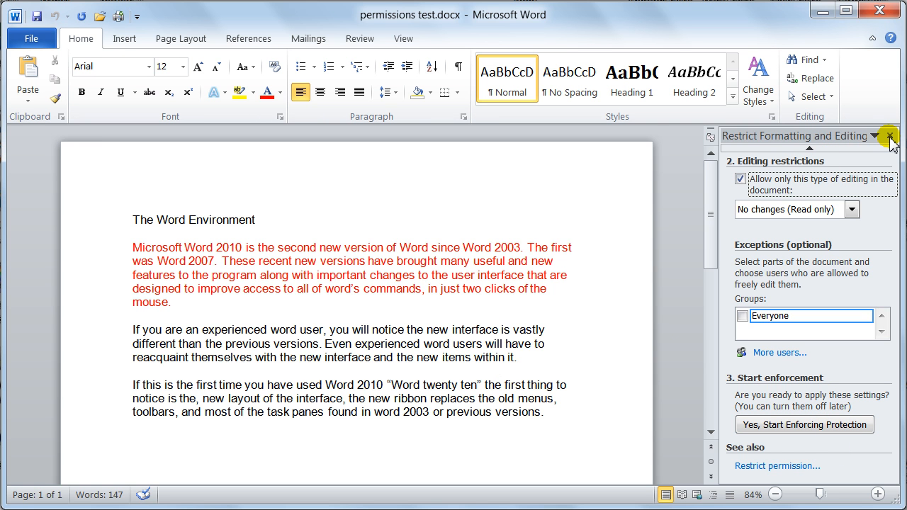
pyautogui.moveTo(783, 423)
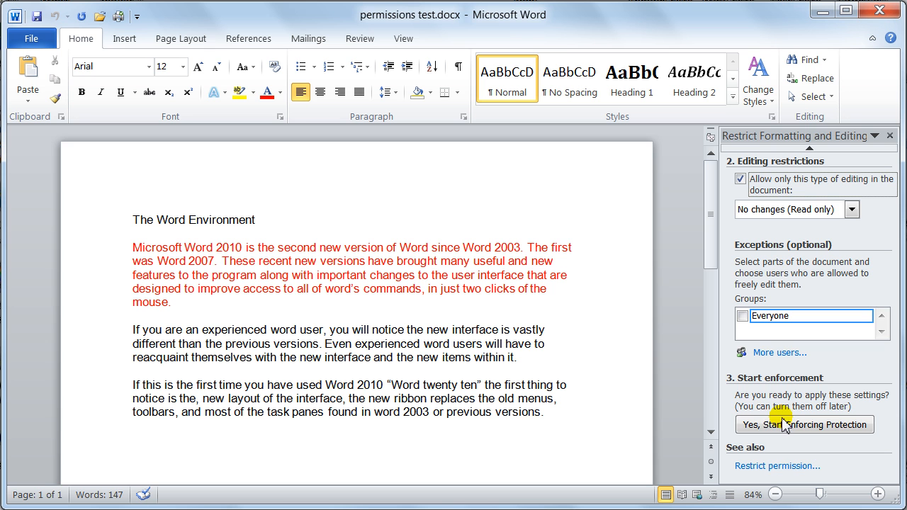
pyautogui.moveTo(780, 461)
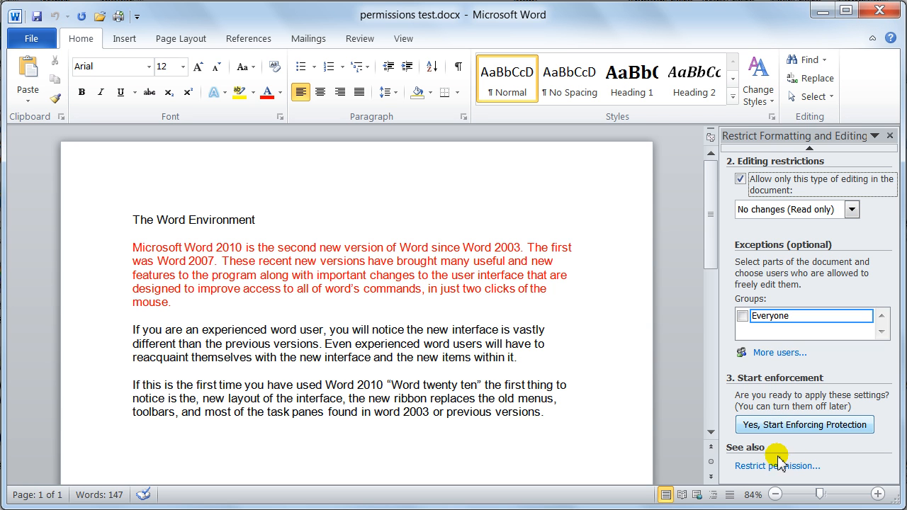
pyautogui.click(890, 136)
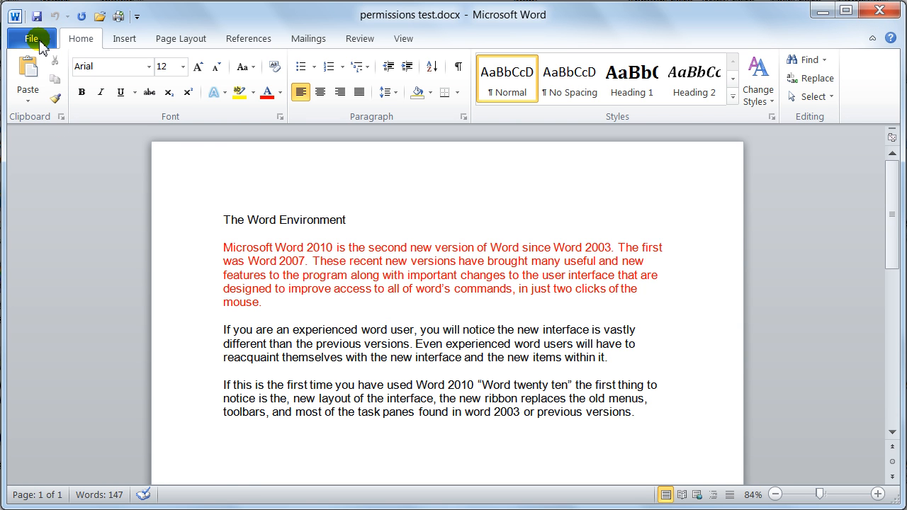
pyautogui.click(31, 38)
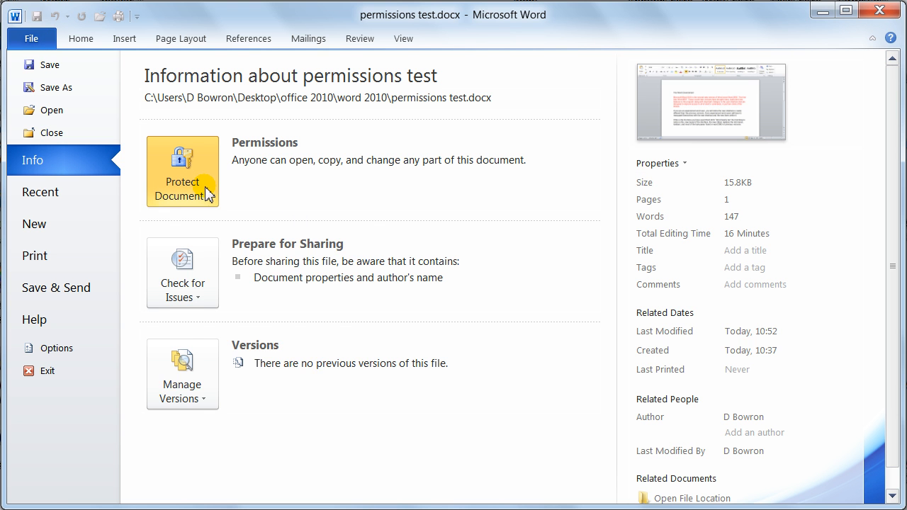
pyautogui.click(181, 172)
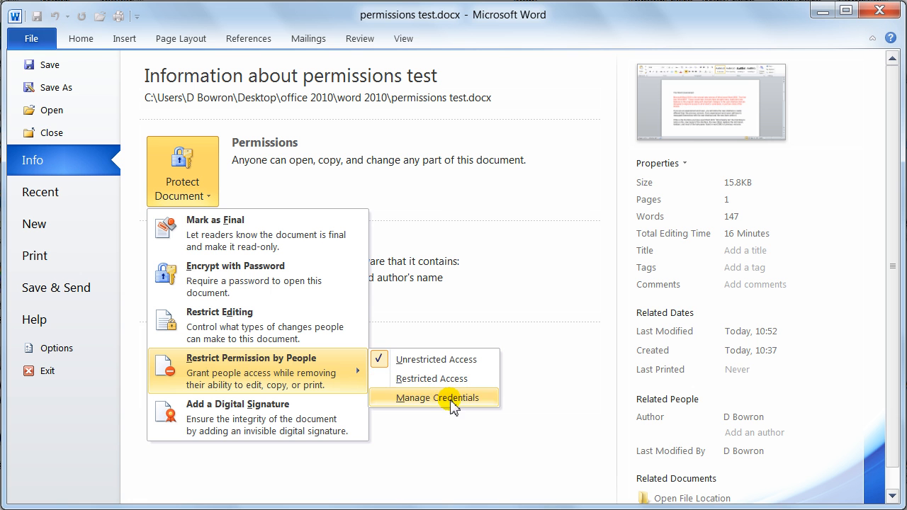
pyautogui.moveTo(431, 378)
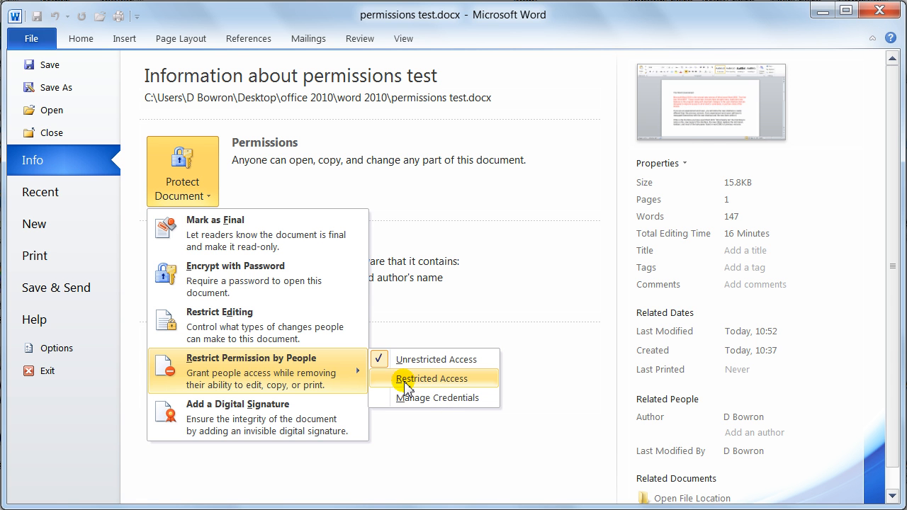
pyautogui.moveTo(400, 383)
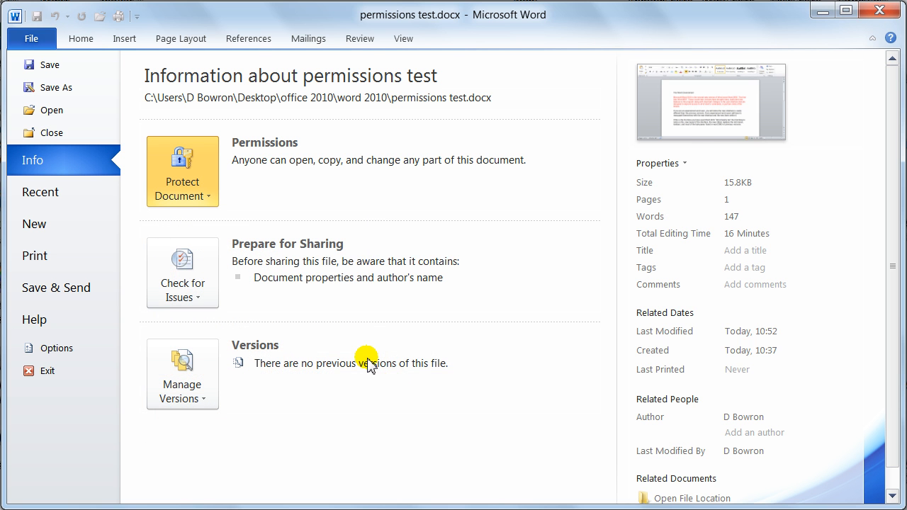
pyautogui.click(181, 172)
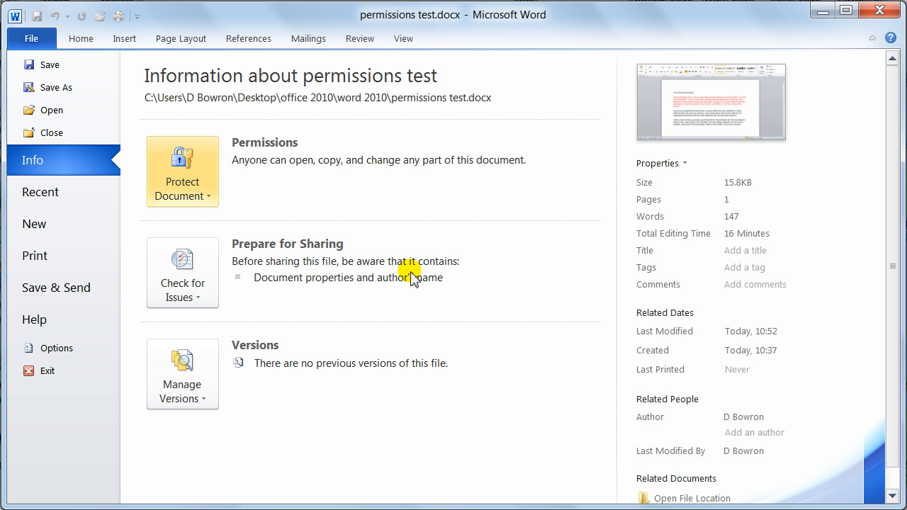
pyautogui.moveTo(315, 312)
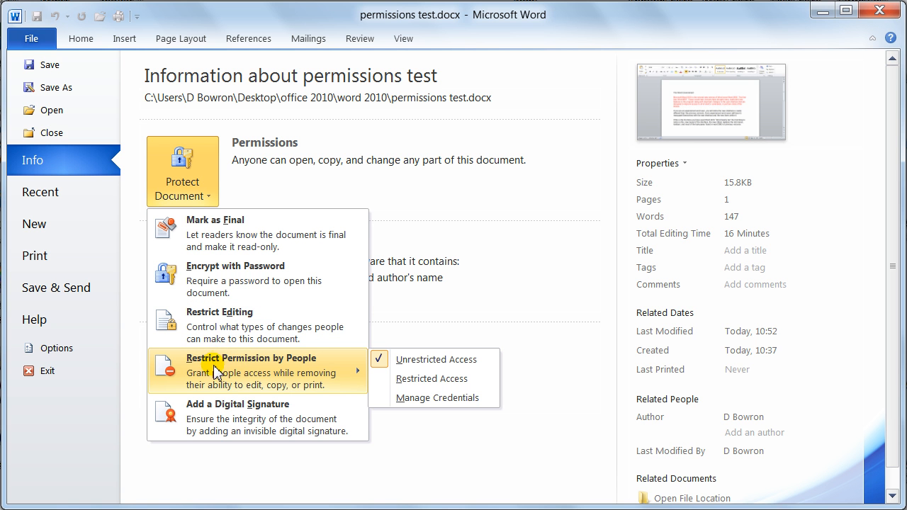
pyautogui.moveTo(224, 422)
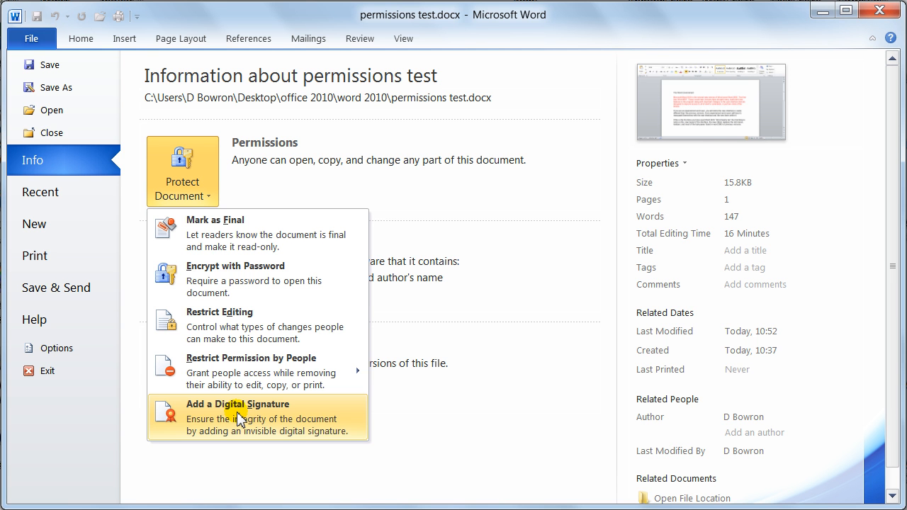
pyautogui.moveTo(255, 426)
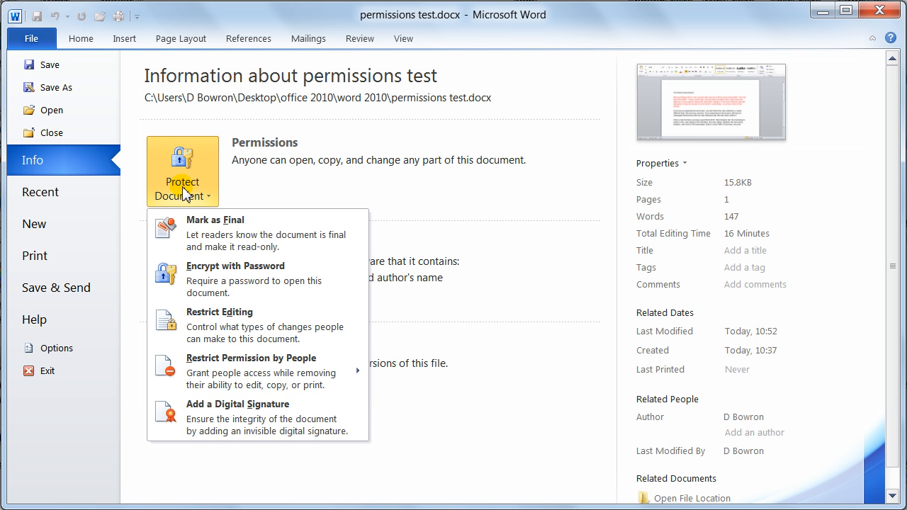
pyautogui.click(181, 172)
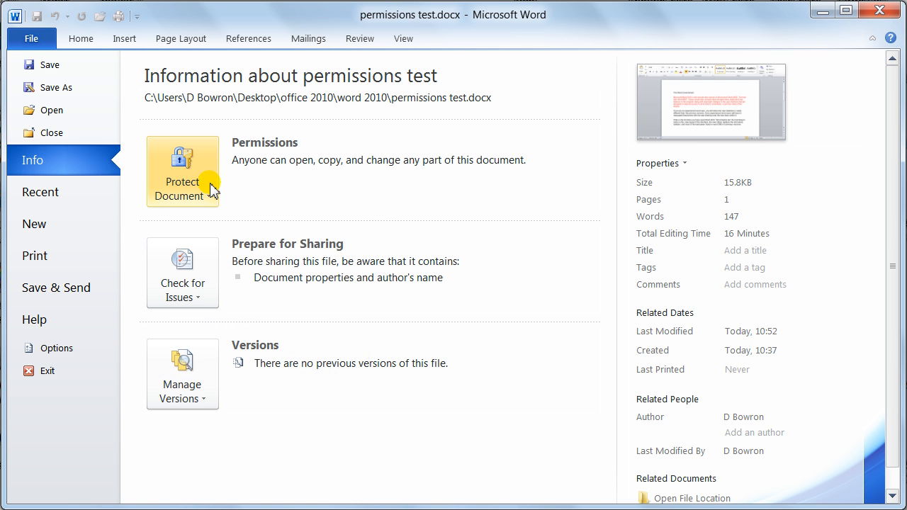
pyautogui.moveTo(289, 268)
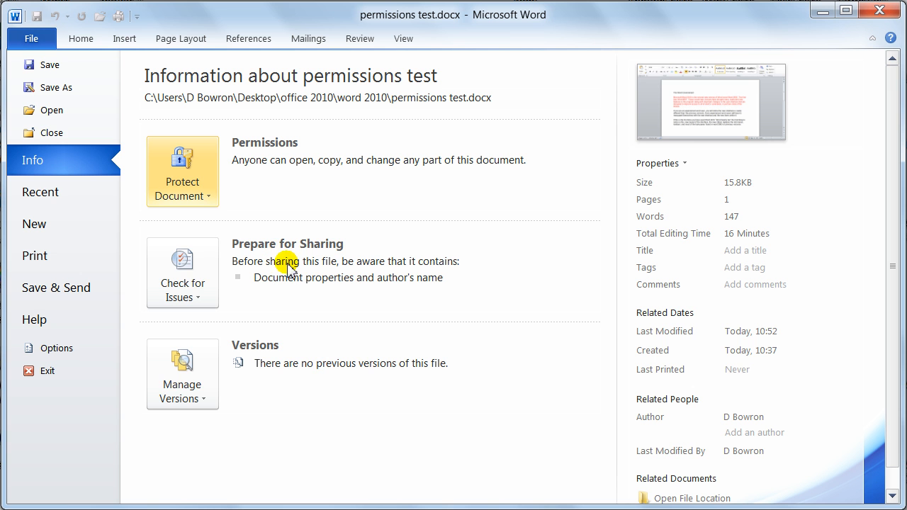
pyautogui.click(181, 272)
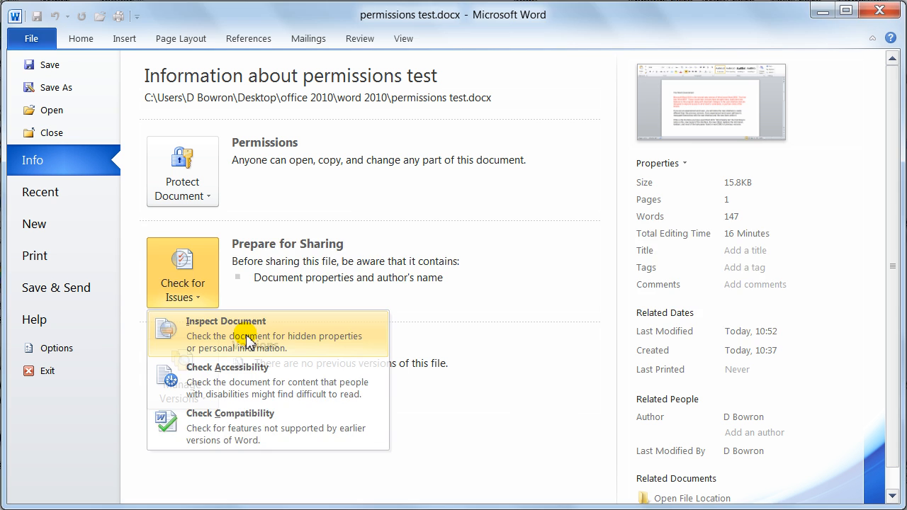
# Start the Document Inspector, saving the file first when asked
pyautogui.click(225, 320)
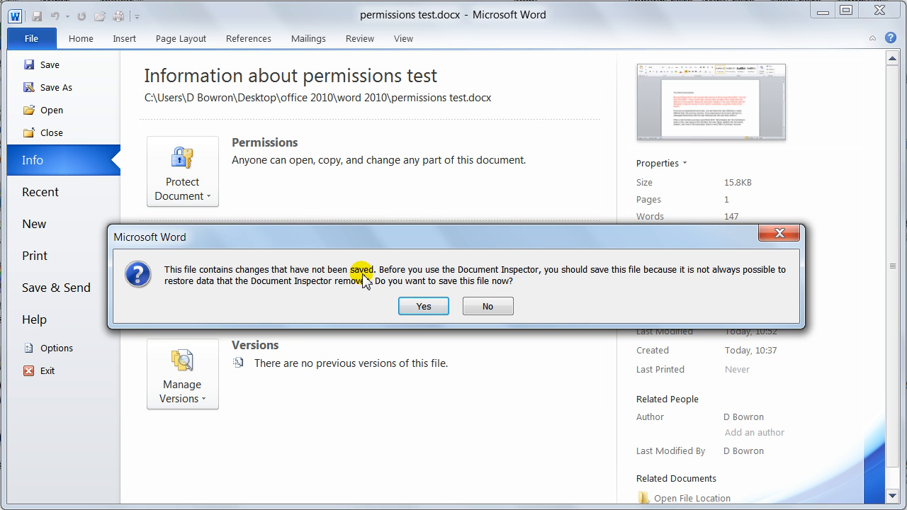
pyautogui.moveTo(465, 244)
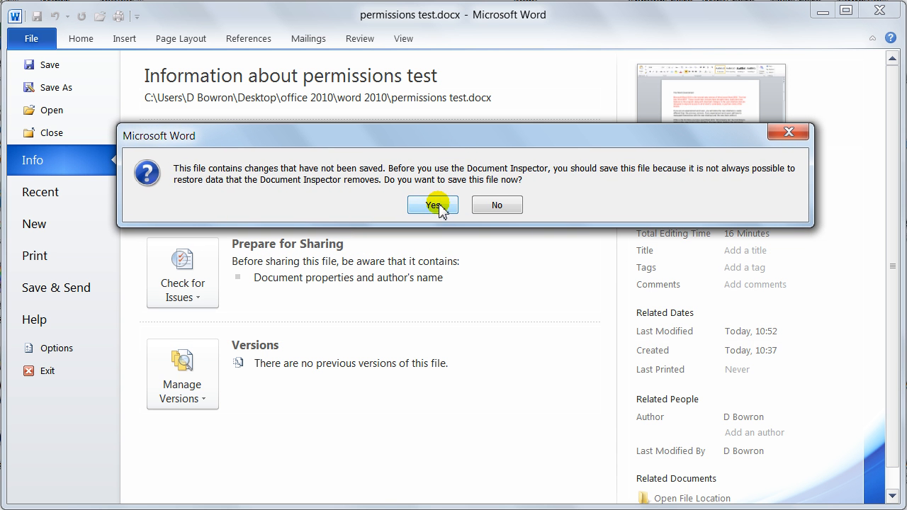
pyautogui.click(434, 204)
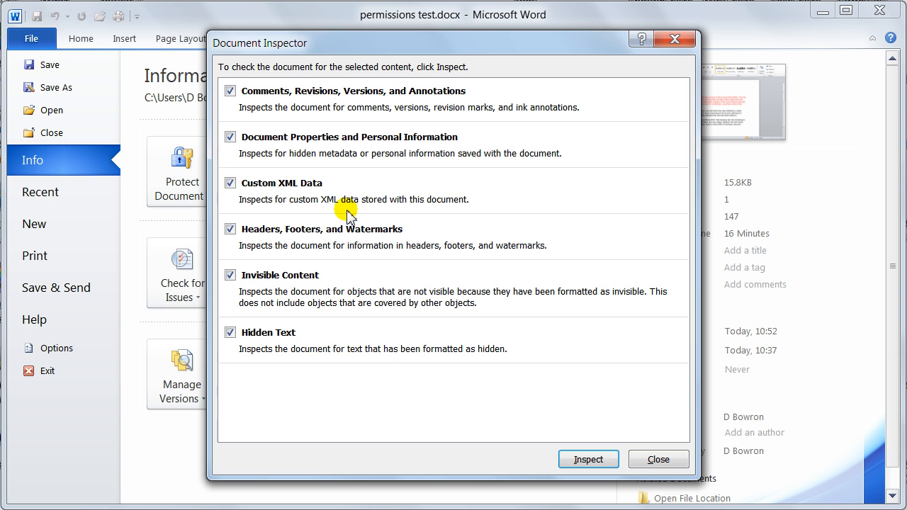
pyautogui.moveTo(453, 42); pyautogui.dragTo(400, 28)
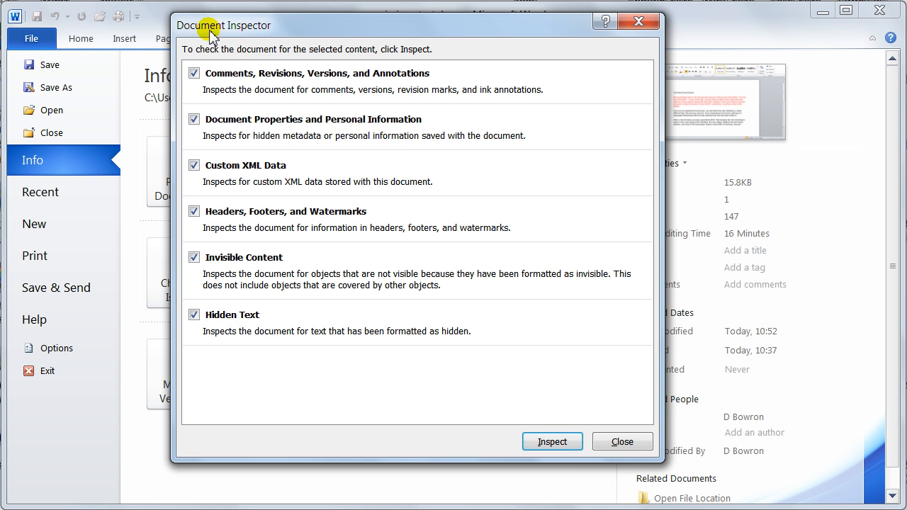
pyautogui.moveTo(238, 60)
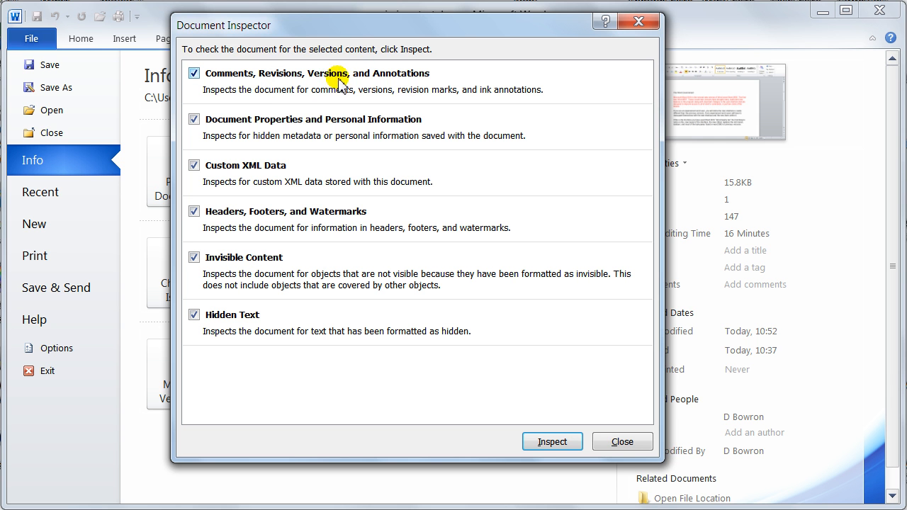
pyautogui.moveTo(394, 90)
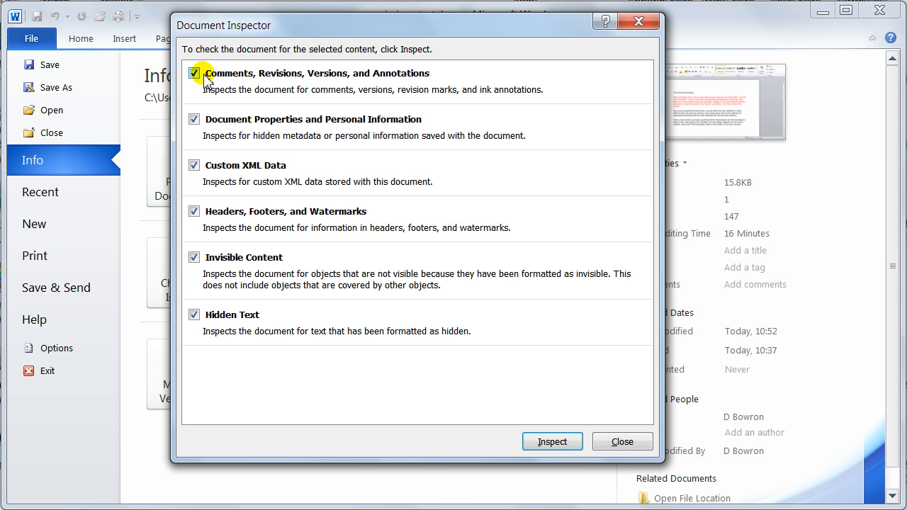
# Untick comments, headers and footers, custom XML, invisible content and hidden text, leaving only properties checked
pyautogui.click(194, 74)
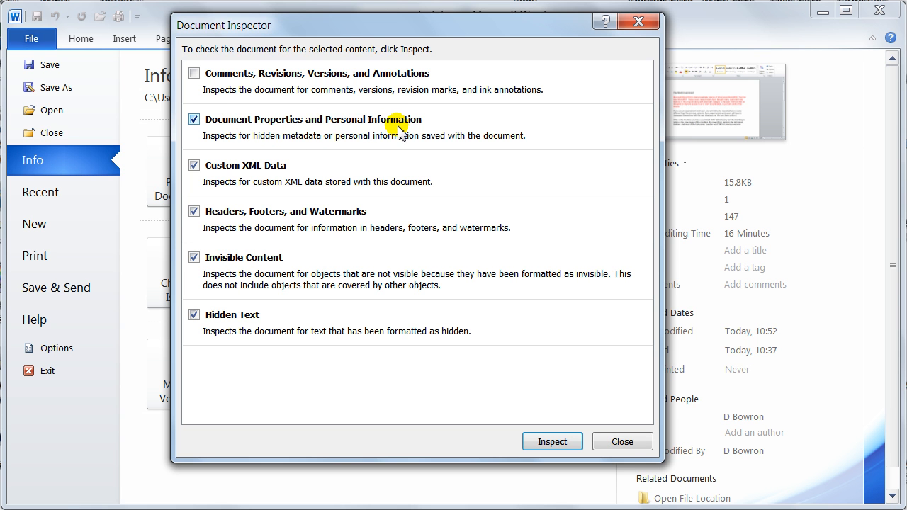
pyautogui.moveTo(347, 140)
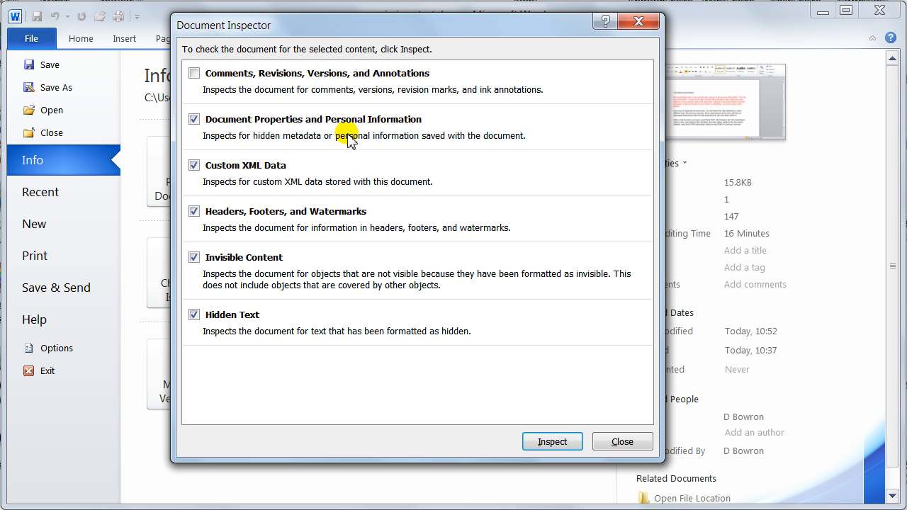
pyautogui.moveTo(243, 173)
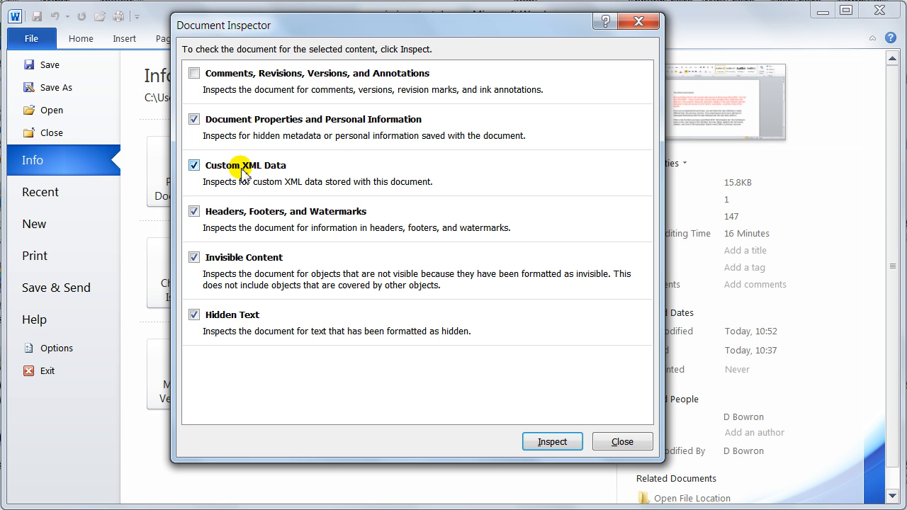
pyautogui.moveTo(263, 176)
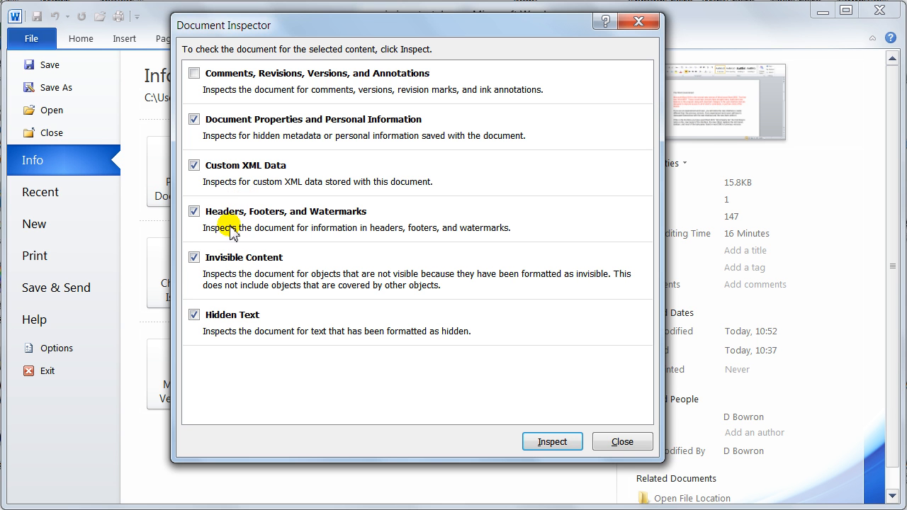
pyautogui.moveTo(329, 221)
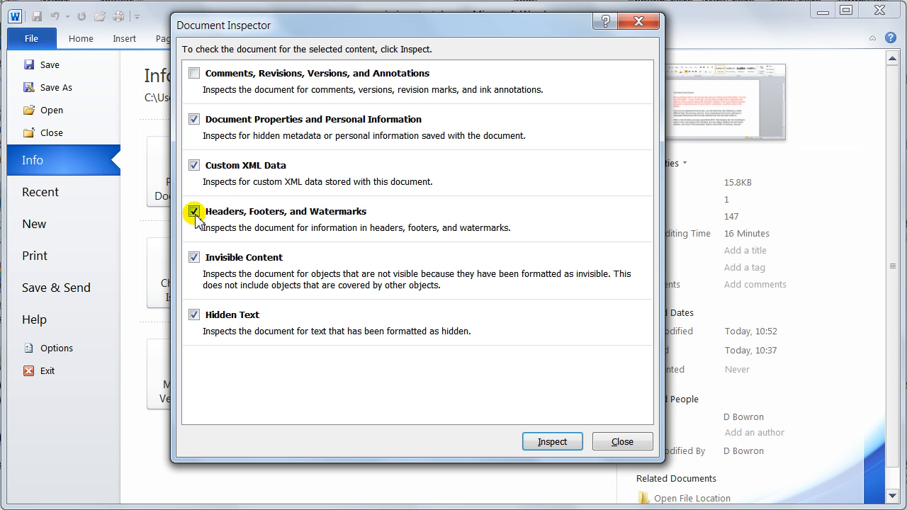
pyautogui.click(194, 212)
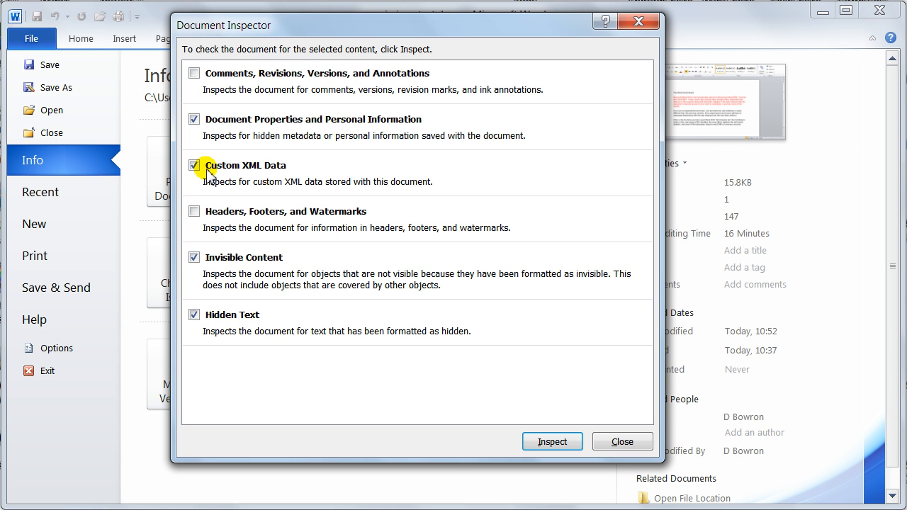
pyautogui.click(195, 165)
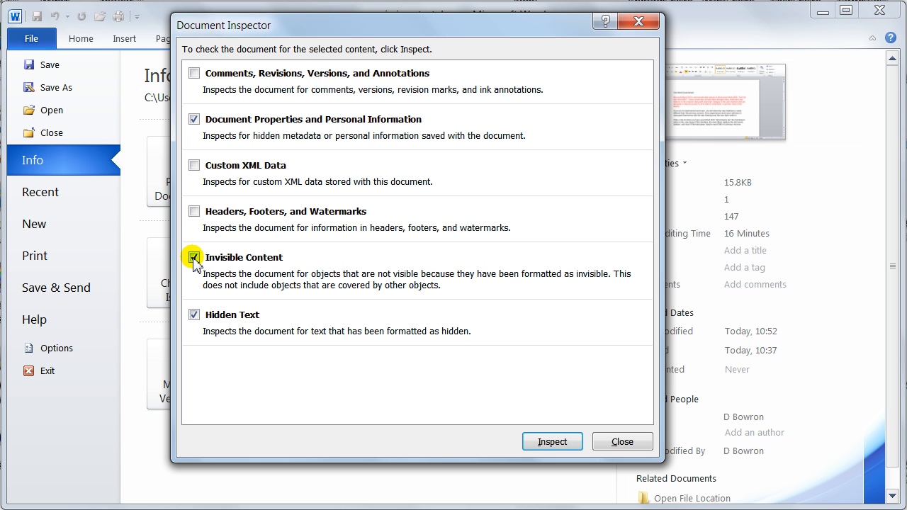
pyautogui.click(195, 259)
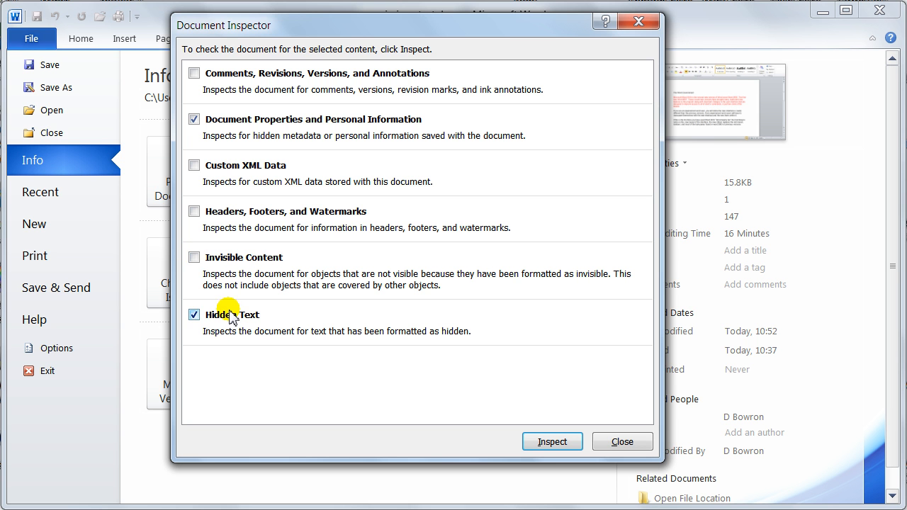
pyautogui.click(194, 315)
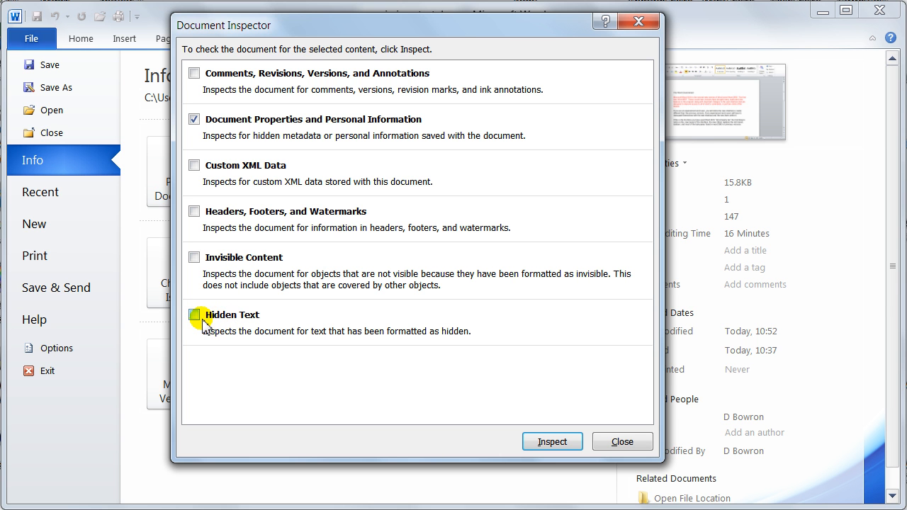
pyautogui.click(195, 315)
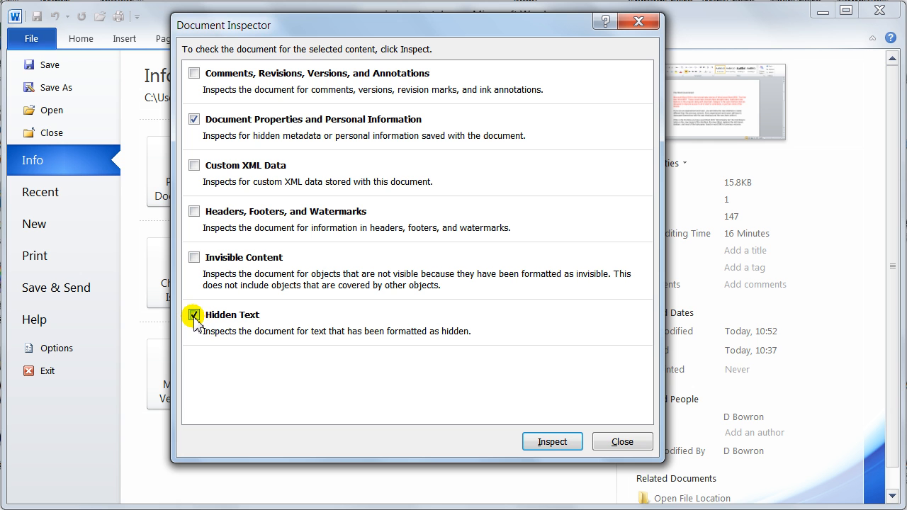
pyautogui.click(193, 314)
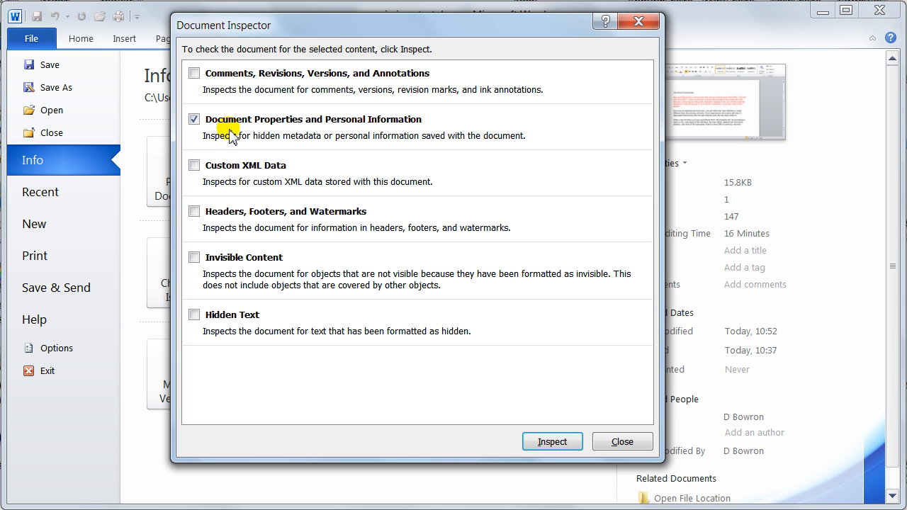
pyautogui.moveTo(295, 131)
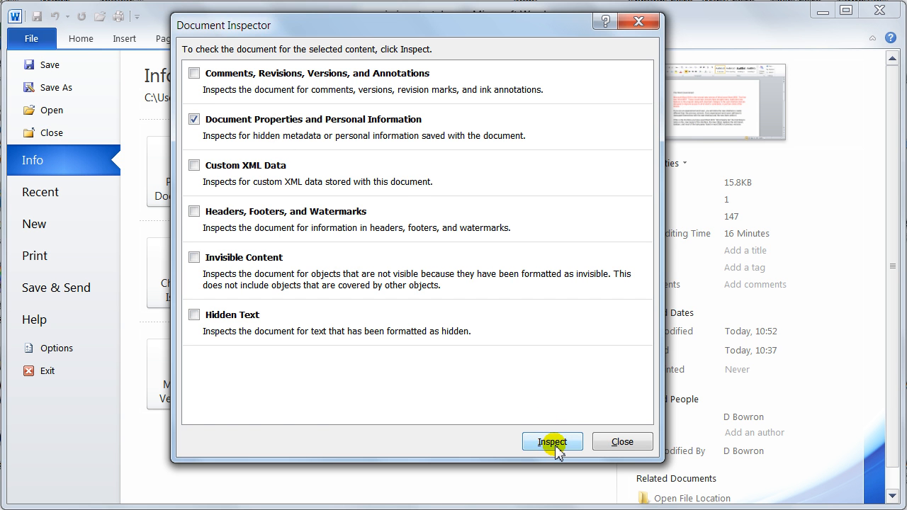
# Inspect, remove the found properties and author, reinspect to confirm none remain, and close the results
pyautogui.click(553, 442)
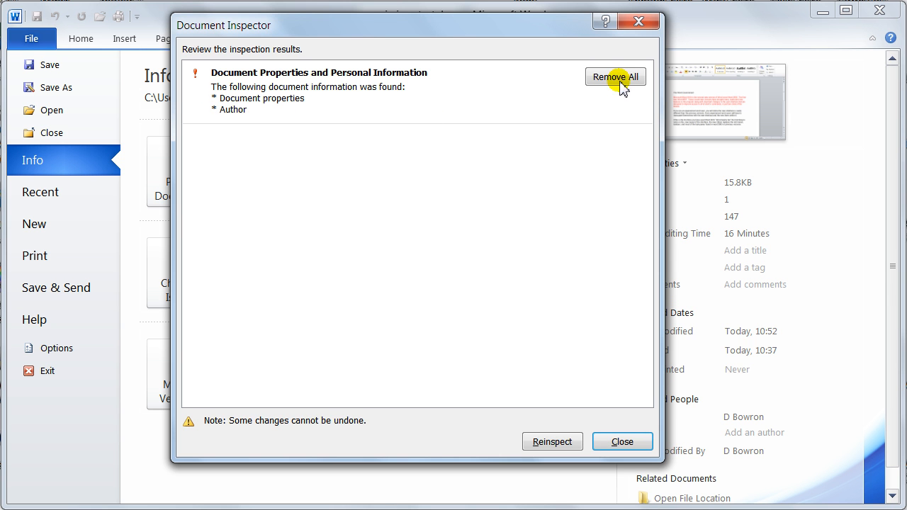
pyautogui.click(615, 76)
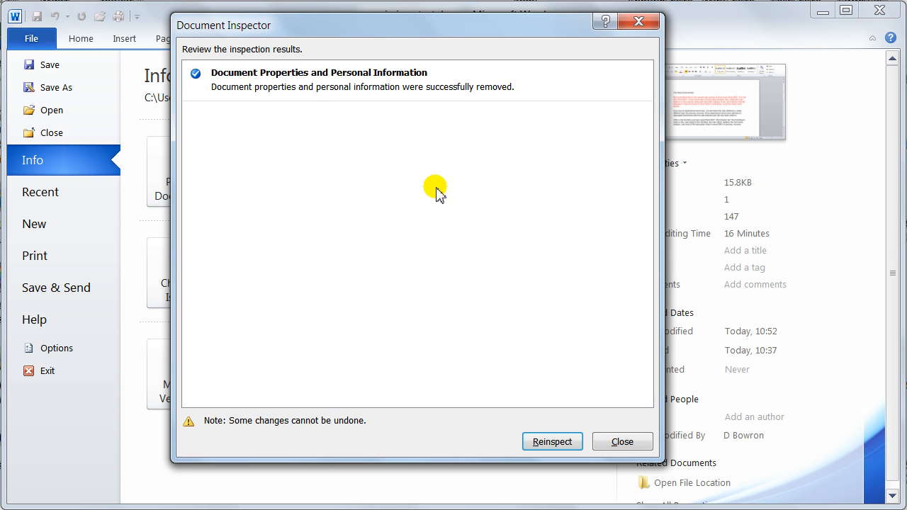
pyautogui.moveTo(353, 163)
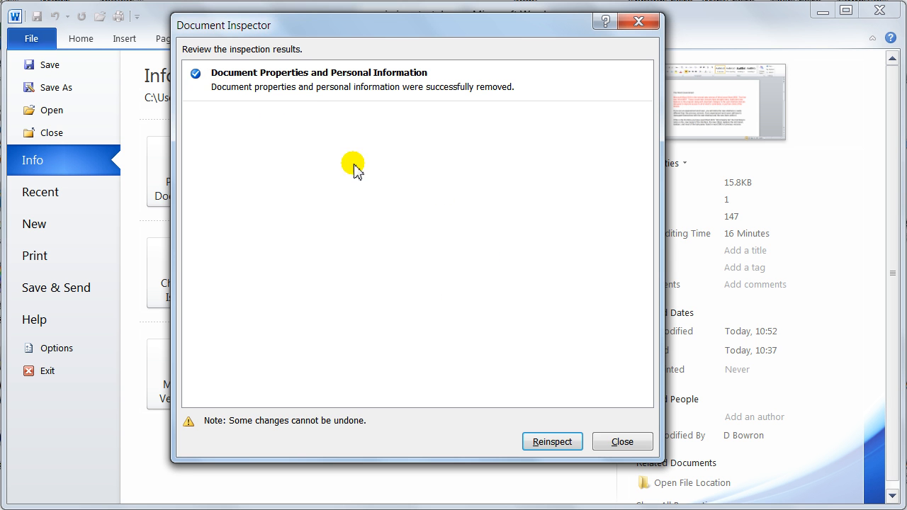
pyautogui.moveTo(553, 442)
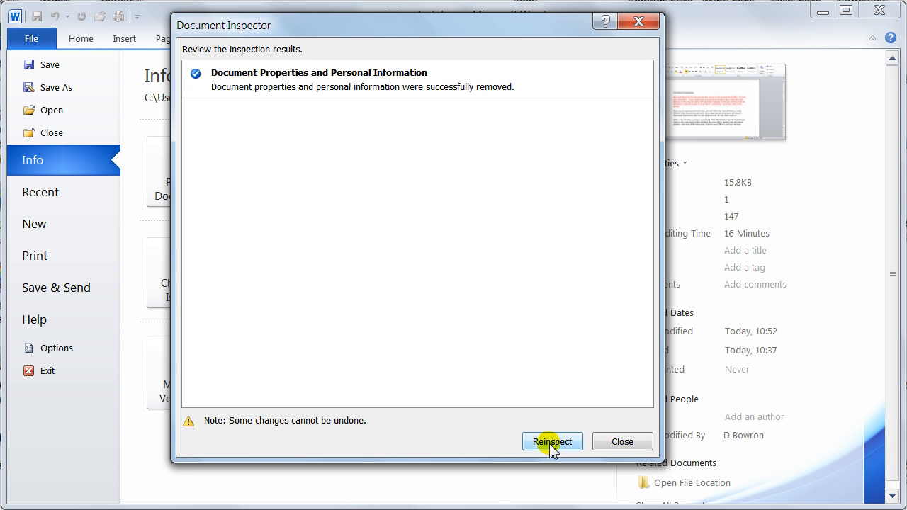
pyautogui.click(553, 443)
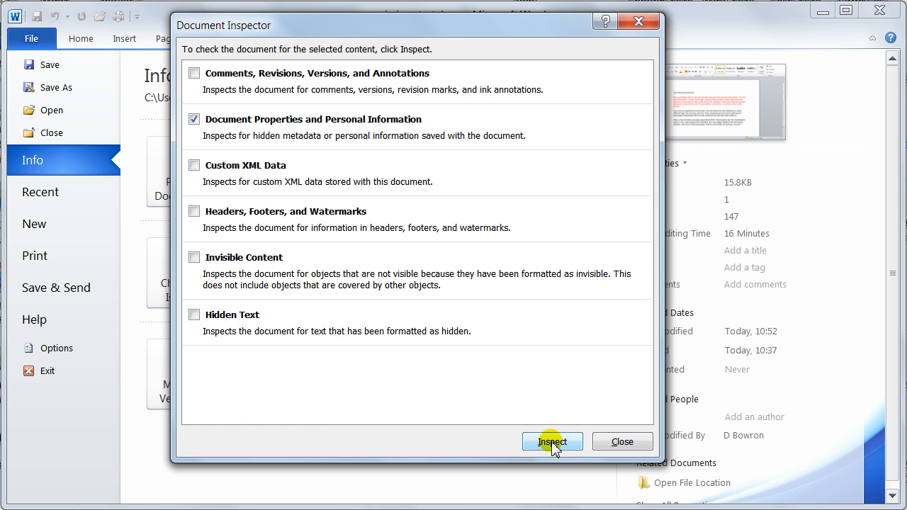
pyautogui.click(553, 442)
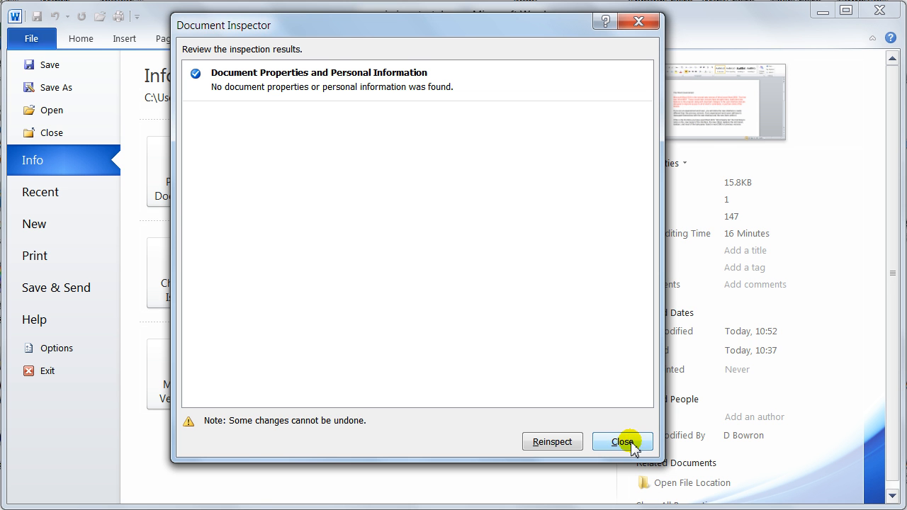
pyautogui.click(623, 442)
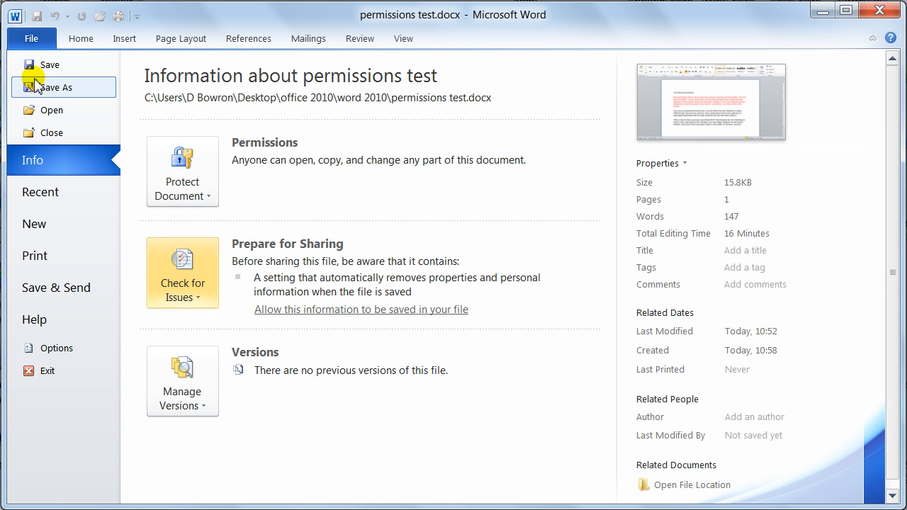
pyautogui.moveTo(241, 332)
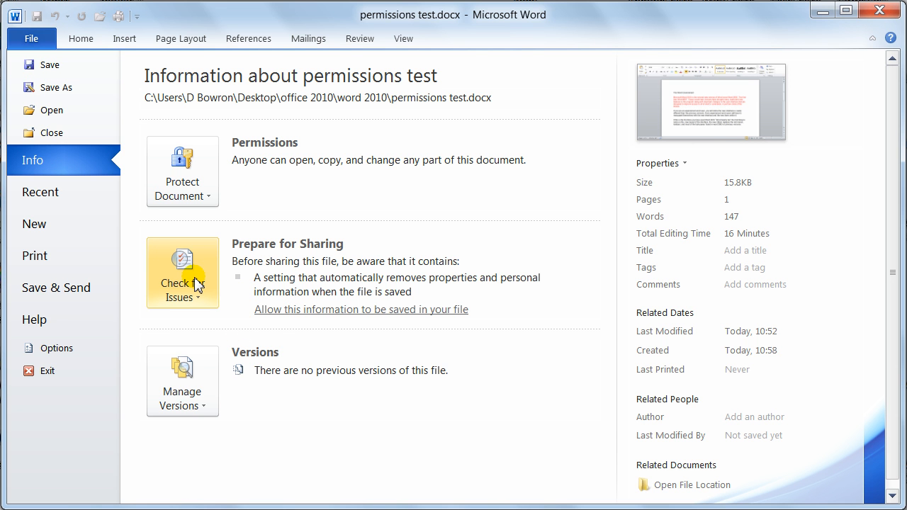
# List Inspect Document, Check Accessibility and Check Compatibility under Check for Issues
pyautogui.click(181, 272)
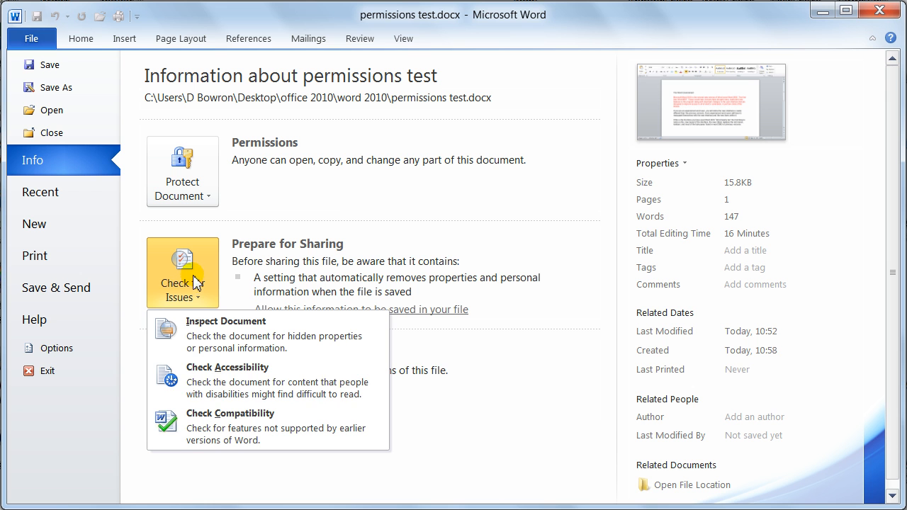
pyautogui.moveTo(226, 380)
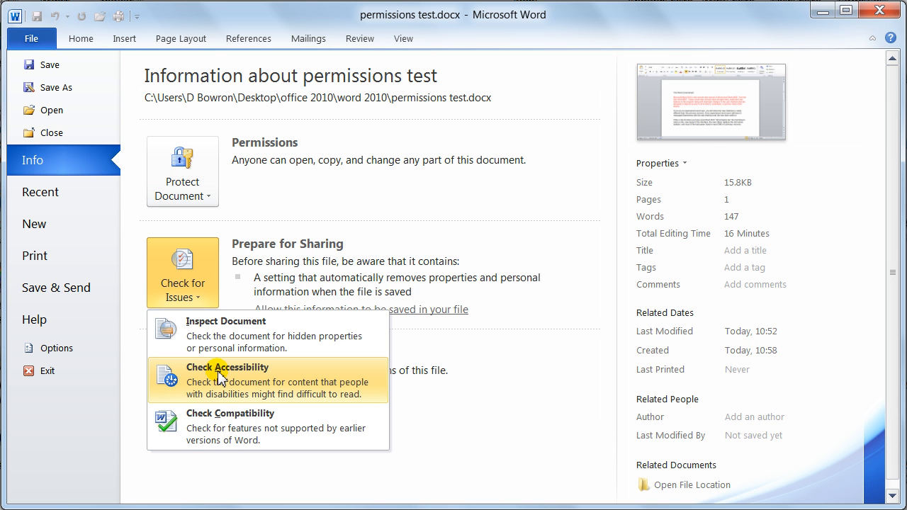
pyautogui.moveTo(204, 395)
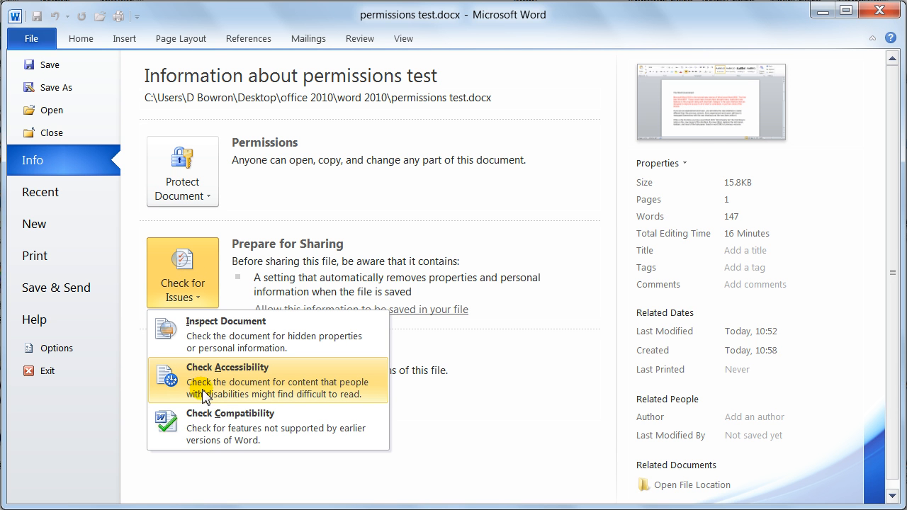
pyautogui.moveTo(216, 388)
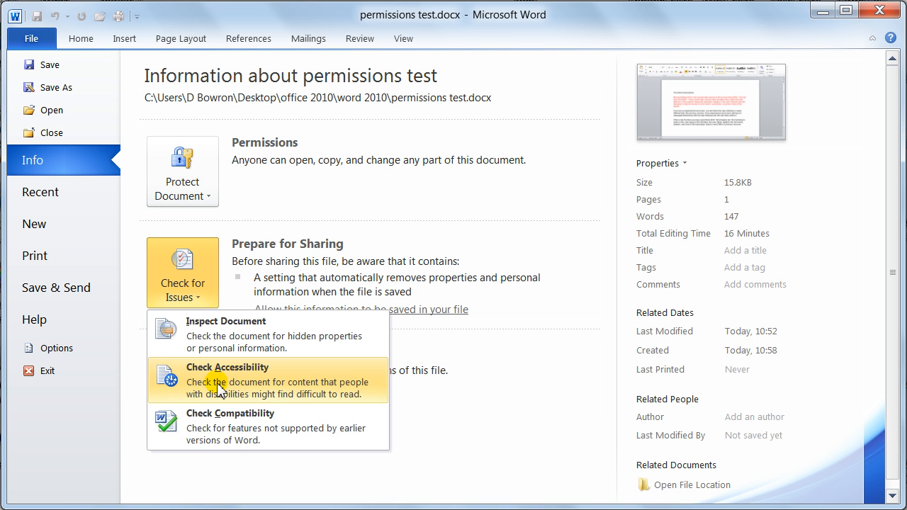
pyautogui.moveTo(263, 389)
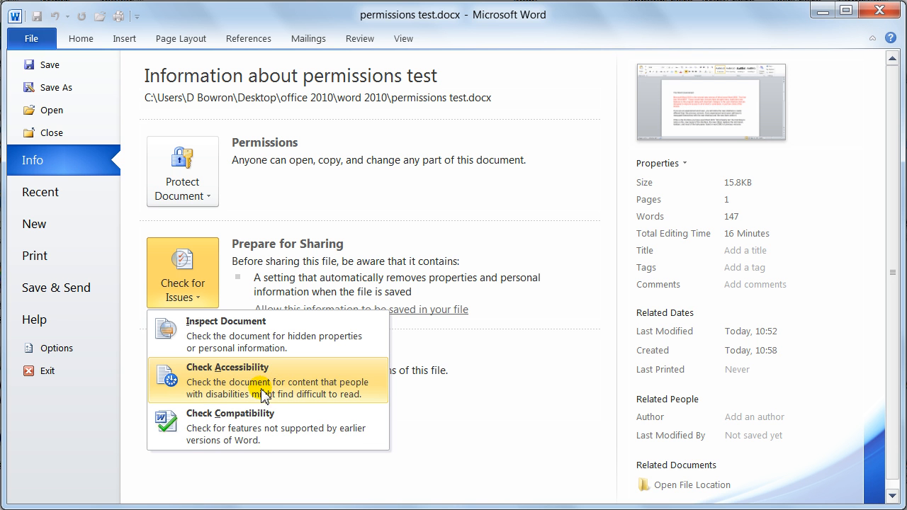
pyautogui.moveTo(240, 388)
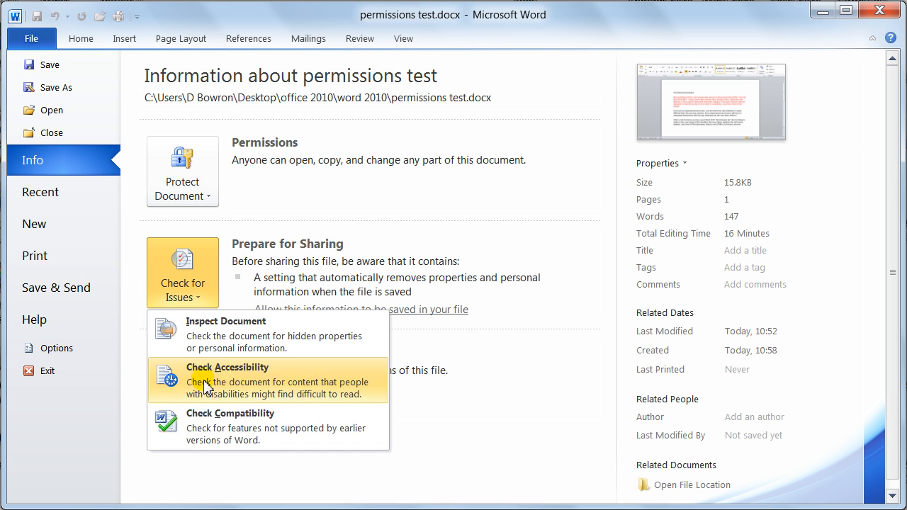
pyautogui.moveTo(241, 427)
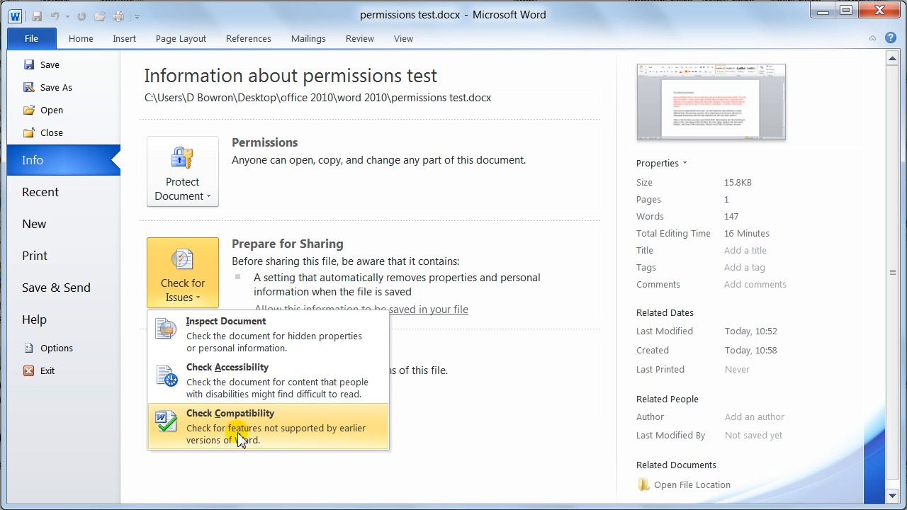
pyautogui.moveTo(244, 443)
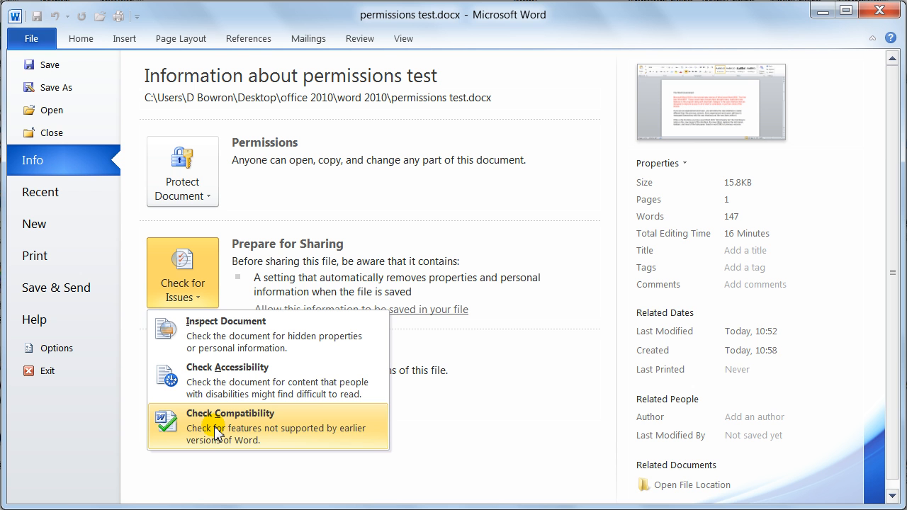
# Run the Compatibility Checker covering Word 97-2003 and Word 2007, finding no issues
pyautogui.click(230, 414)
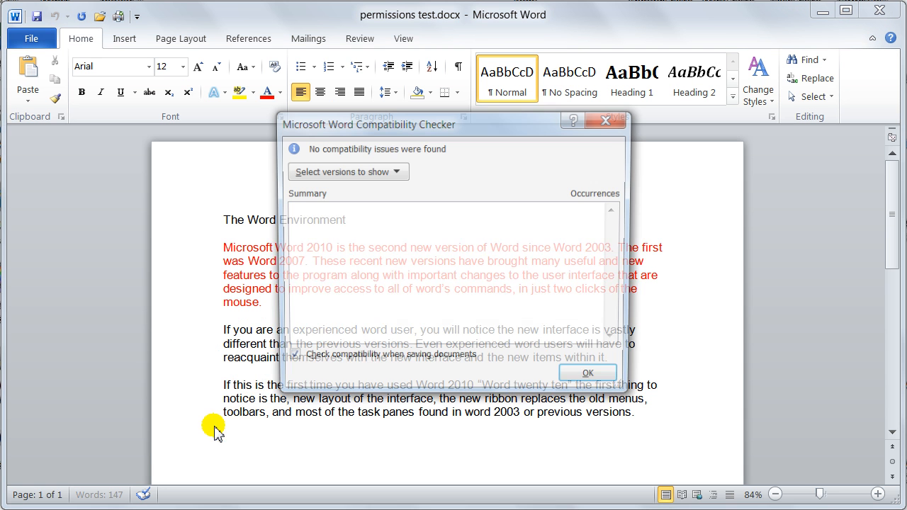
pyautogui.click(344, 170)
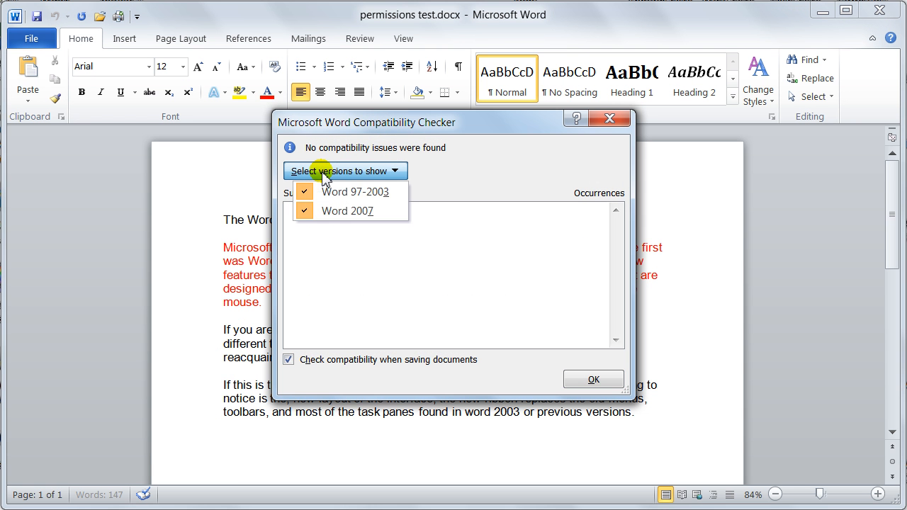
pyautogui.moveTo(347, 210)
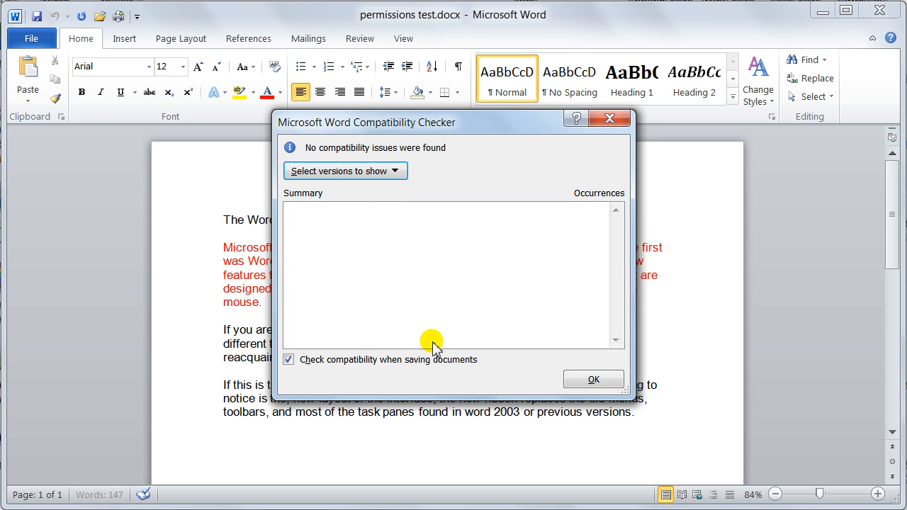
pyautogui.moveTo(533, 315)
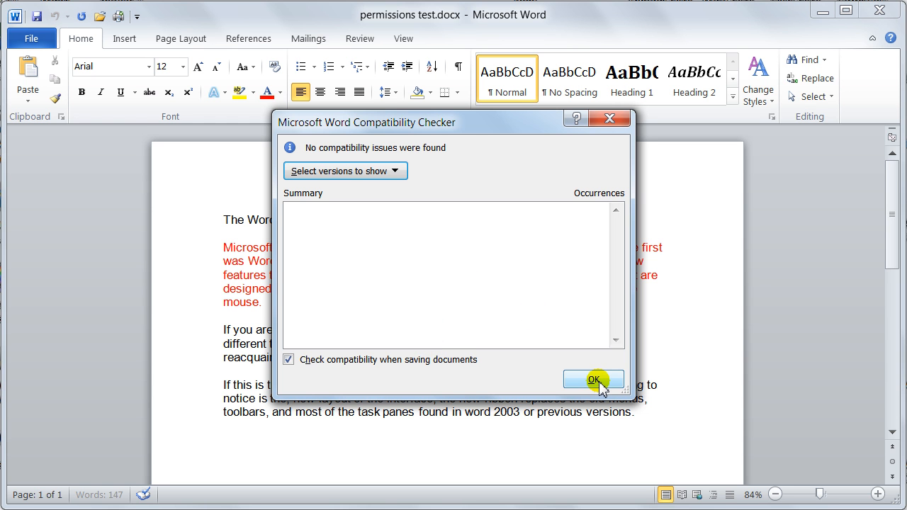
pyautogui.moveTo(627, 153)
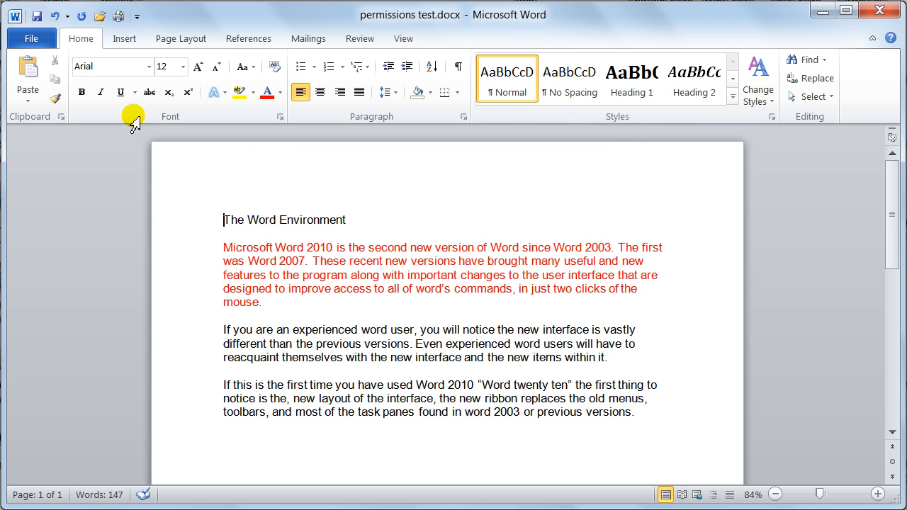
pyautogui.click(31, 39)
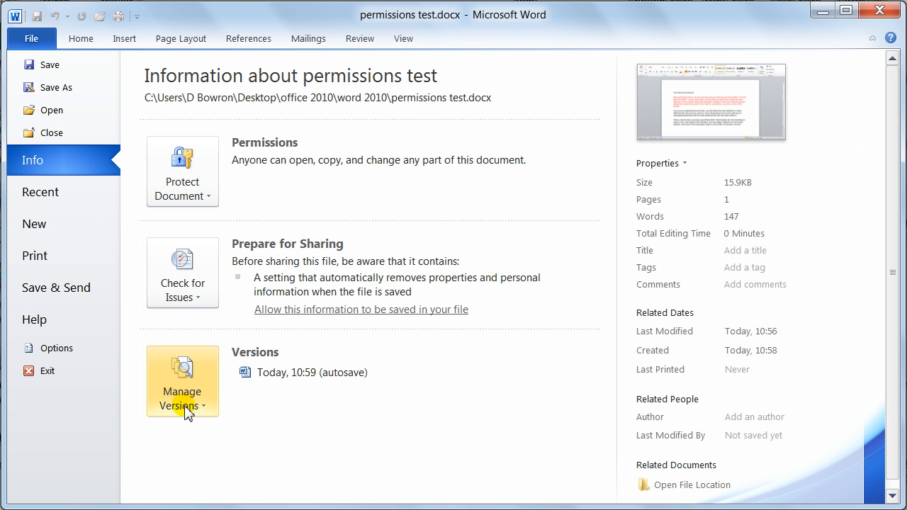
pyautogui.moveTo(181, 171)
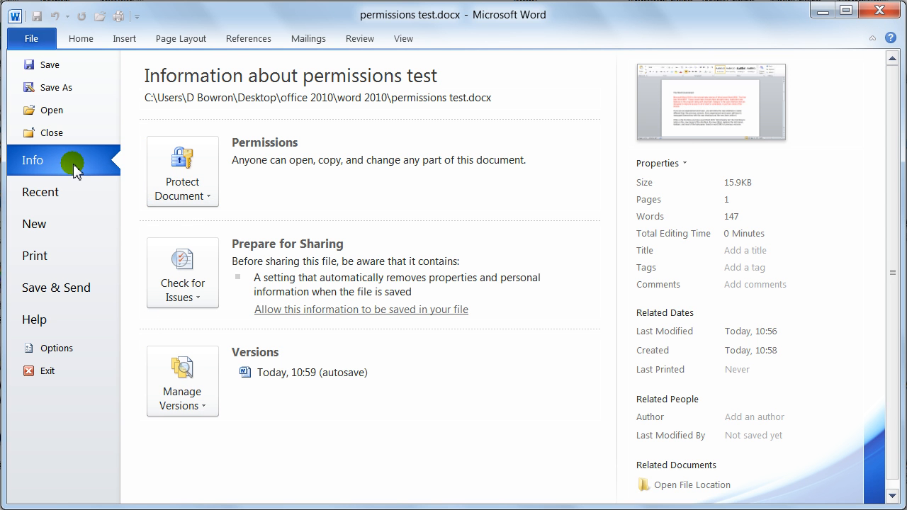
pyautogui.moveTo(82, 167)
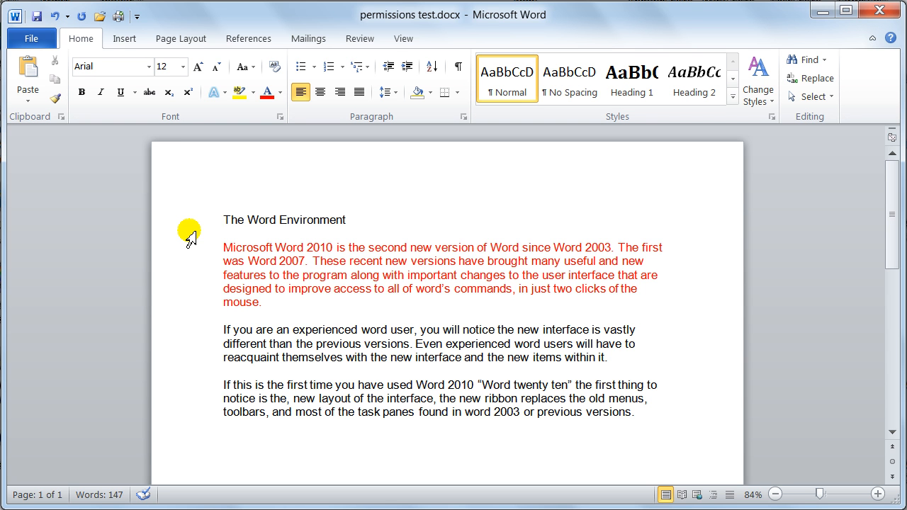
pyautogui.click(224, 220)
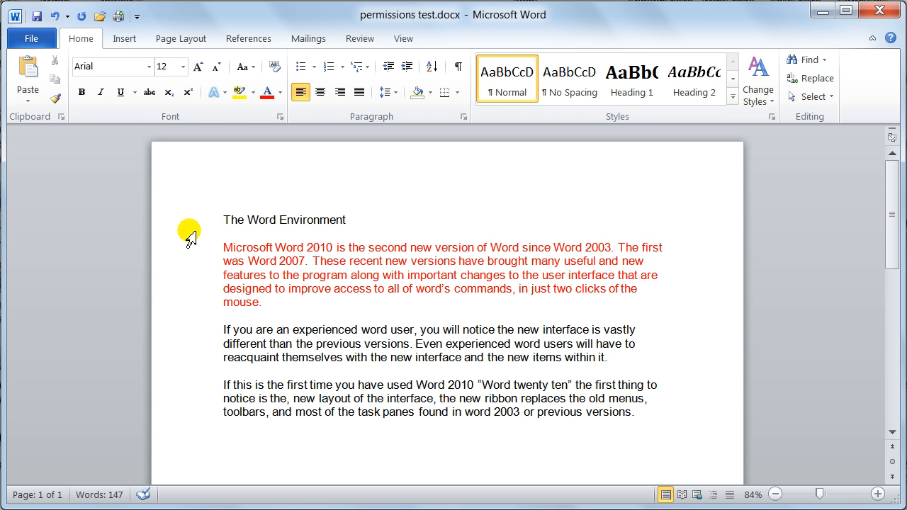
pyautogui.click(224, 220)
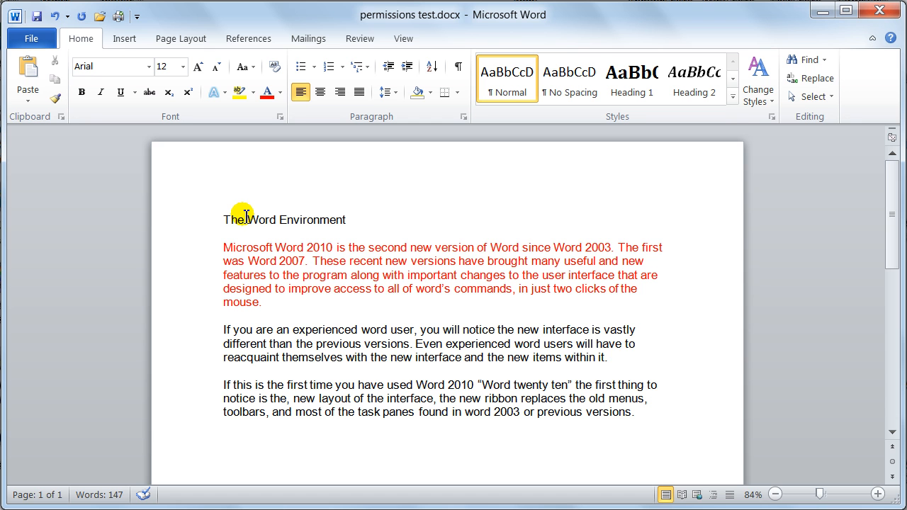
pyautogui.click(224, 219)
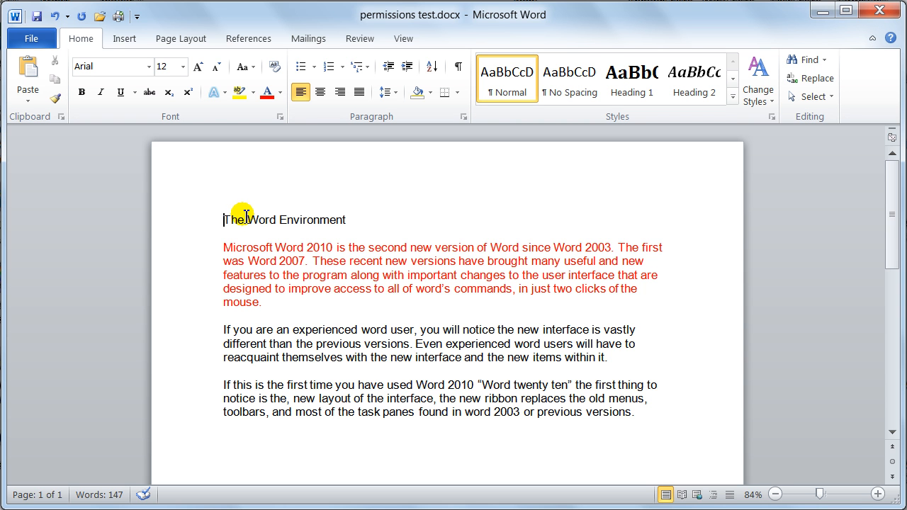
pyautogui.moveTo(236, 199)
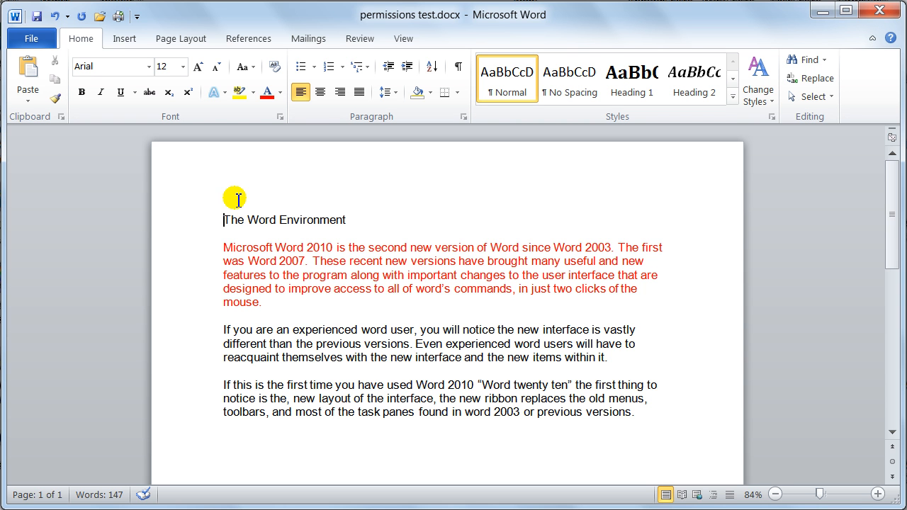
pyautogui.moveTo(226, 190)
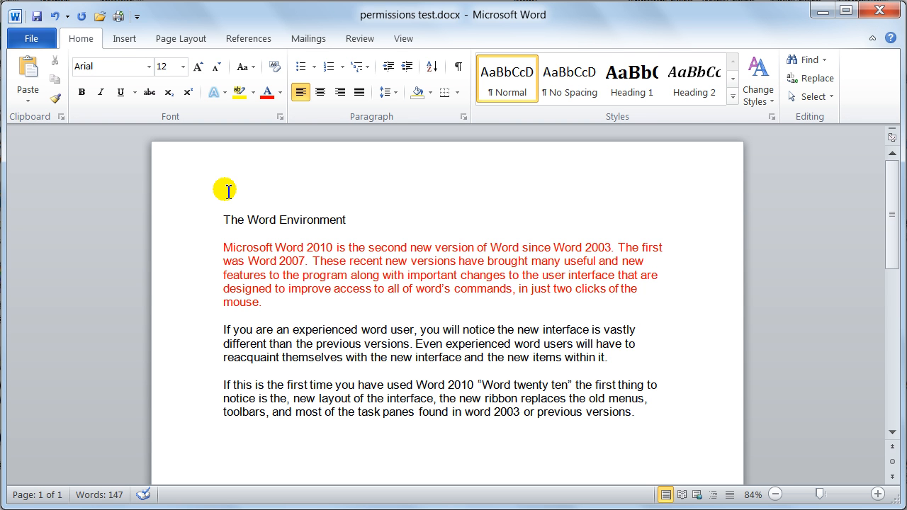
pyautogui.click(224, 220)
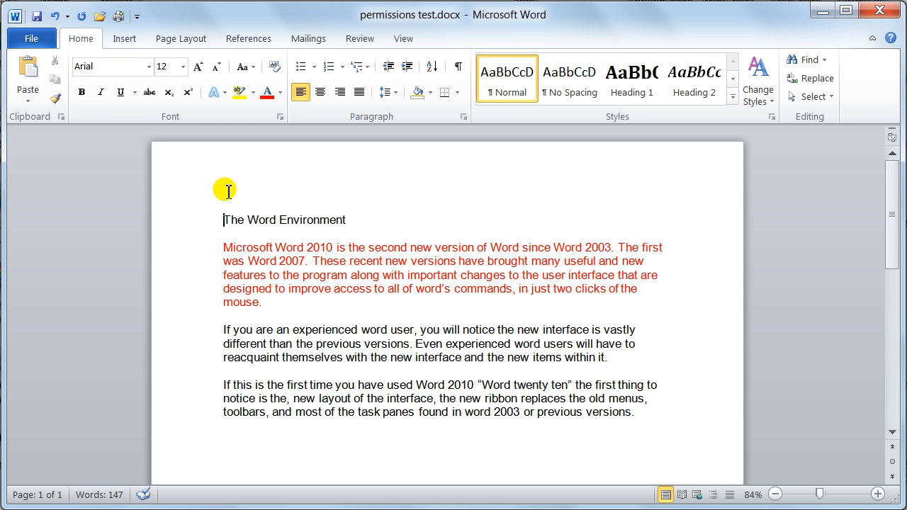